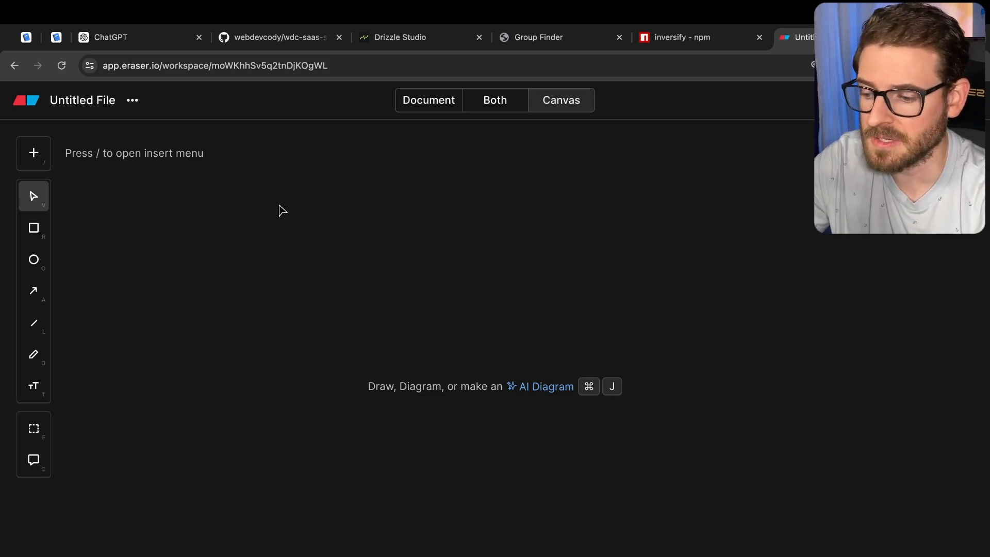
mouse_move(103, 280)
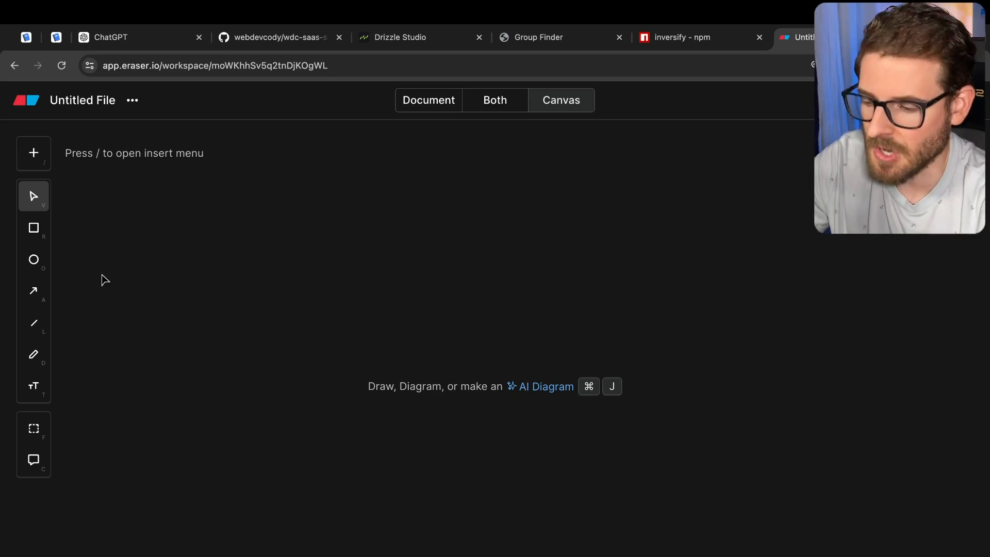
Lay out main and file-writer boxes, note "import fileWrite from './file-writer'" in main, and link them with an arrow.
left_click_drag(463, 288, 575, 347)
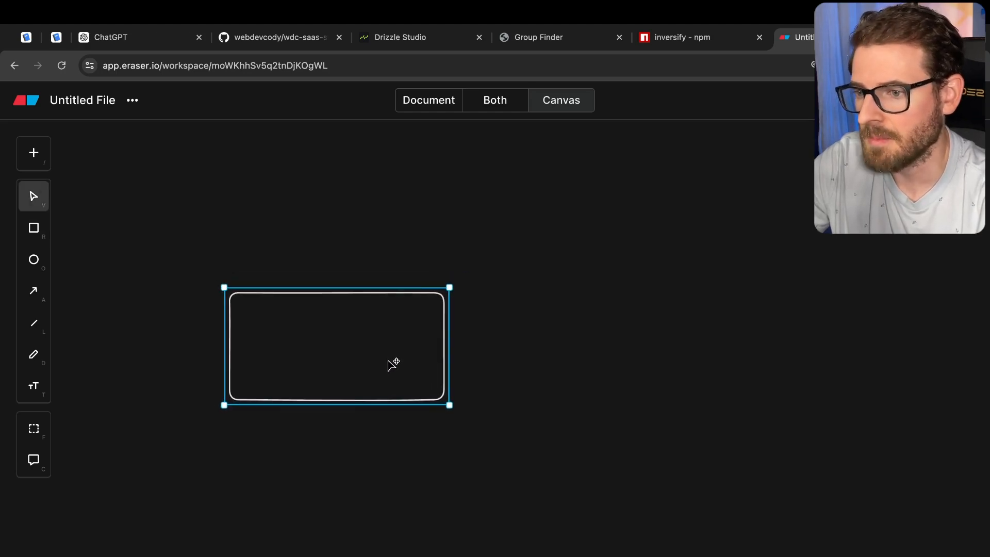
mouse_move(331, 345)
type("main")
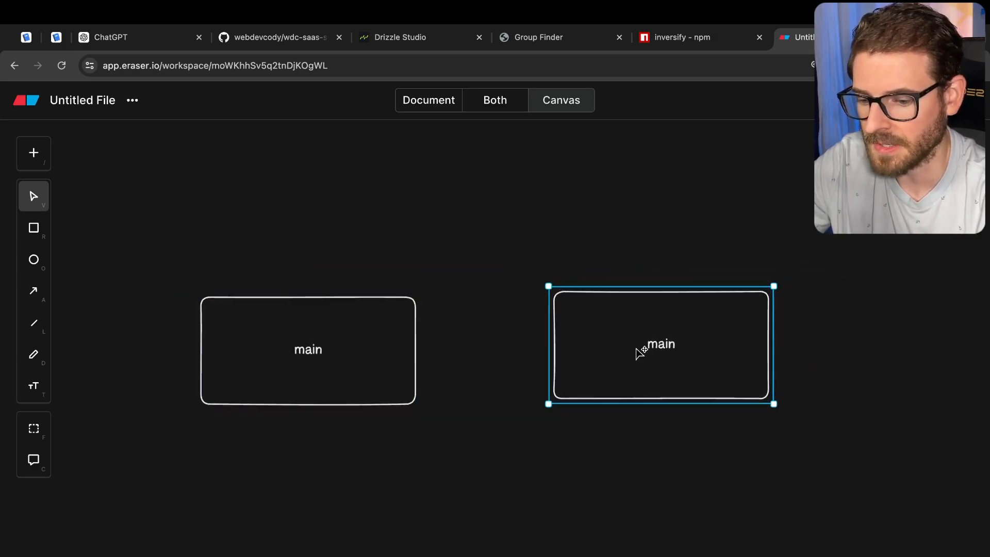
type("file writer")
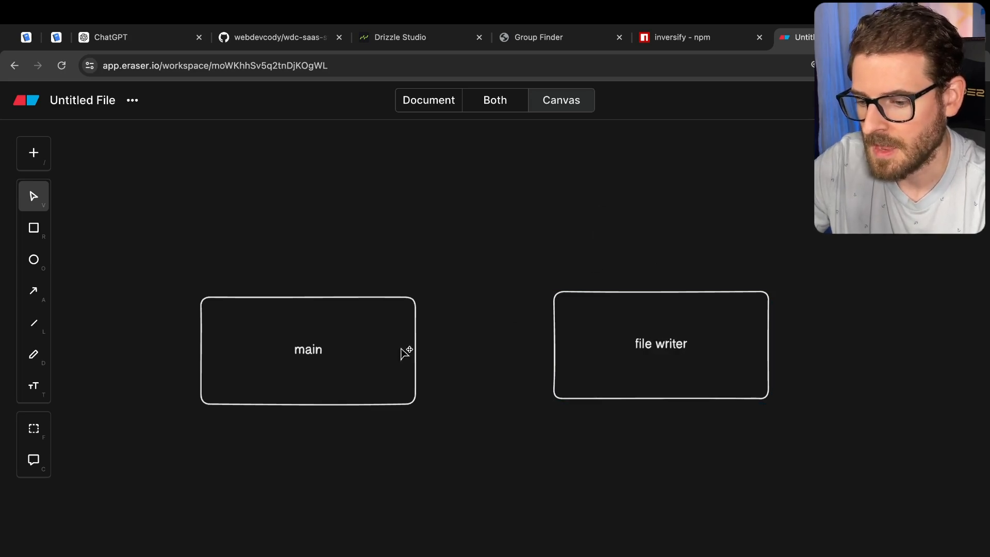
double_click(307, 350)
type("import")
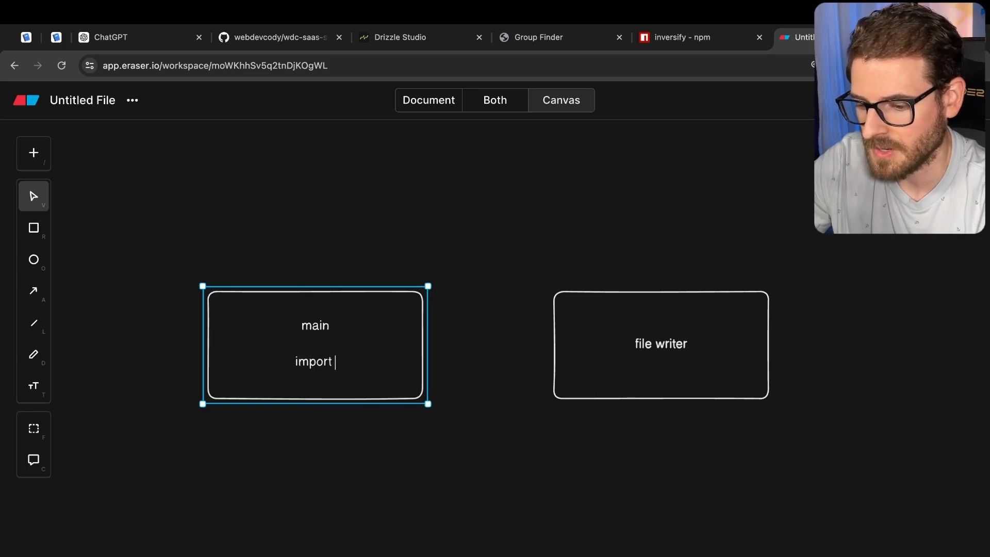
type("fileWrite from")
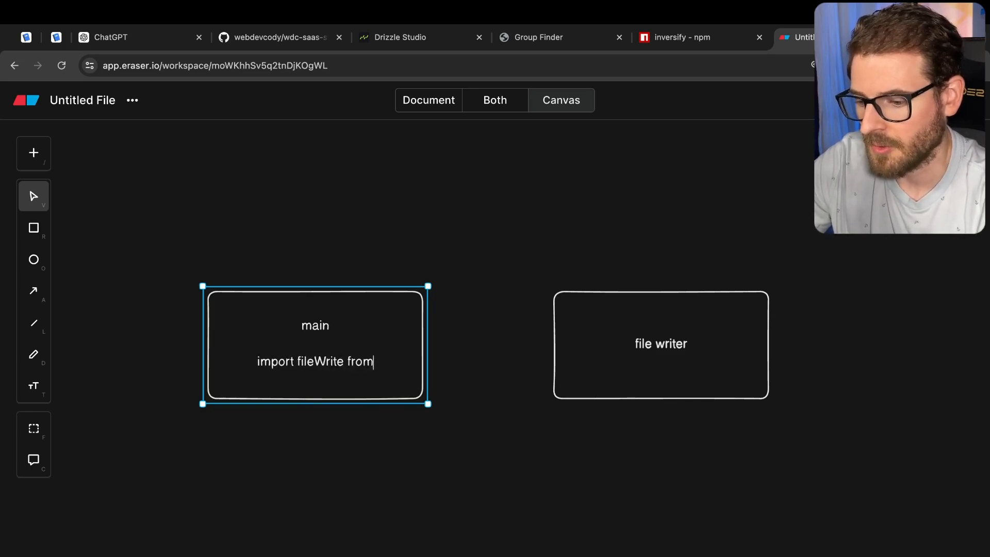
type("'./fileWRit")
left_click(661, 344)
type("-")
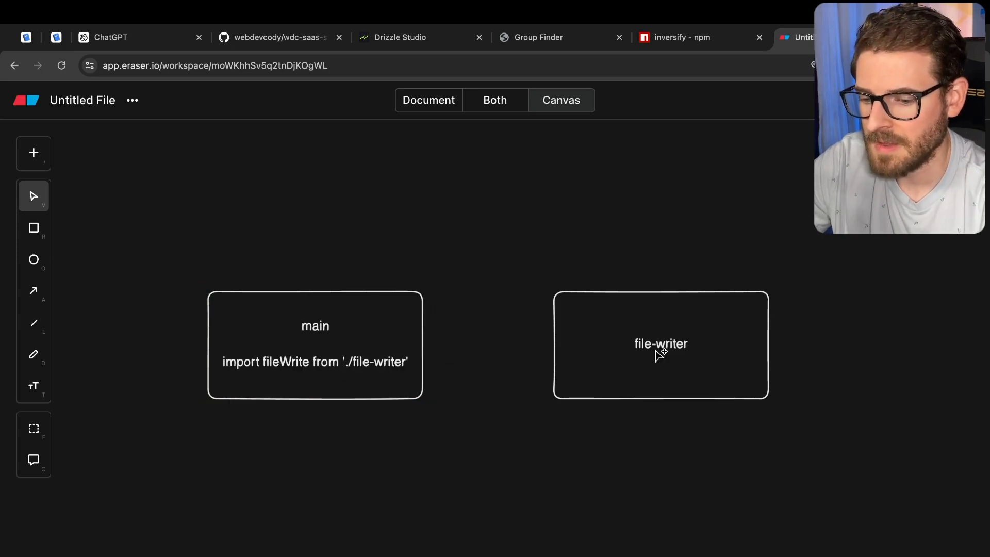
mouse_move(578, 363)
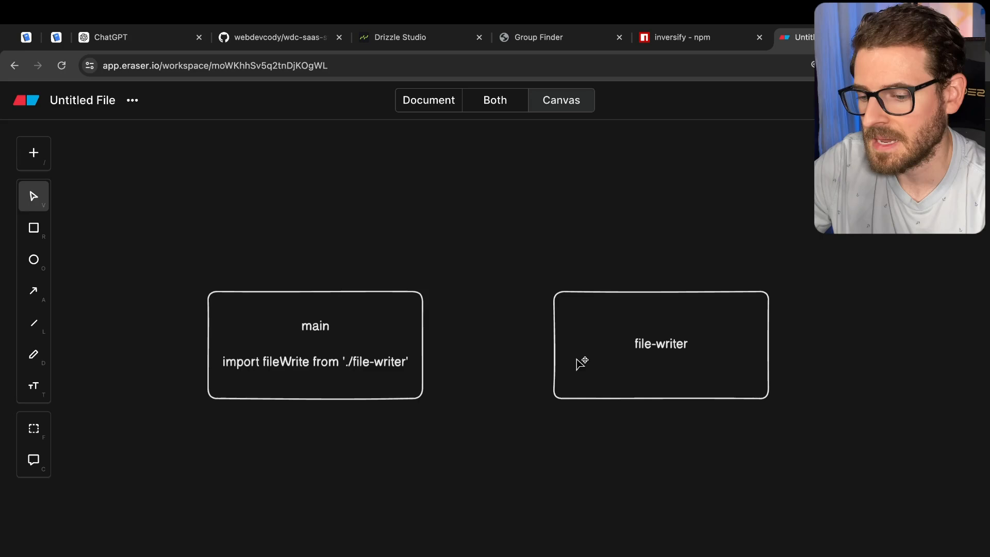
left_click_drag(423, 345, 552, 345)
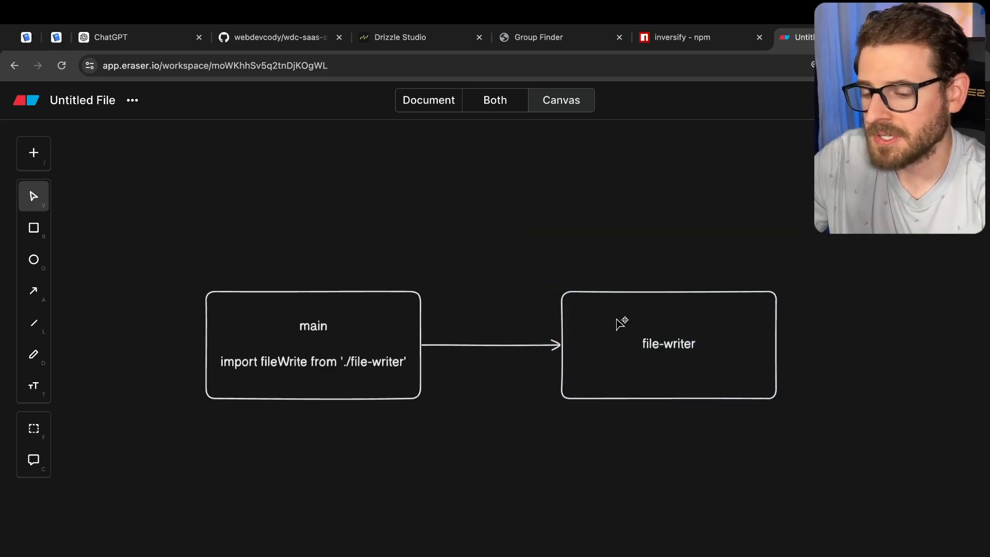
mouse_move(566, 307)
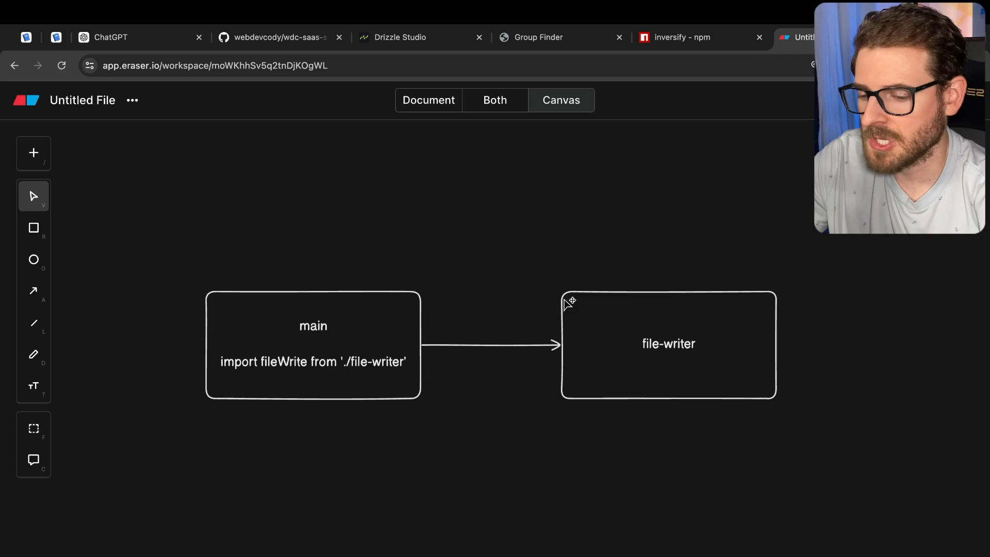
mouse_move(529, 265)
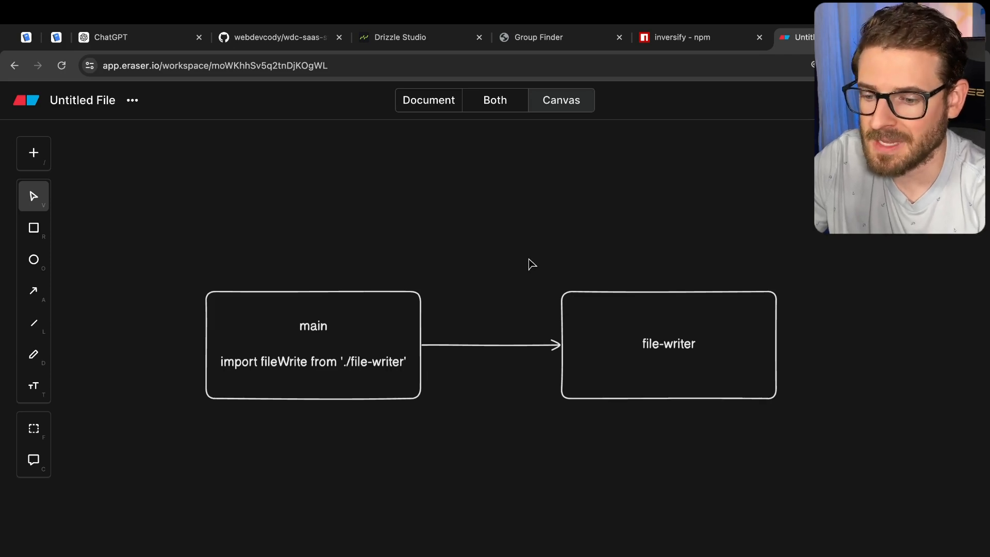
mouse_move(390, 241)
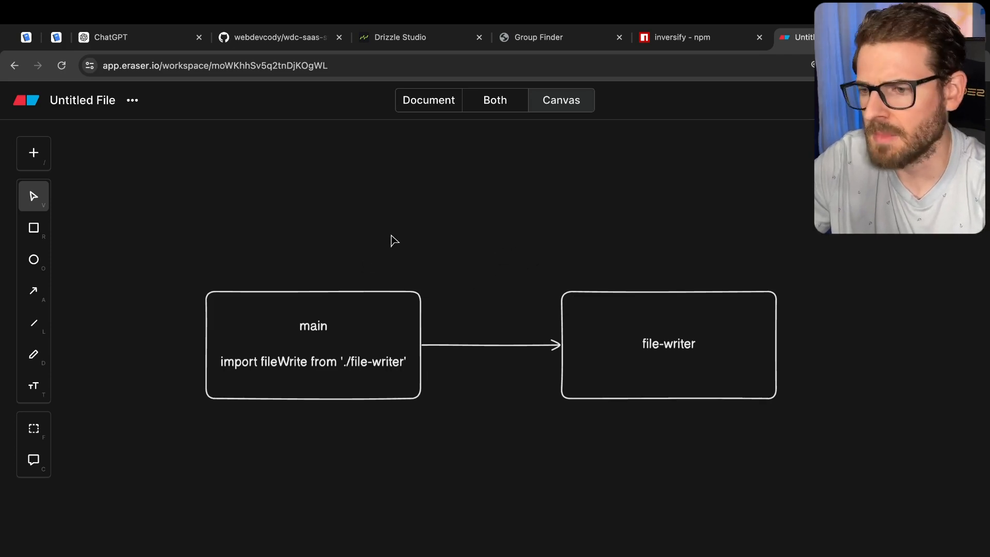
mouse_move(456, 223)
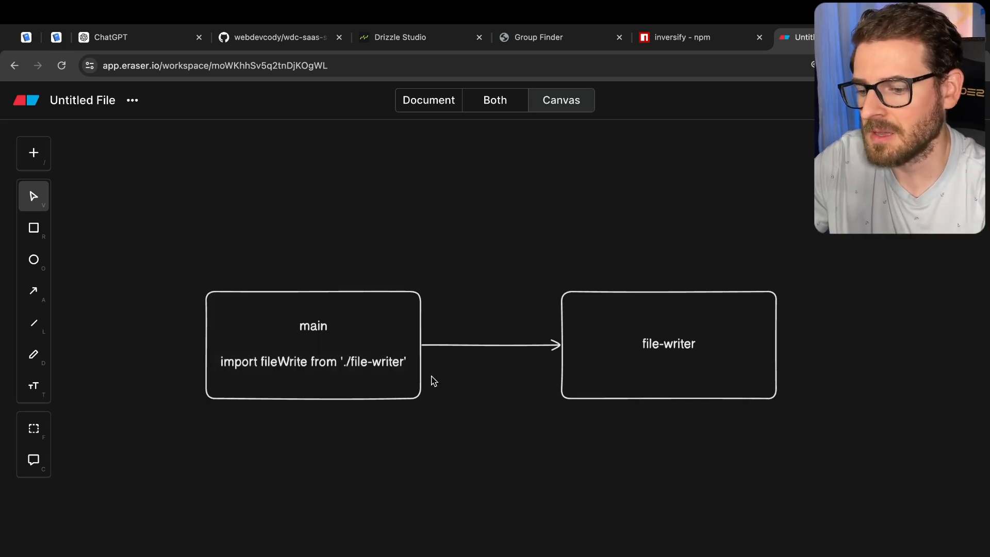
mouse_move(444, 373)
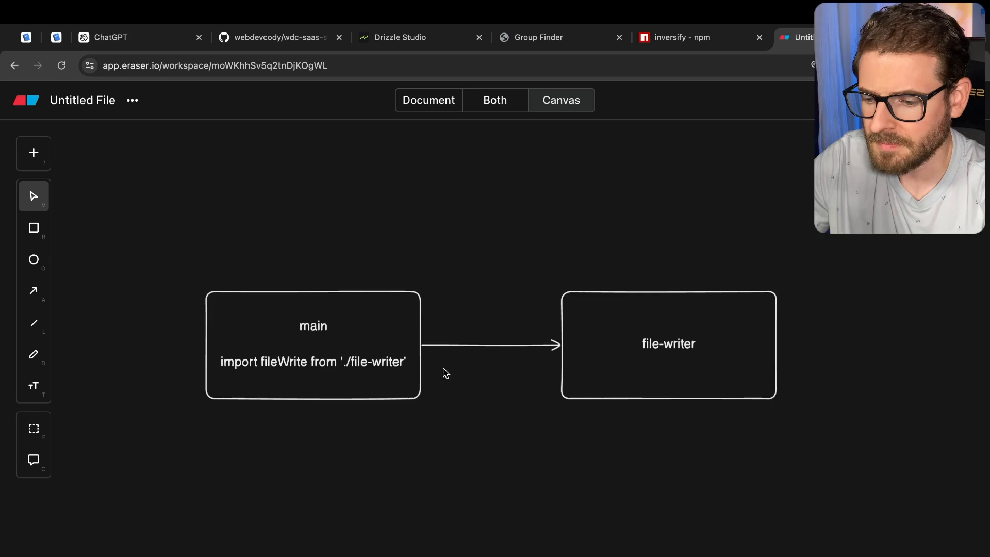
mouse_move(173, 439)
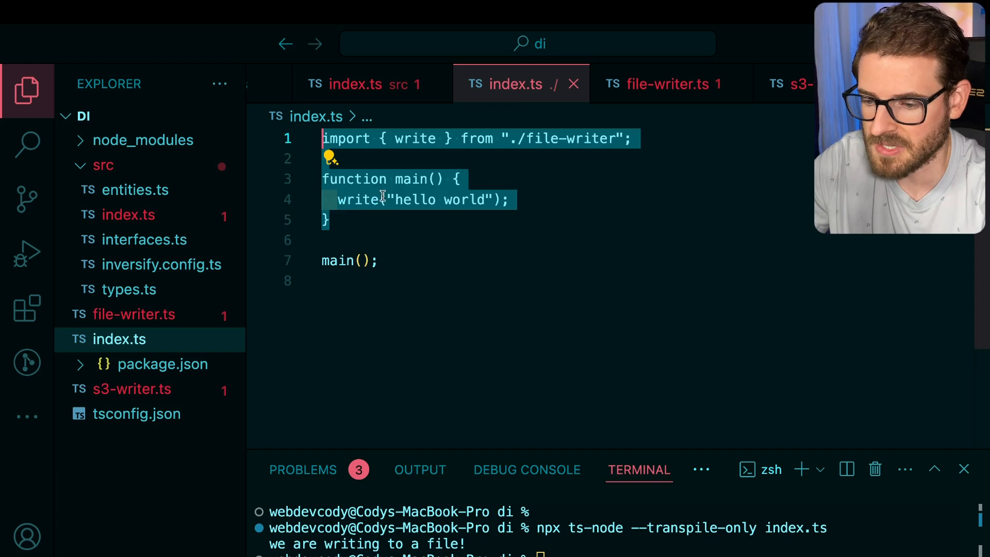
Add jest.mock('./file-writer') on a line above main() in index.ts.
type("jest.mock('./file-writ")
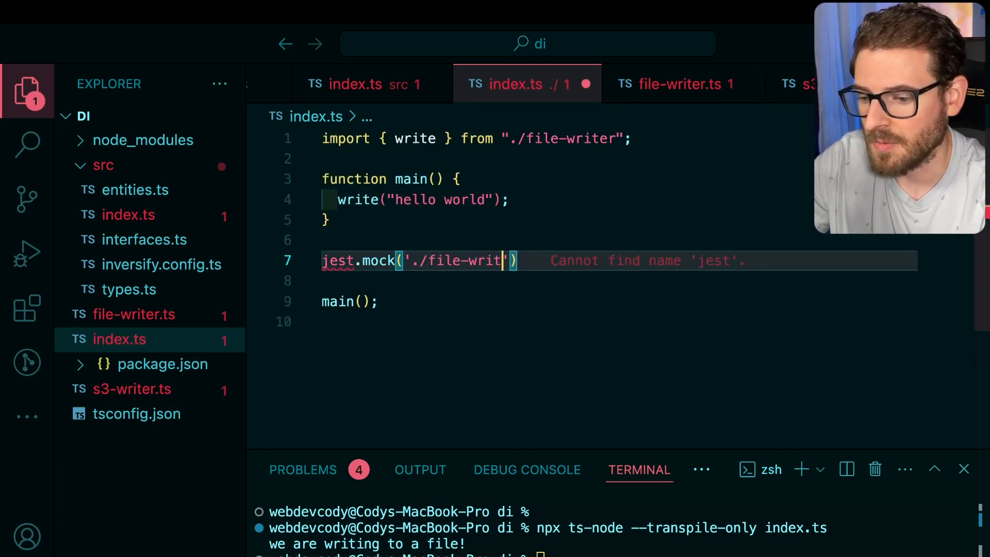
type("er")
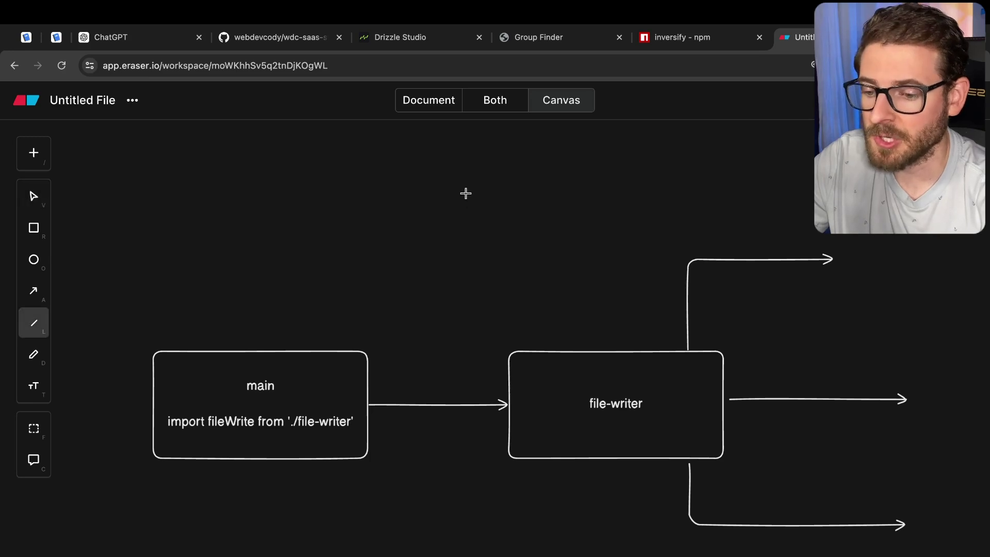
Draw a vertical dividing line across the arrow between main and file-writer.
left_click_drag(466, 194, 414, 556)
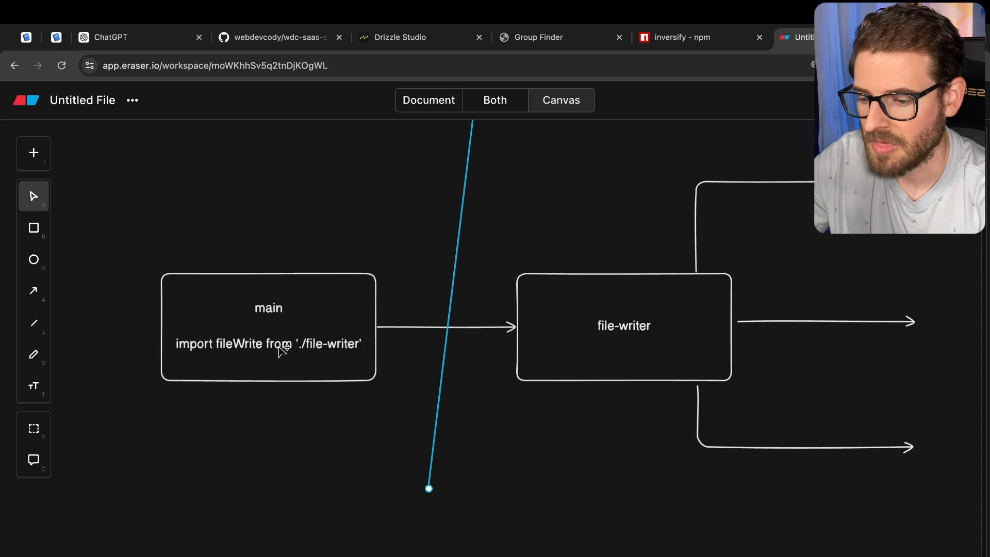
mouse_move(595, 328)
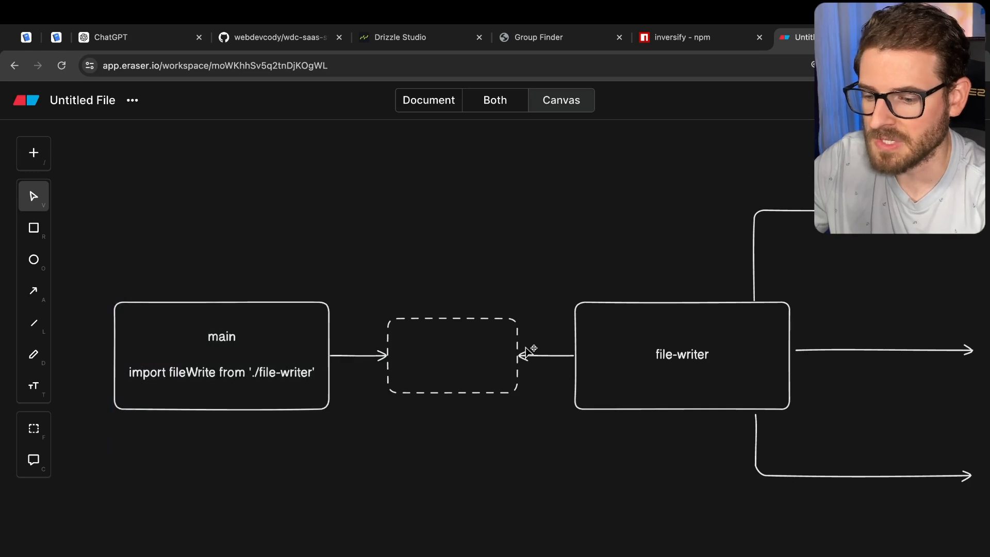
Label the dashed middle box 'interface write()' so both arrows meet in it.
left_click(681, 369)
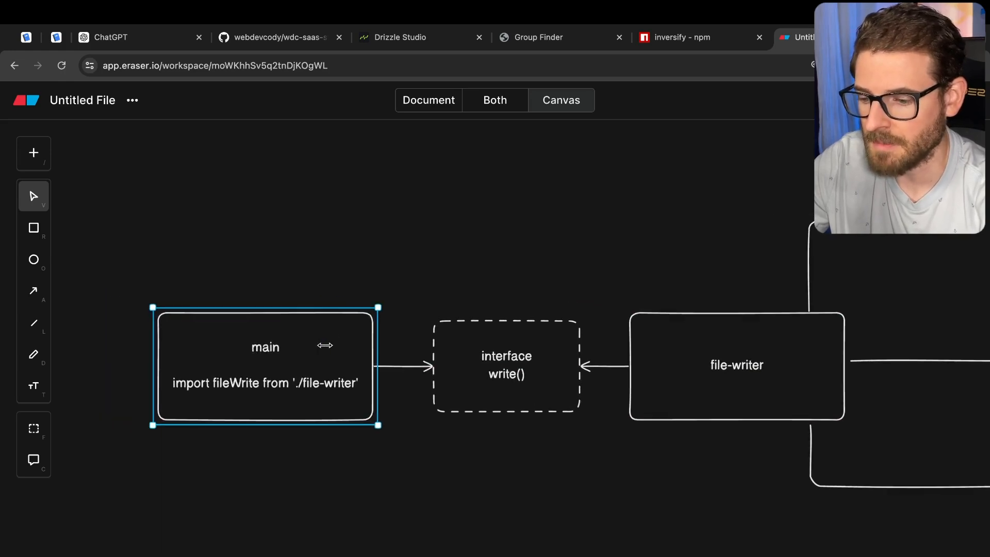
left_click_drag(397, 196, 594, 344)
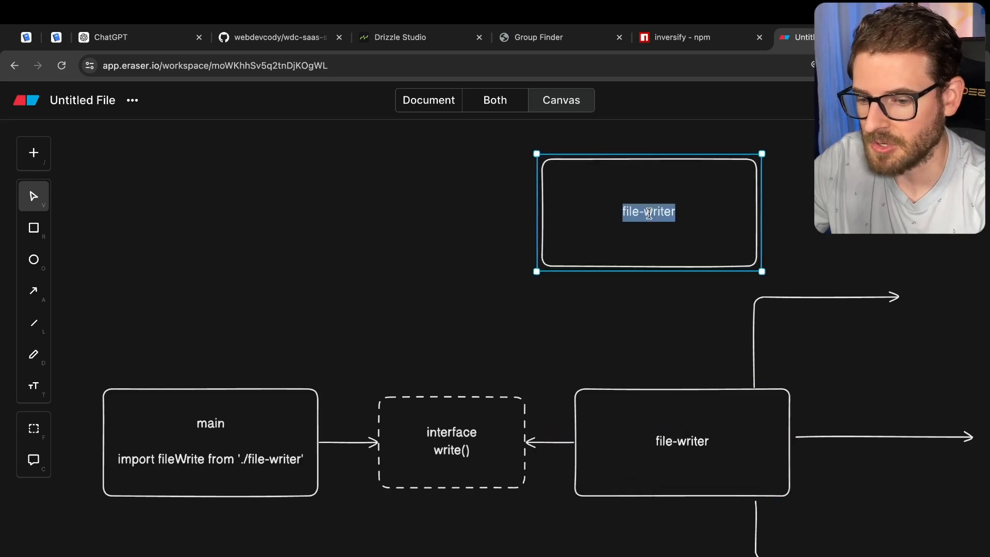
Name the duplicated box 's3-writer' and route its own arrow into the interface box.
type("s3-writer")
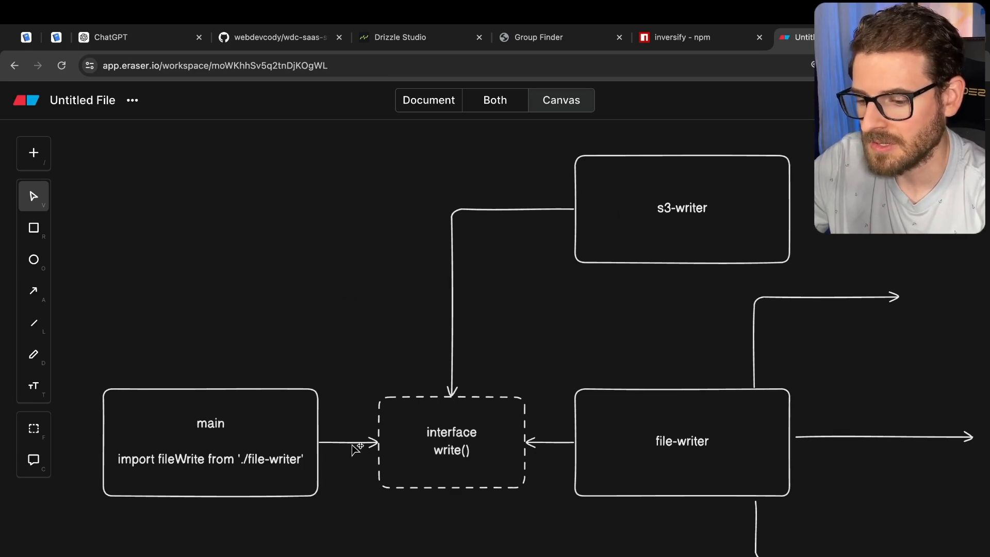
mouse_move(324, 365)
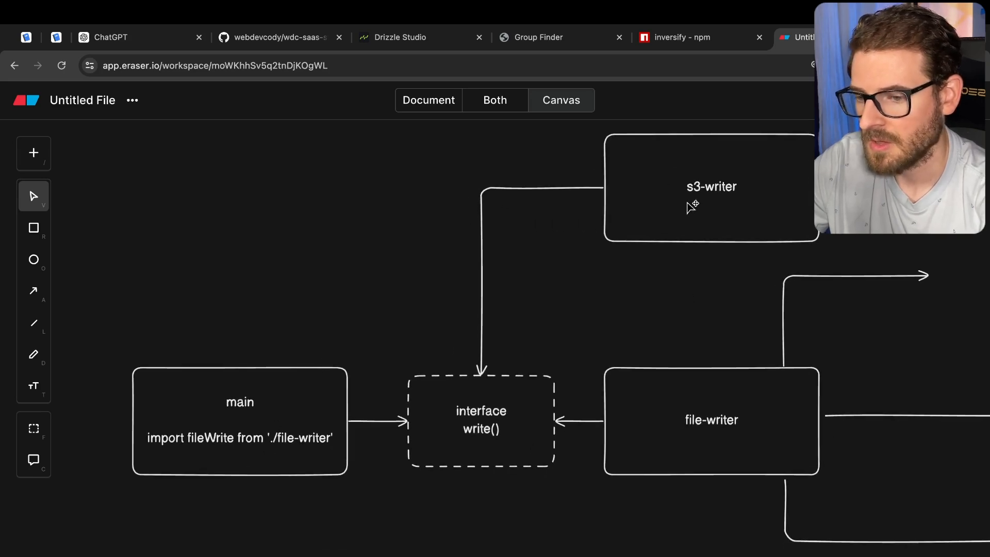
left_click(692, 206)
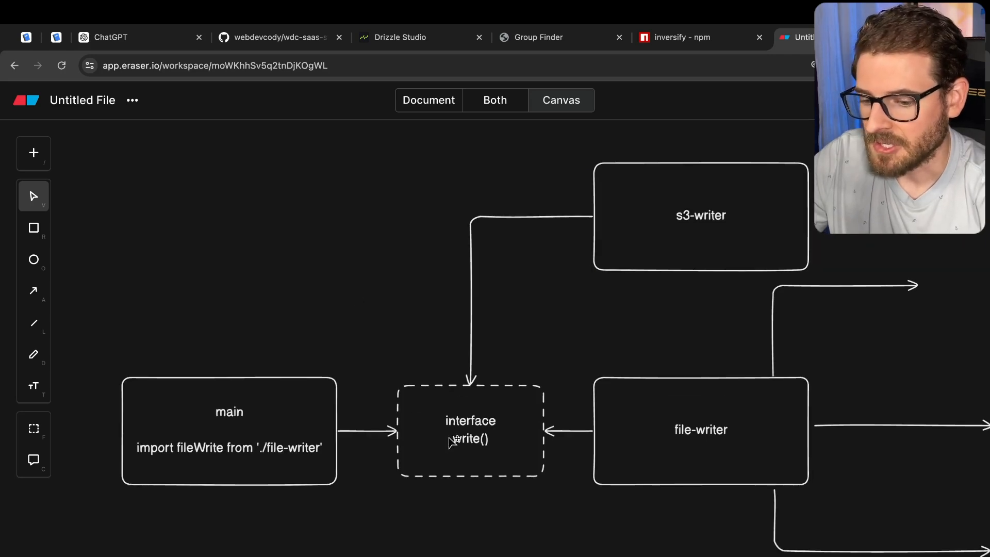
mouse_move(616, 438)
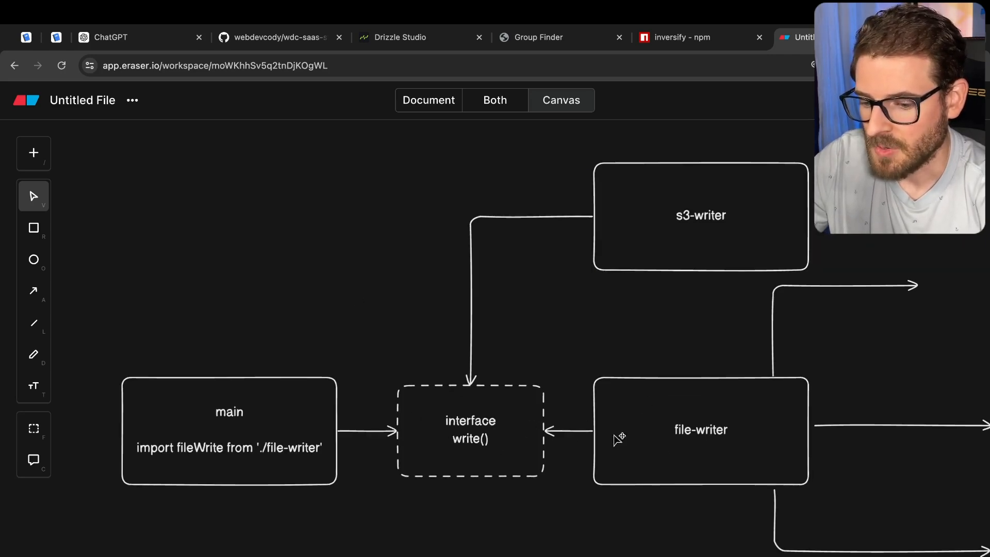
left_click(700, 430)
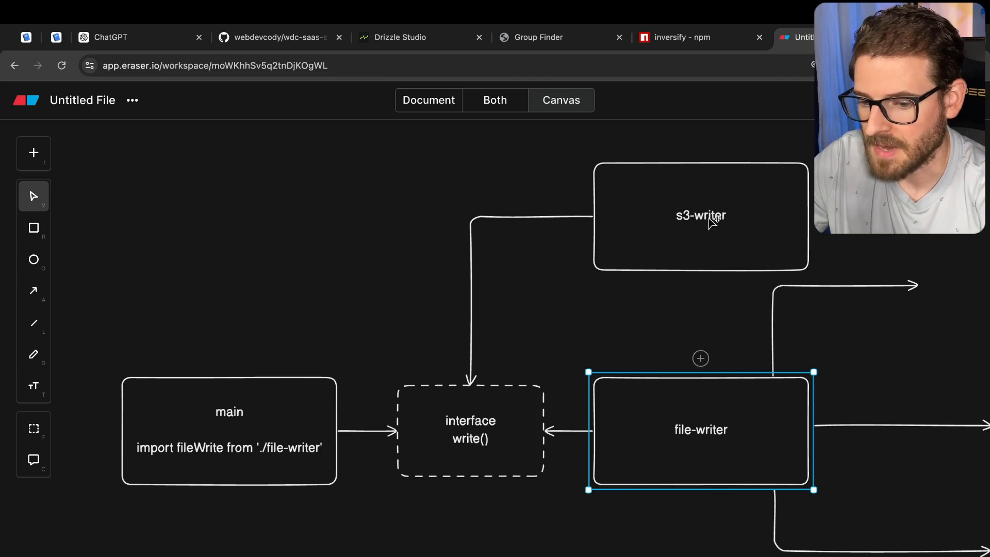
left_click(495, 373)
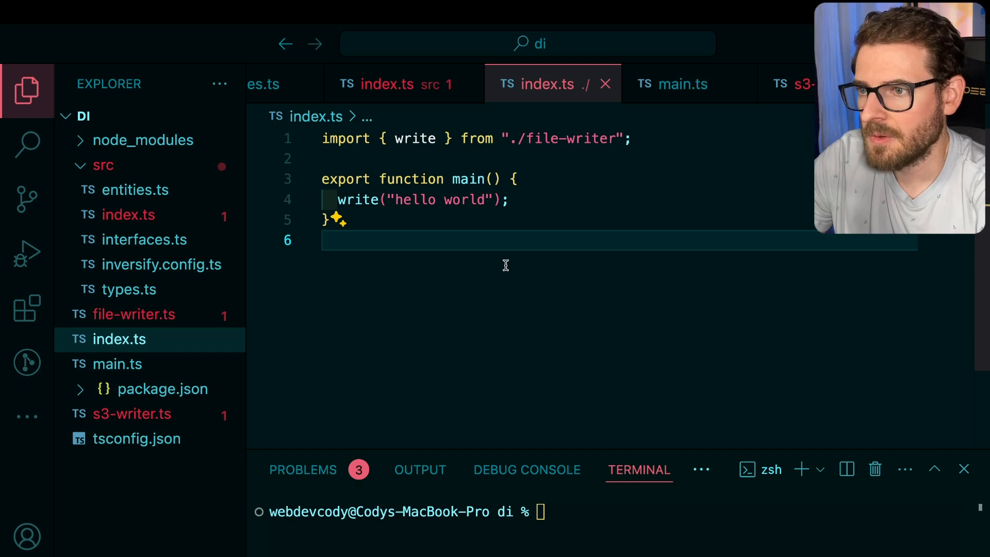
mouse_move(475, 179)
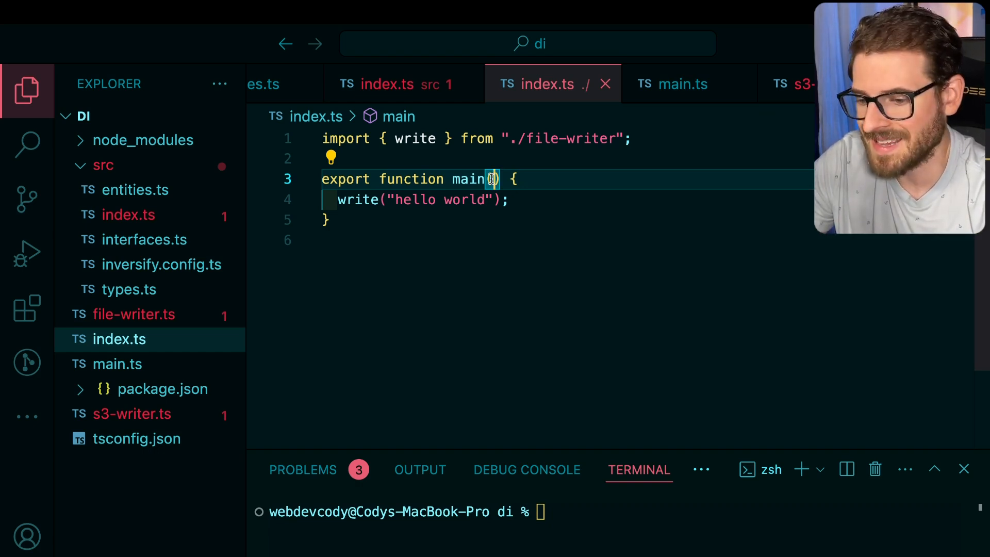
Give main a 'context: { writer }' parameter and call context.writer.write('hello world').
type("context: {")
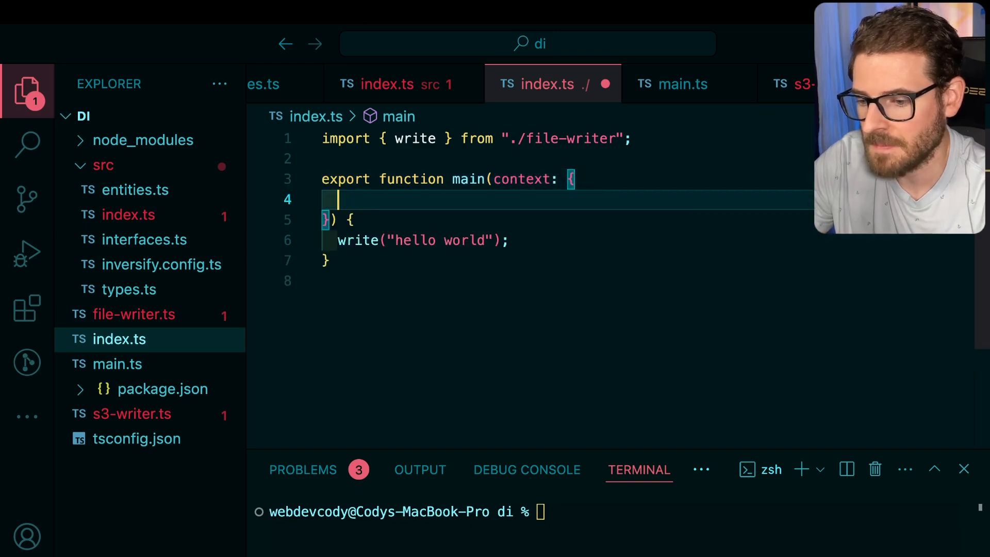
type("wr")
type("context.writer.write(")
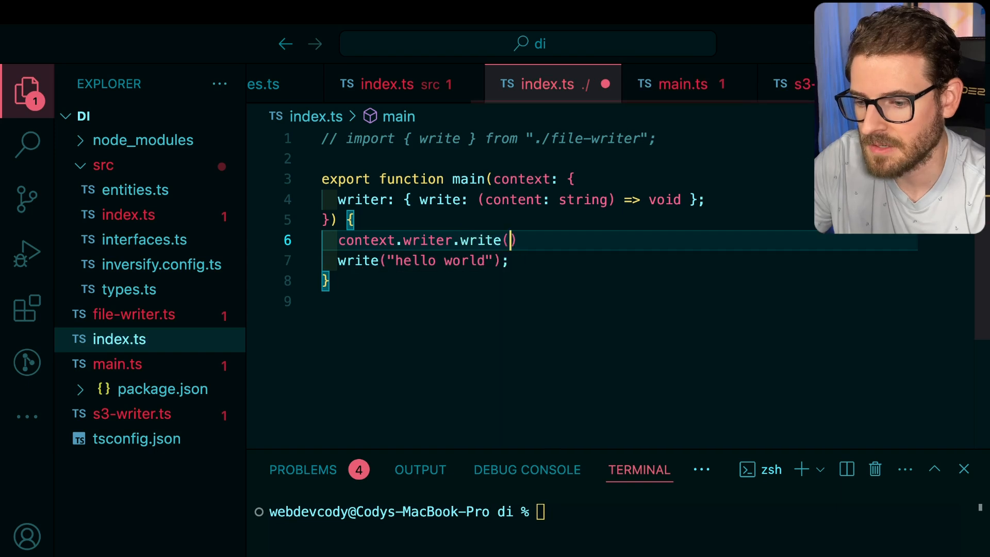
type("'hello world'")
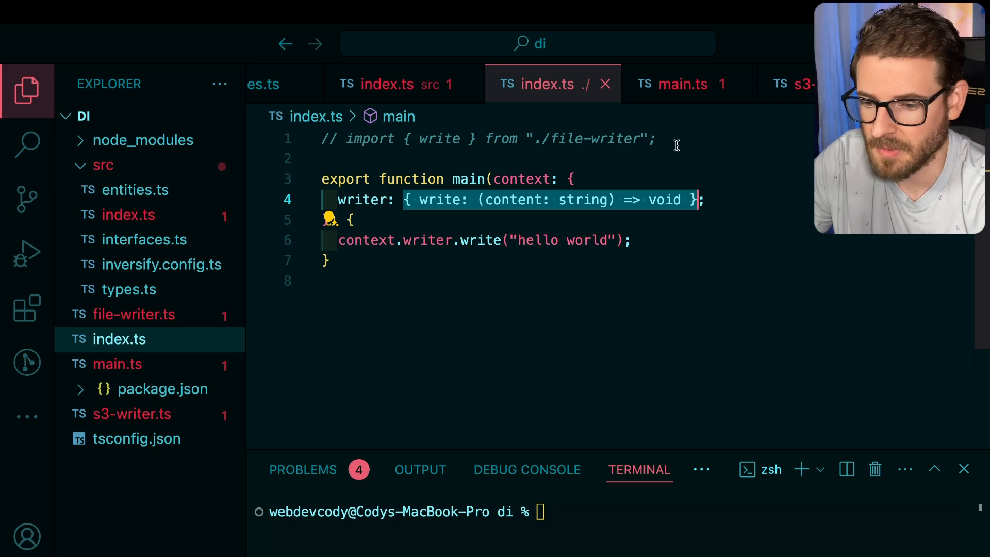
Export 'type Writer = { write: (content: string) => void }' and type main's context writer as Writer.
type("export")
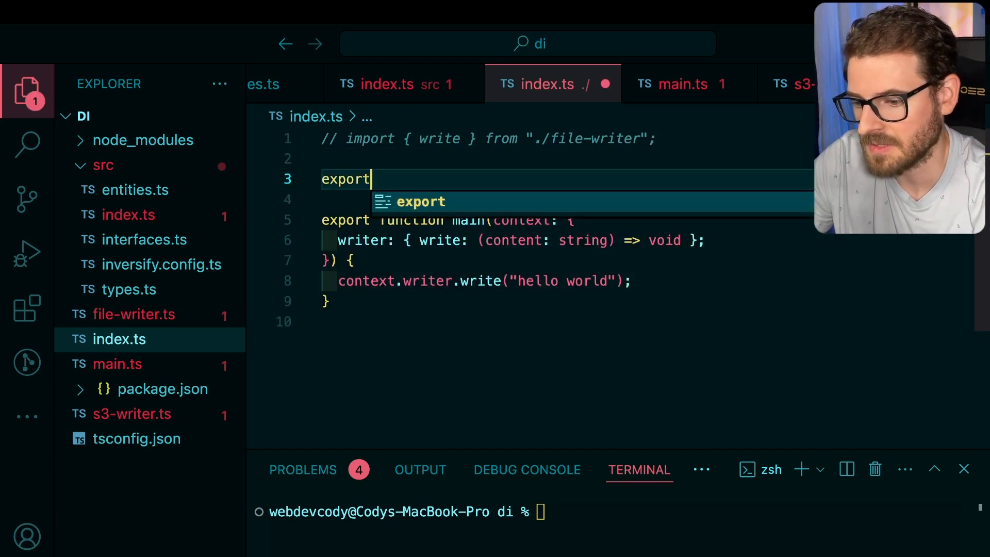
type("type Writer = { write: (content: string) => void };")
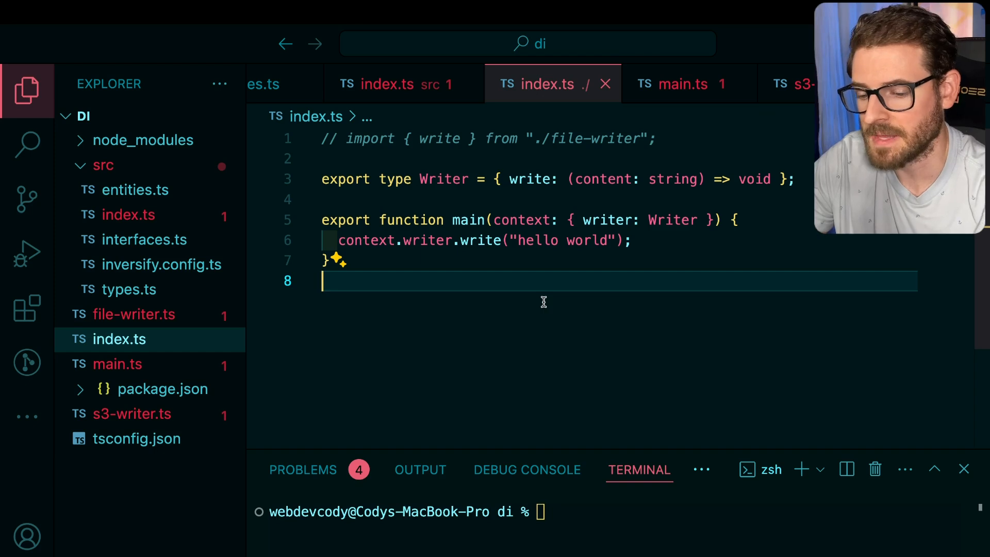
mouse_move(542, 274)
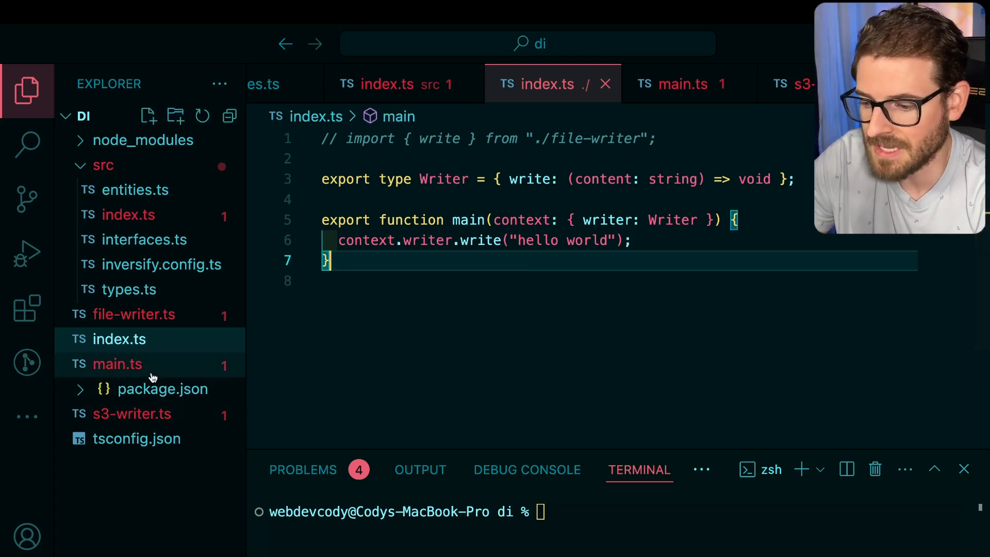
mouse_move(138, 370)
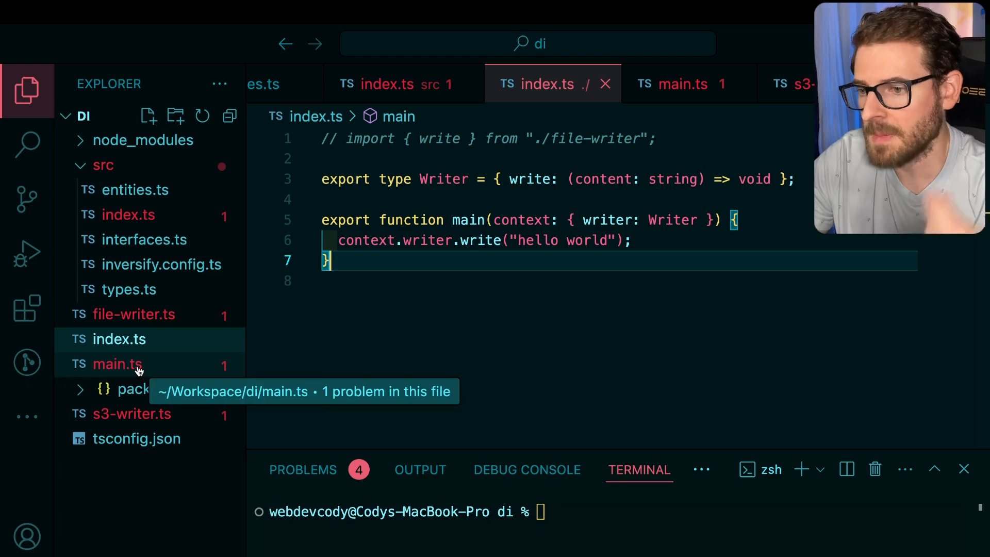
In main.ts import write from './file-writer' and pass it as writer into main.
left_click(117, 364)
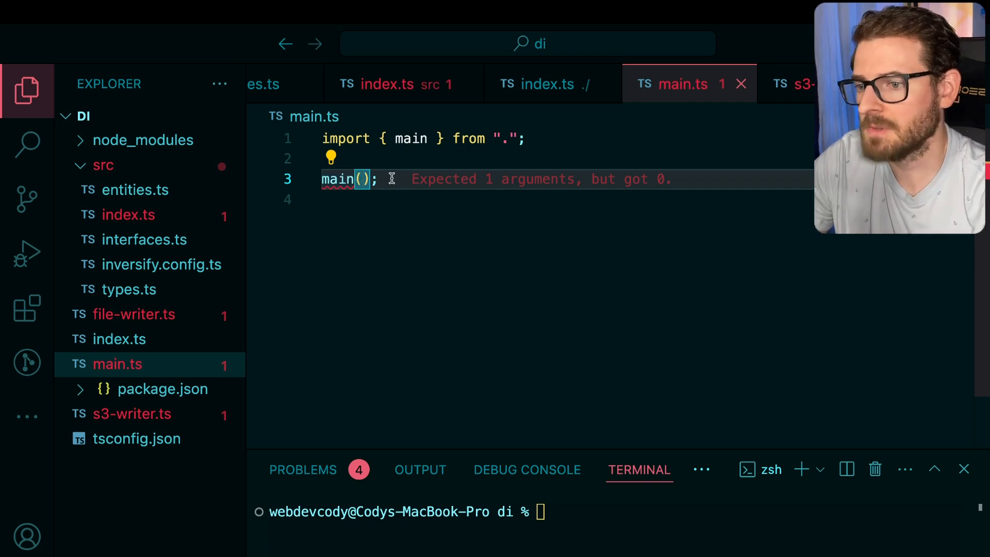
key("Enter")
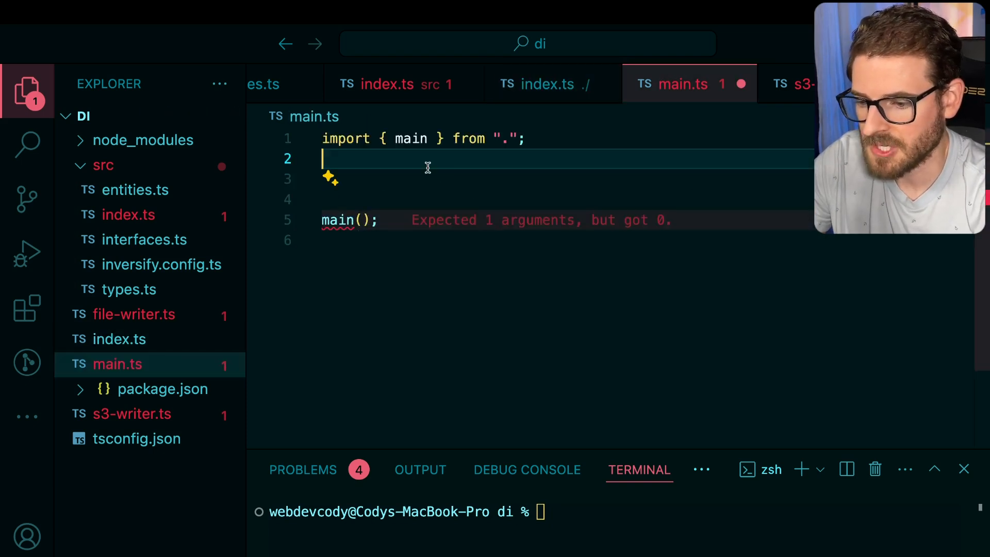
type("import { write } from \"./file-writer\";")
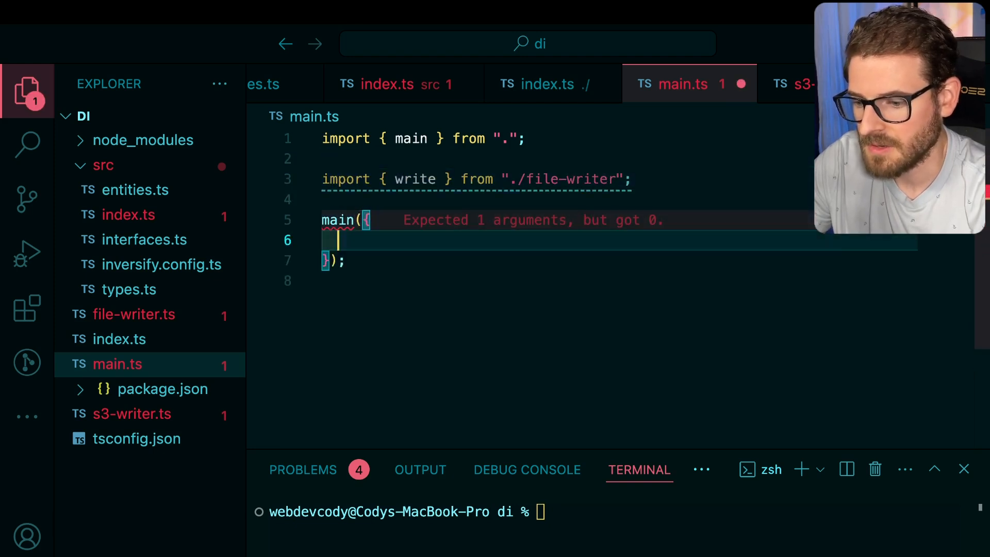
type("writer: write,")
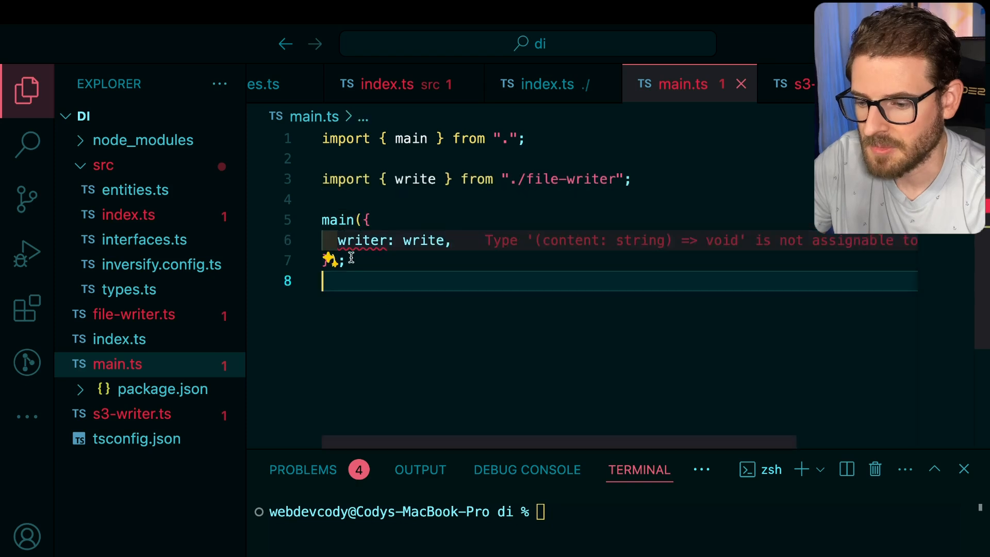
mouse_move(415, 179)
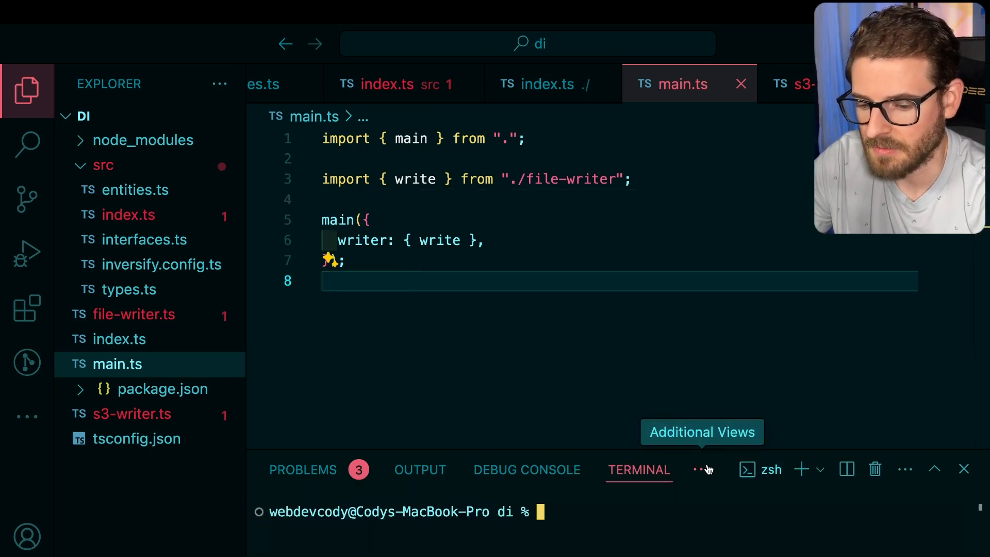
Run 'npx ts-node --transpile-only main.ts' to print 'we are writing to a file!'.
type("npx ts-node --transpile-only main.ts")
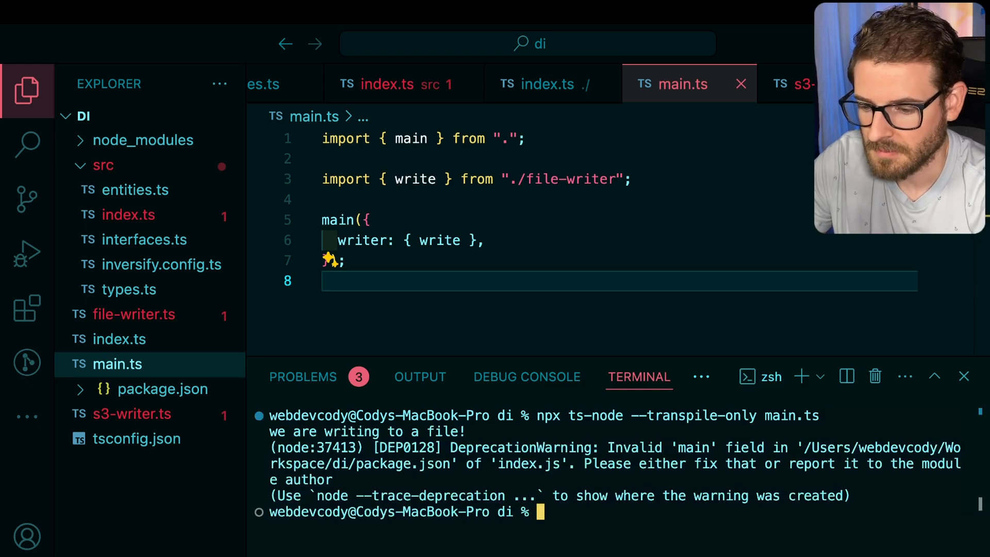
left_click_drag(269, 432, 462, 432)
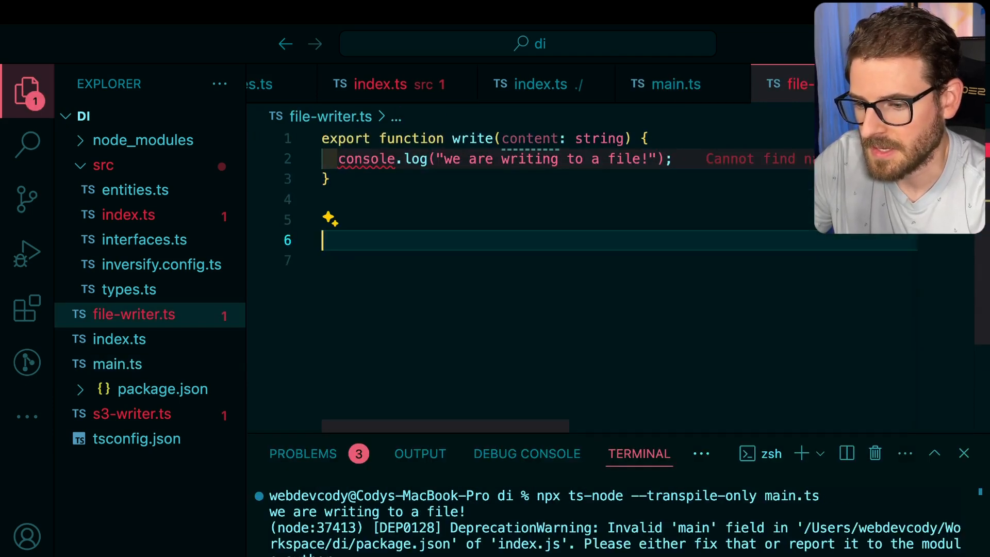
Wrap write(content) inside 'export const FileWriter: Writer = { ... }' in file-writer.ts.
type("export const Writer: Writer = {")
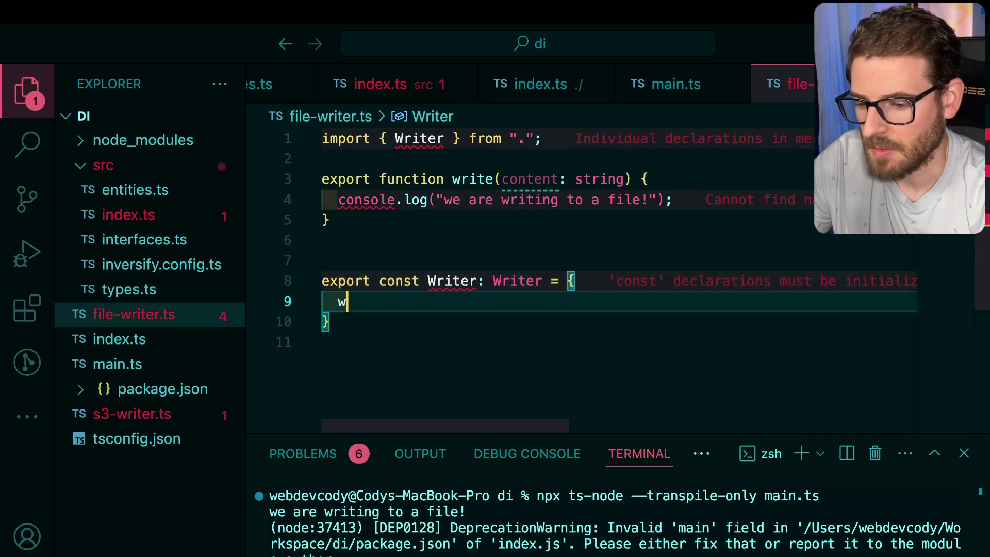
type("rite()")
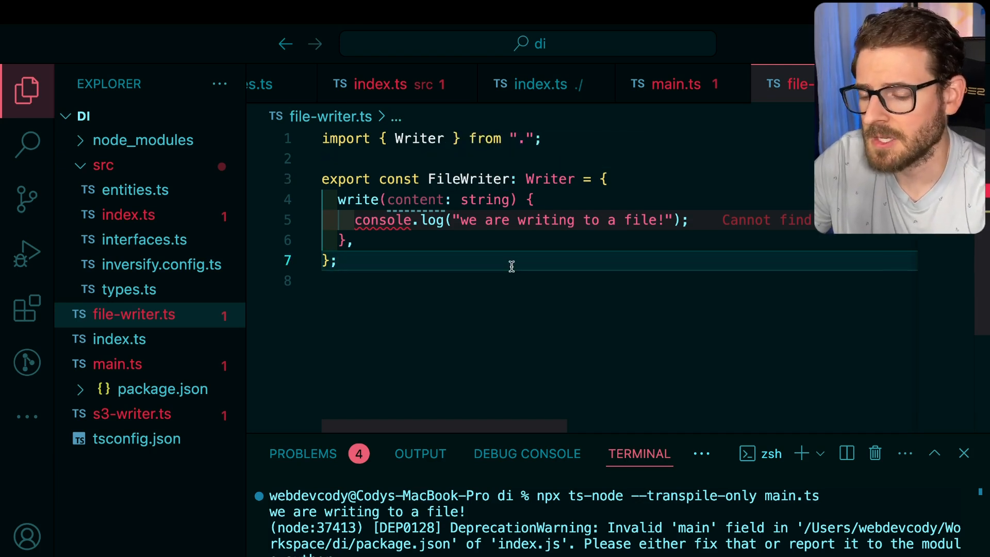
double_click(469, 178)
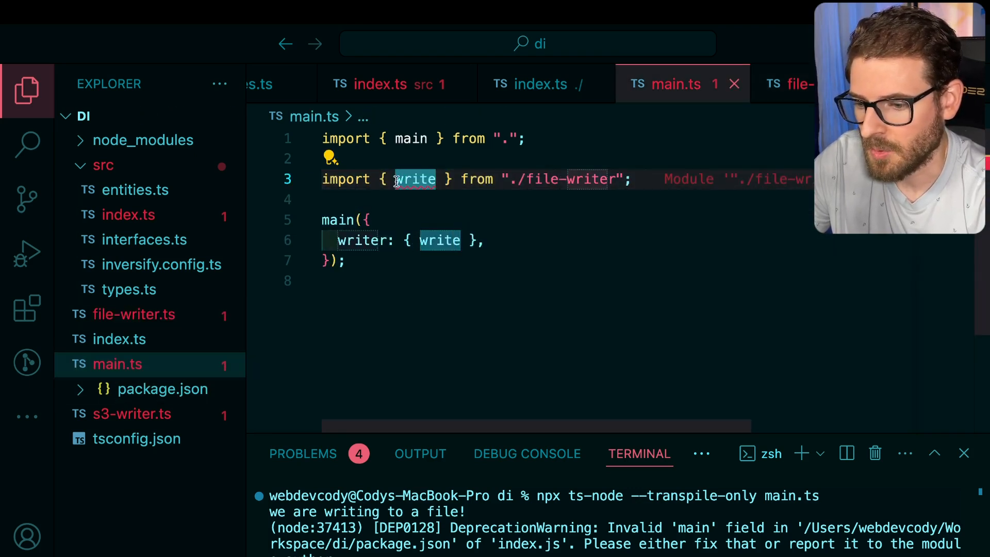
Switch main.ts to import FileWriter from './file-writer' and pass it as the writer.
type("FileWriter")
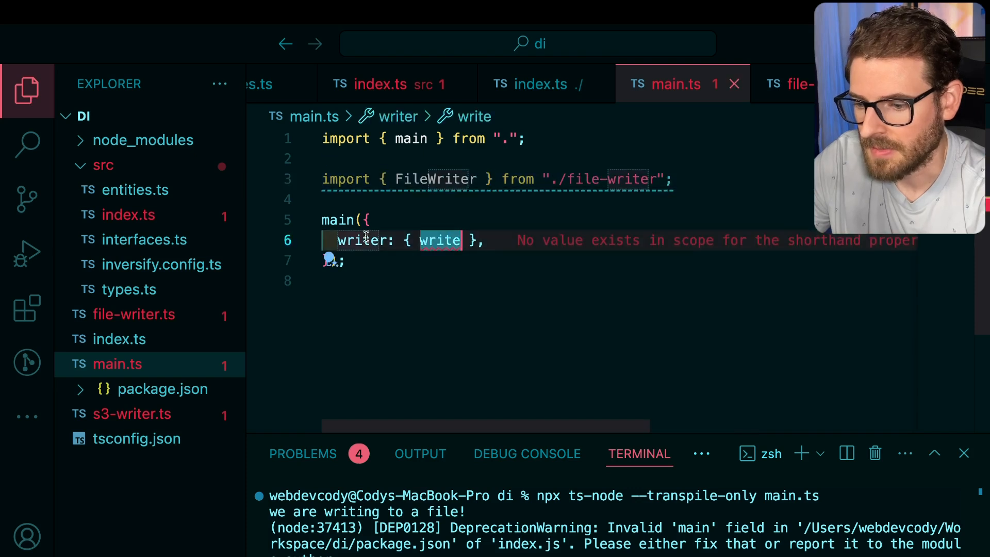
type("FileWriter: Writer = {")
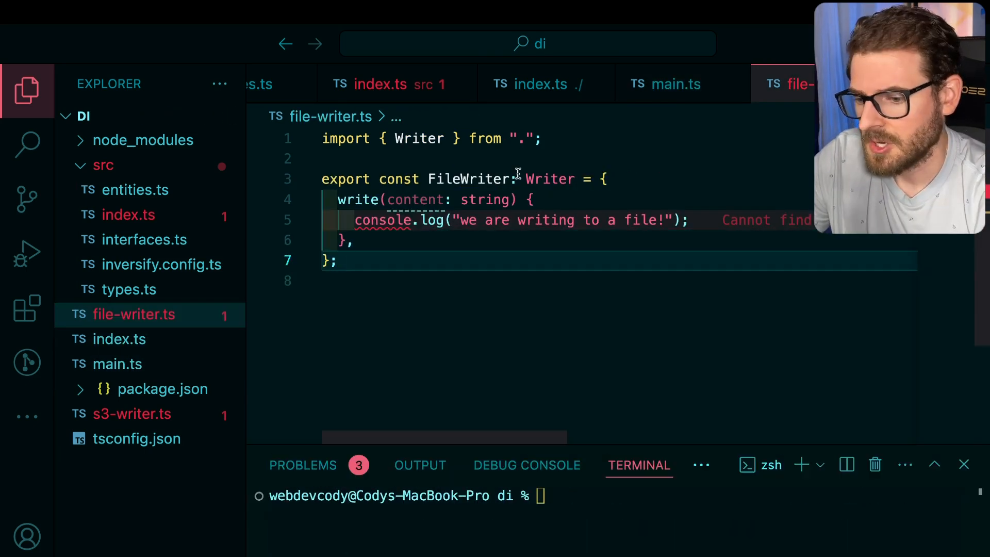
mouse_move(550, 179)
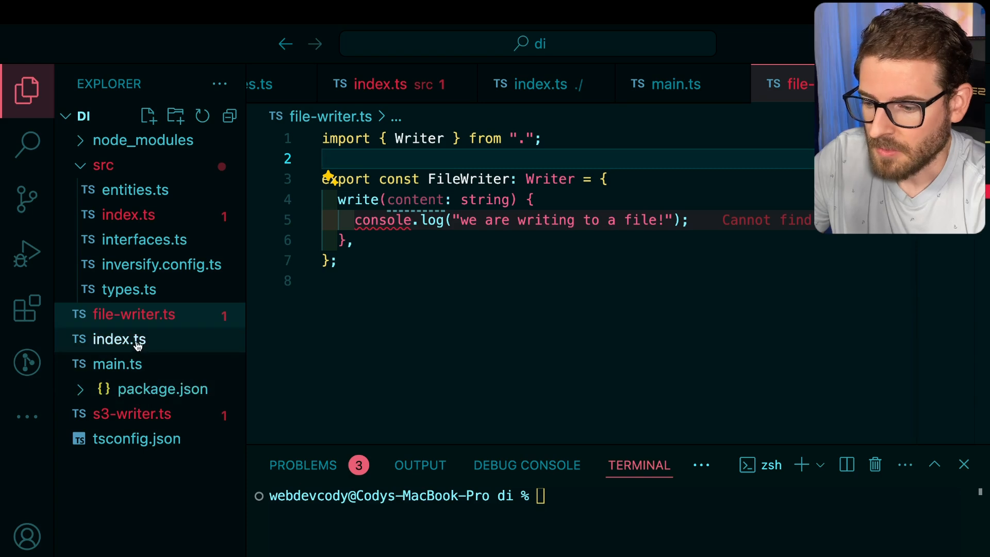
mouse_move(142, 417)
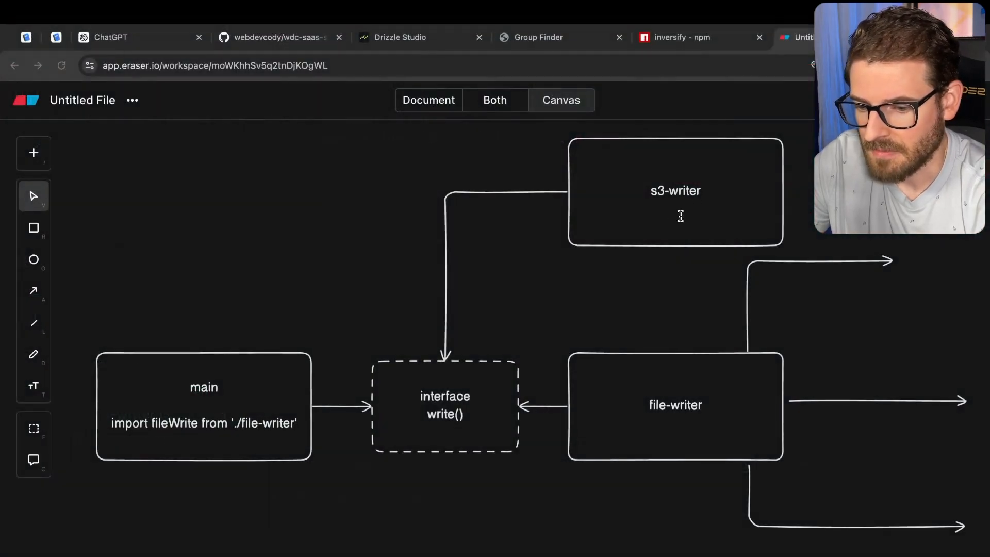
mouse_move(458, 397)
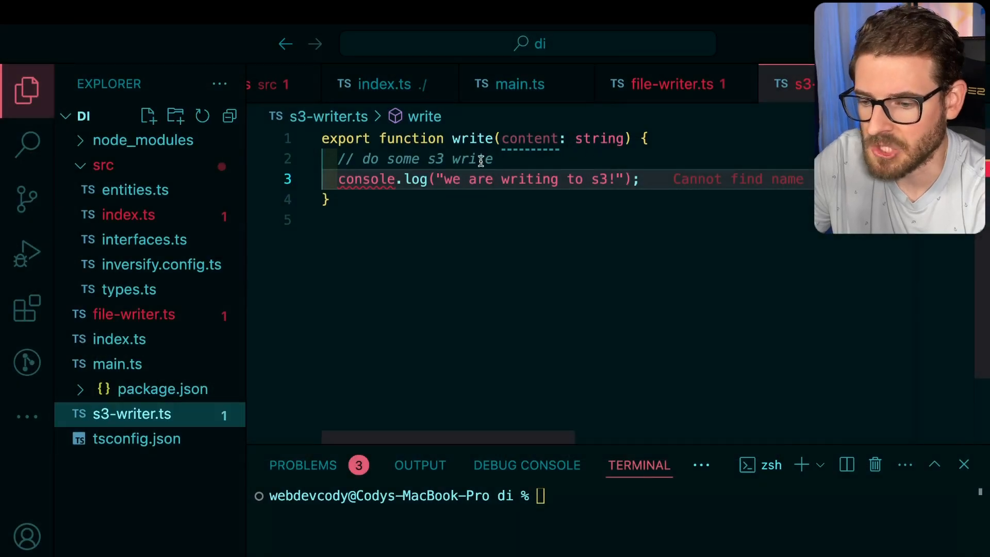
Paste the FileWriter object into s3-writer.ts and rename the constant to S3Writer.
left_click(673, 83)
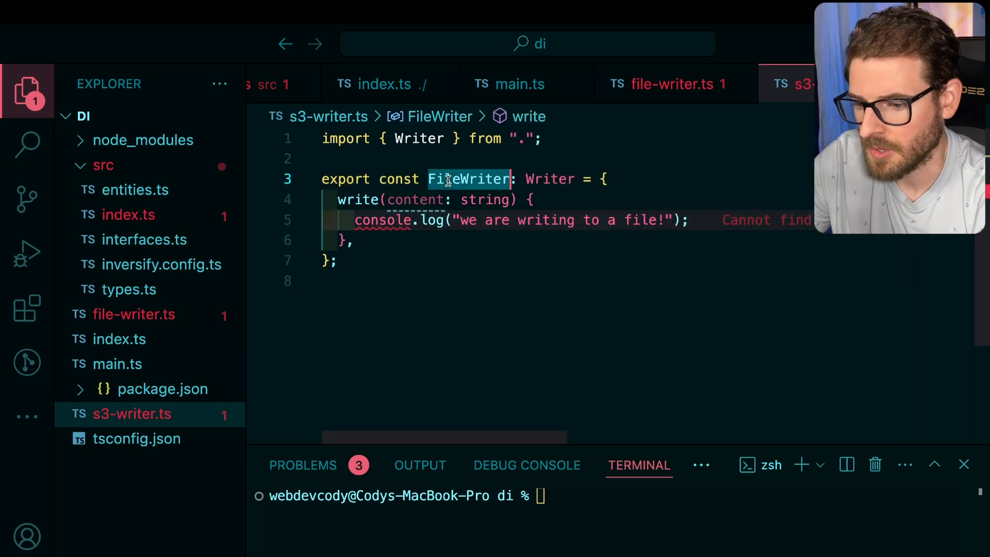
type("S3Write")
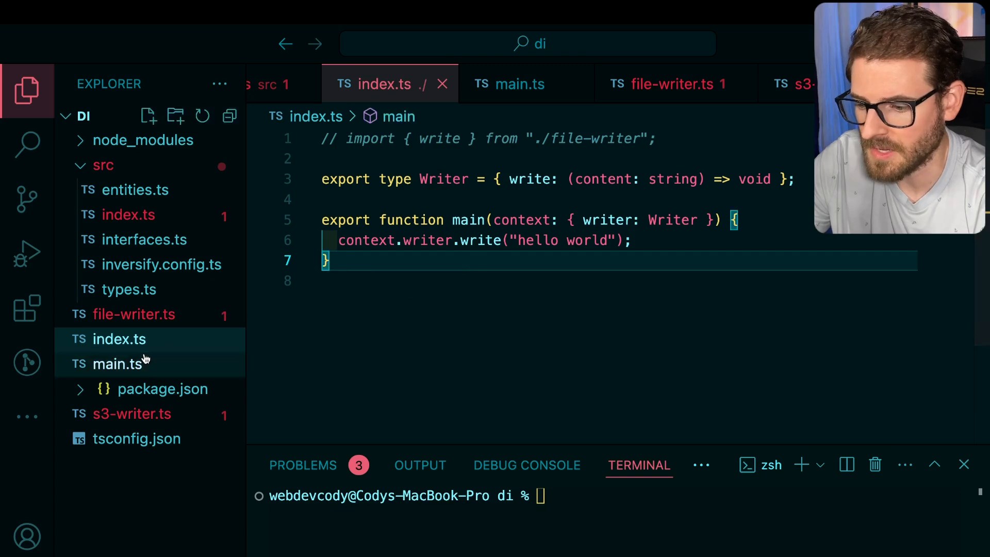
Switch main.ts to use S3Writer with its auto-import and run the script to test it.
left_click(117, 364)
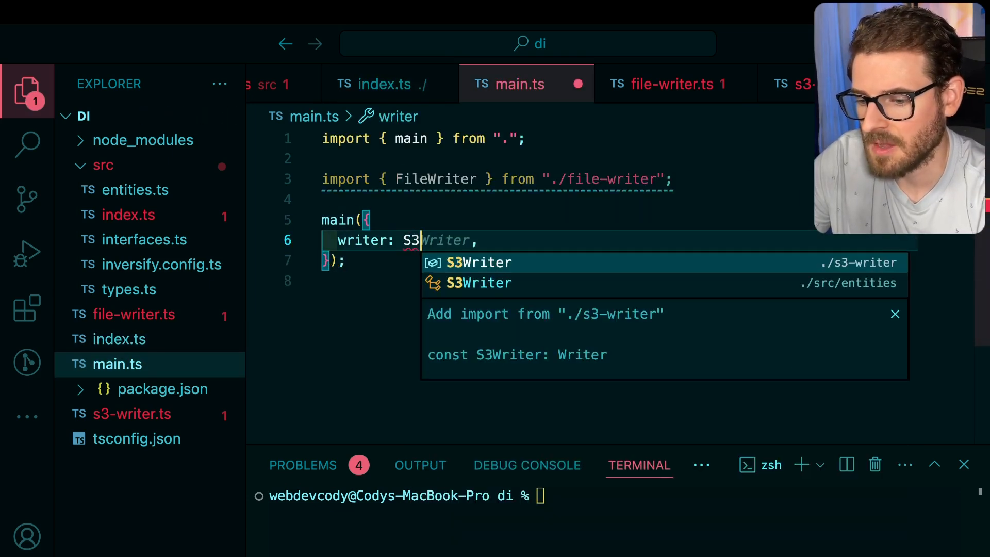
left_click(478, 263)
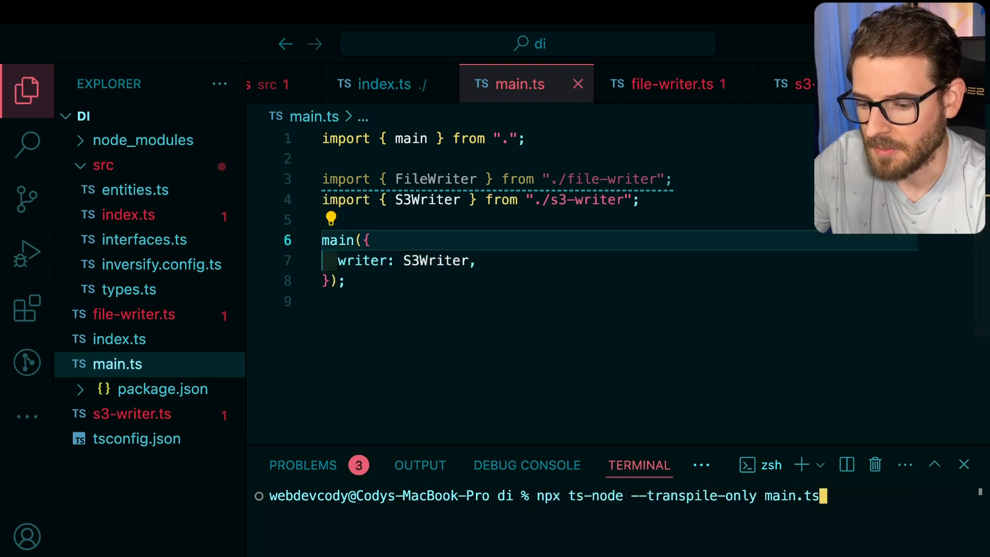
key("Enter")
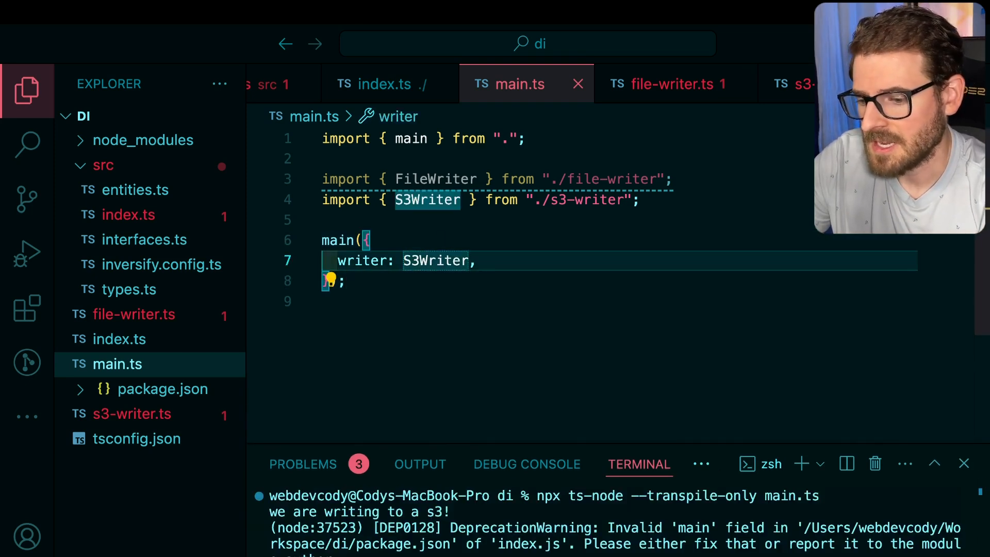
Choose the writer via process.env.WRITER === 's3' ? S3Writer : FileWriter and run with WRITER="file".
type("process.env.w")
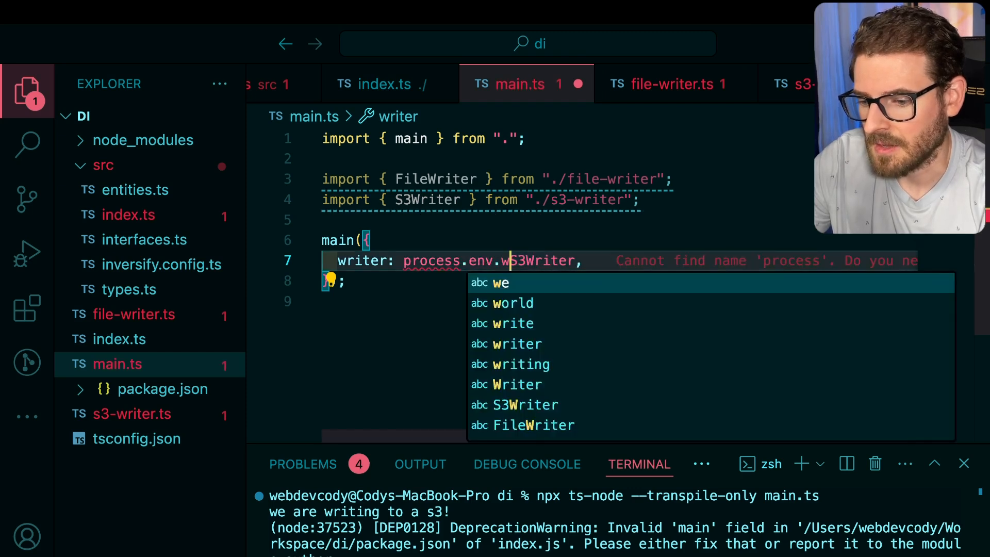
type("WRITER =")
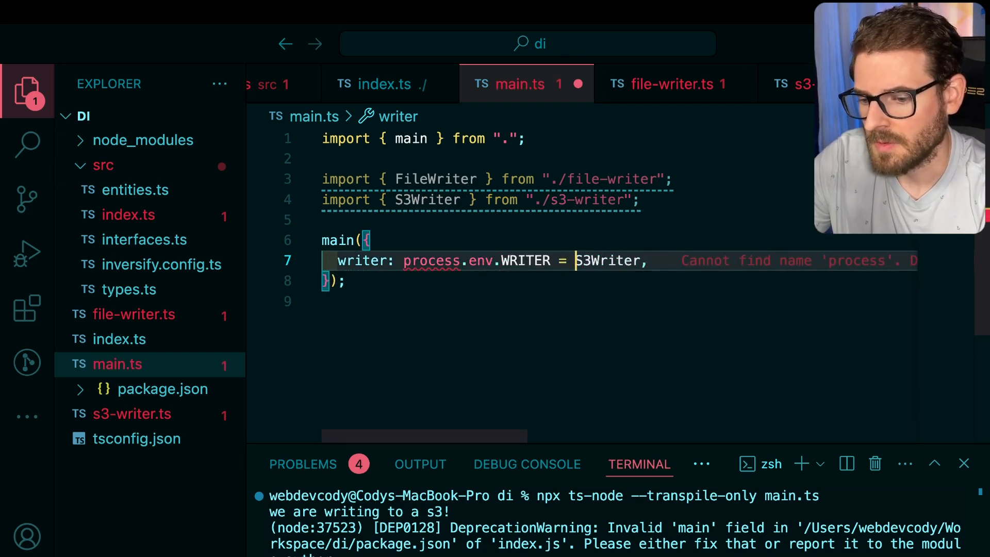
type("=== 's3'")
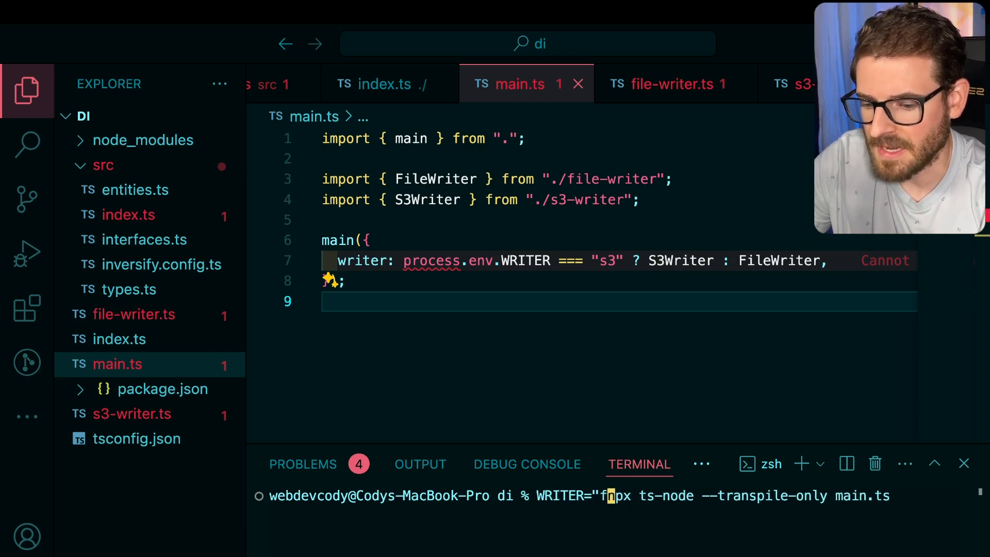
type("ile\" ")
key("Enter")
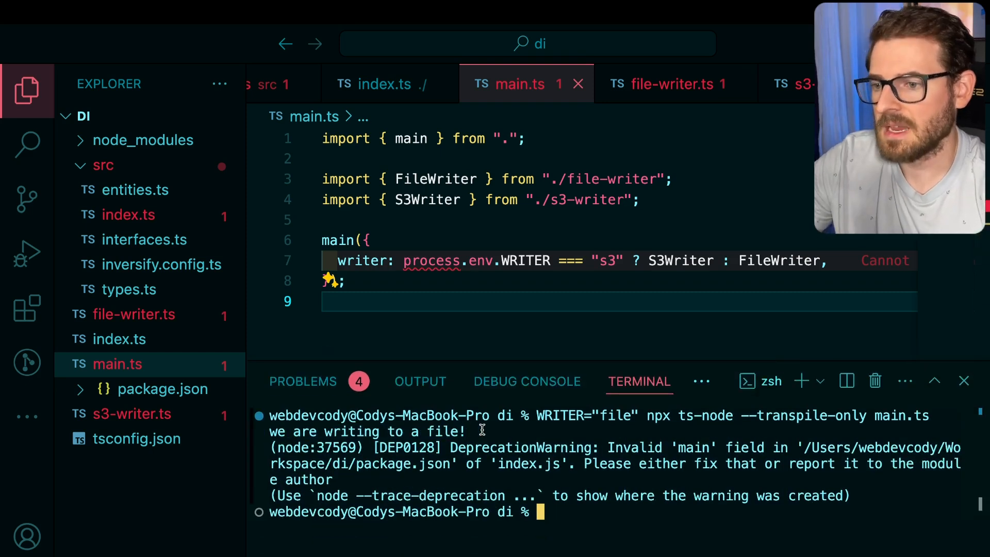
mouse_move(563, 351)
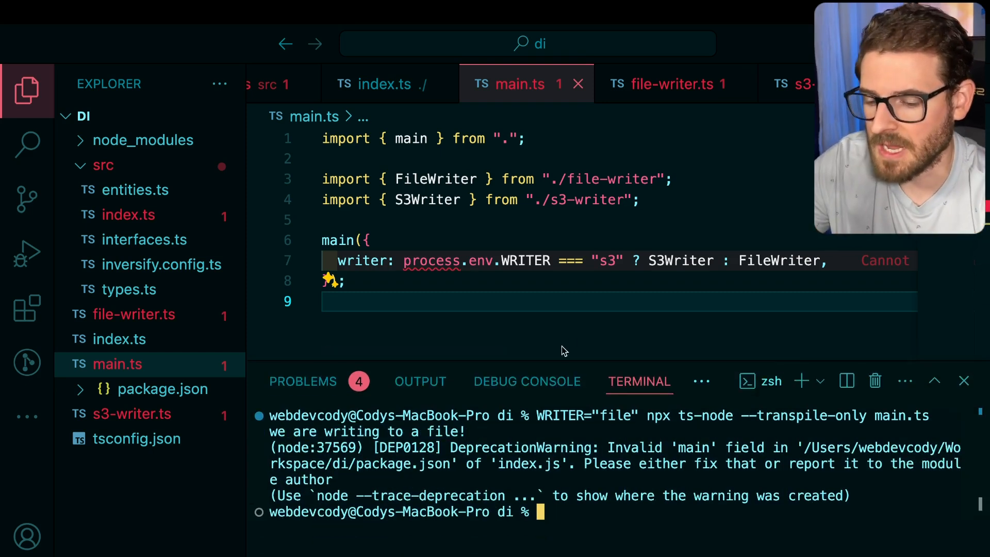
mouse_move(723, 361)
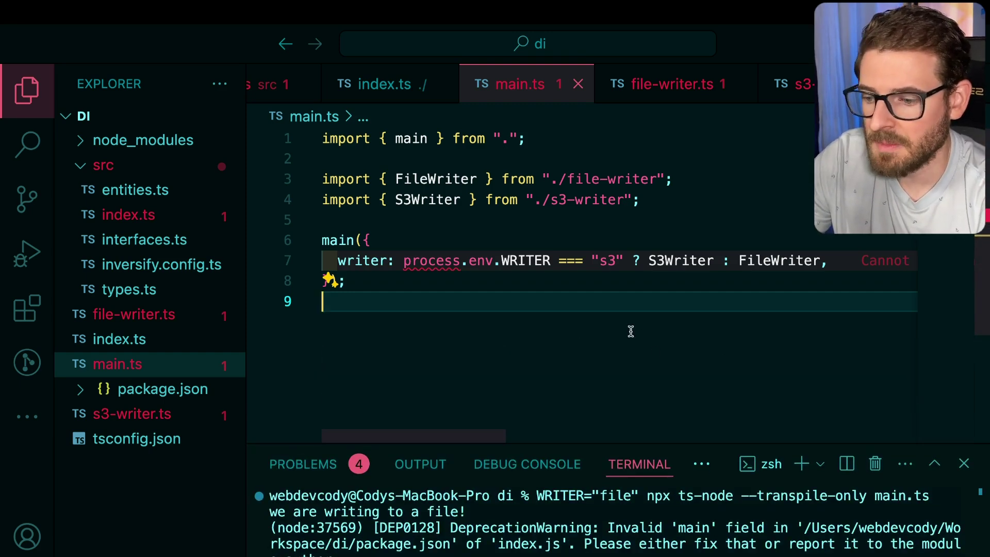
mouse_move(461, 260)
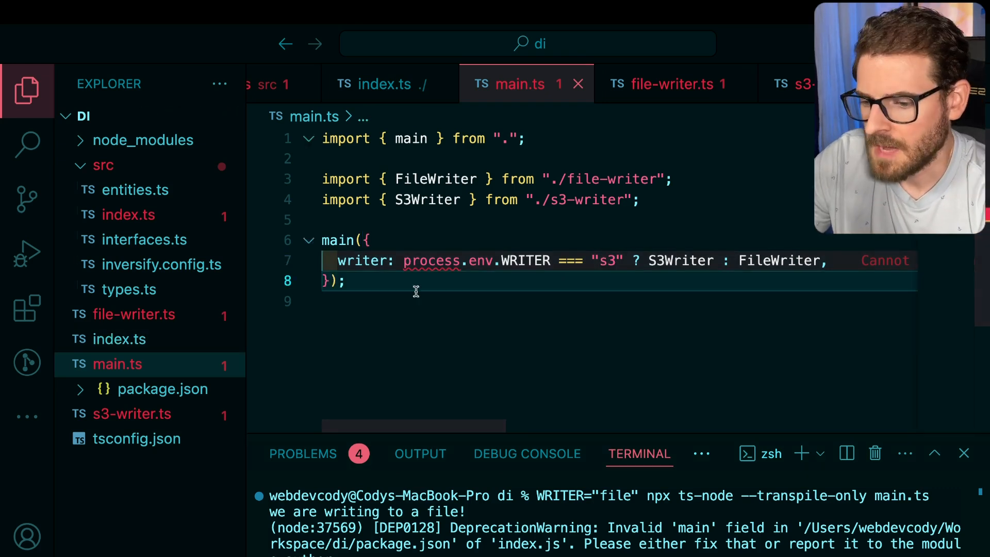
Review index.ts and the top-level index.ts, then s3-writer.ts to see how S3Writer implements Writer.
left_click(383, 84)
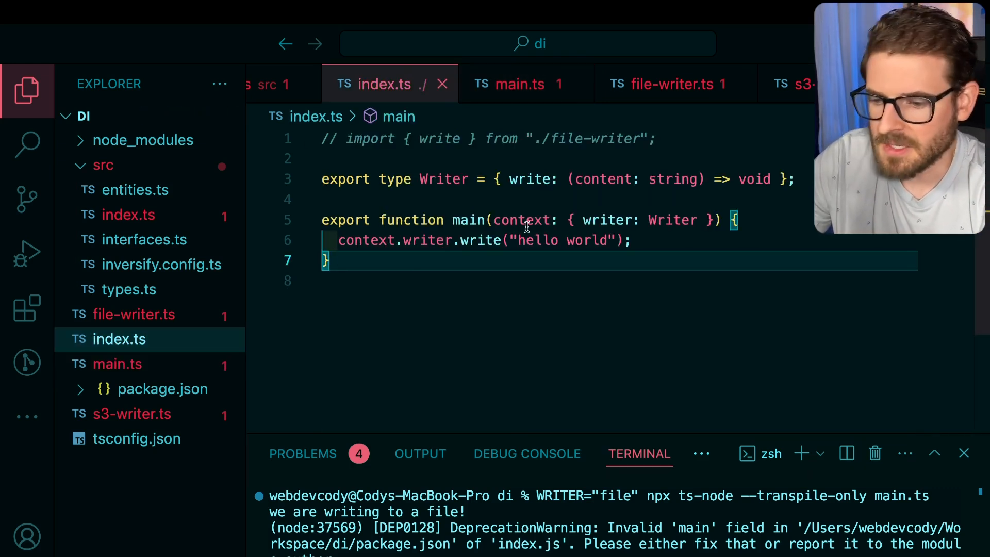
mouse_move(126, 336)
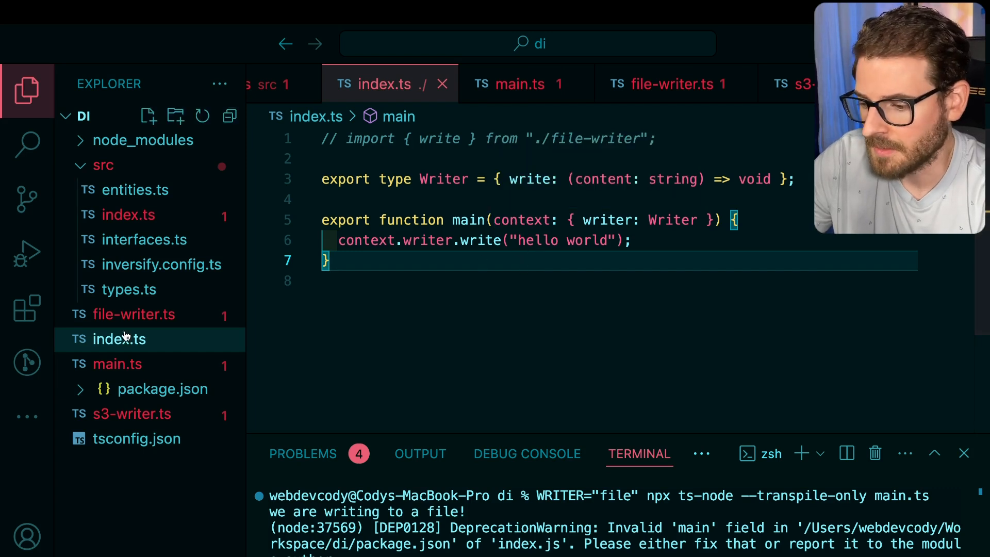
left_click(520, 84)
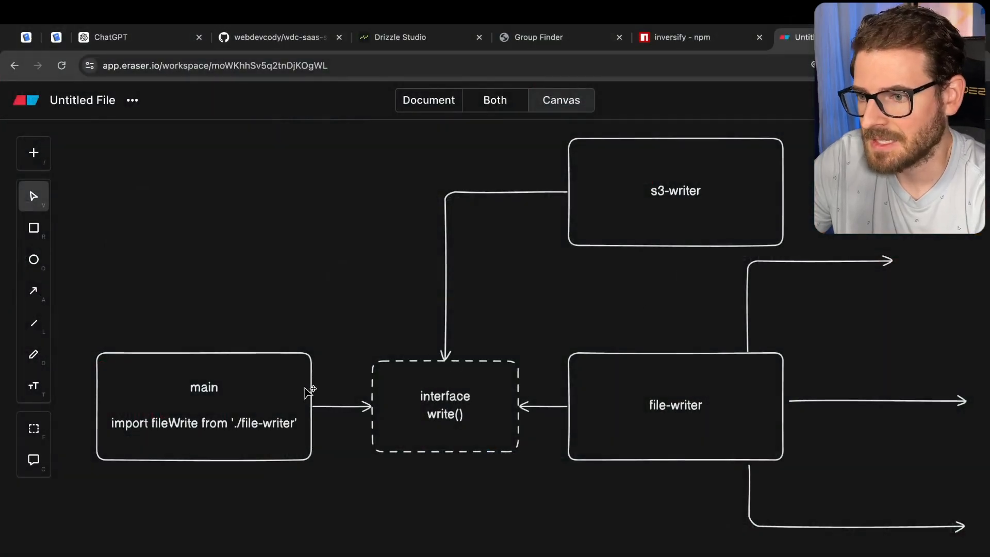
mouse_move(260, 419)
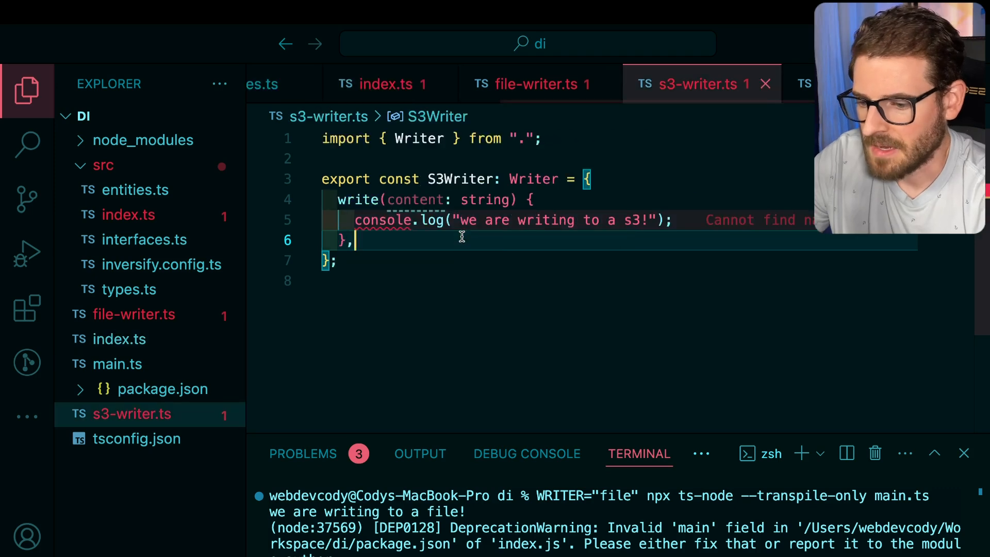
left_click(133, 314)
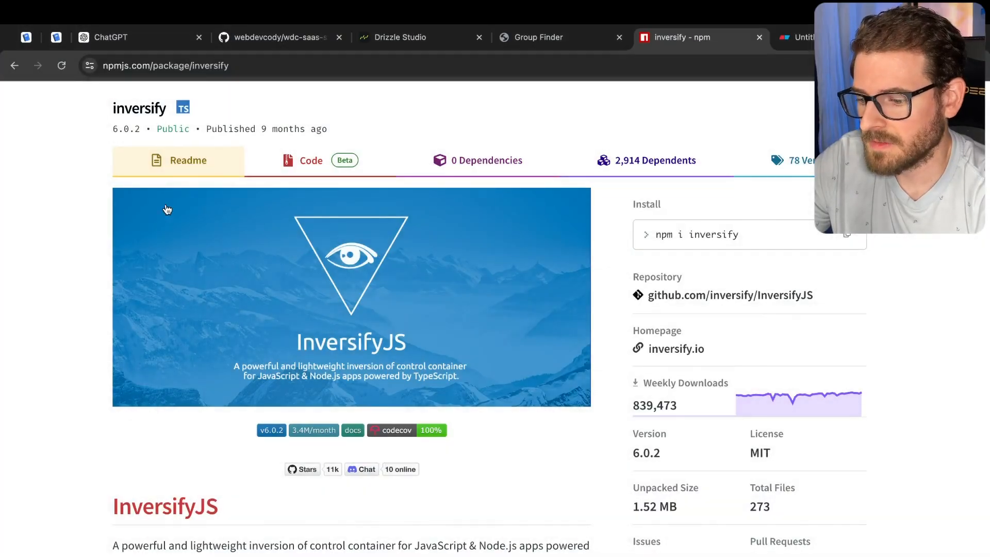
Scroll the inversify npm readme down to the list of companies using InversifyJS.
scroll("down", 3)
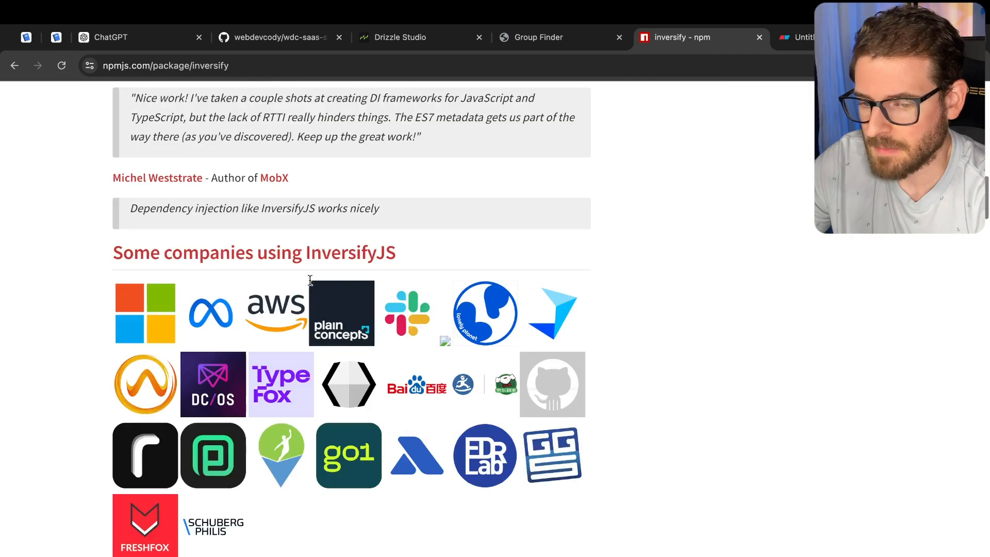
scroll("down", 3)
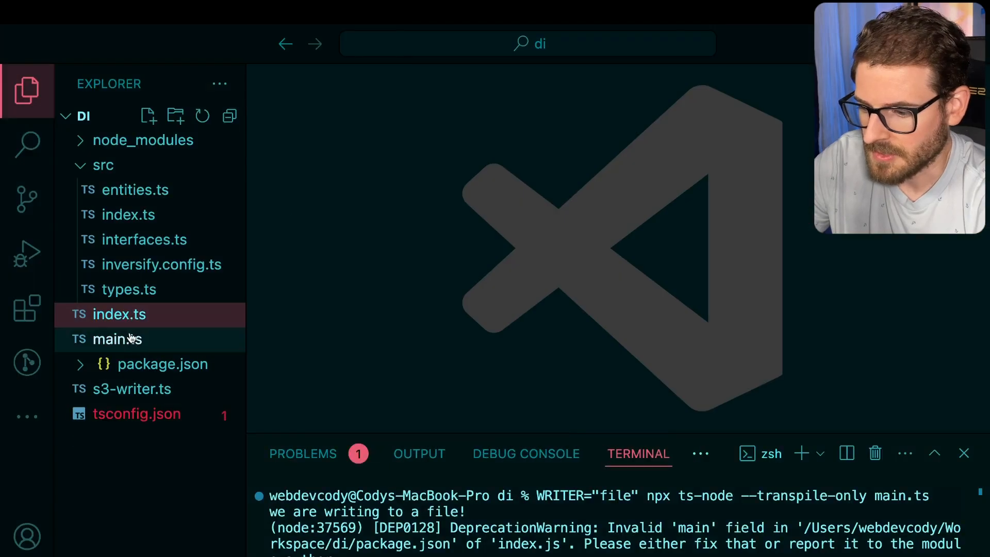
Inspect src/index.ts where myContainer.get<Writer>(TYPES.Writer) resolves the writer and logs write().
left_click(119, 314)
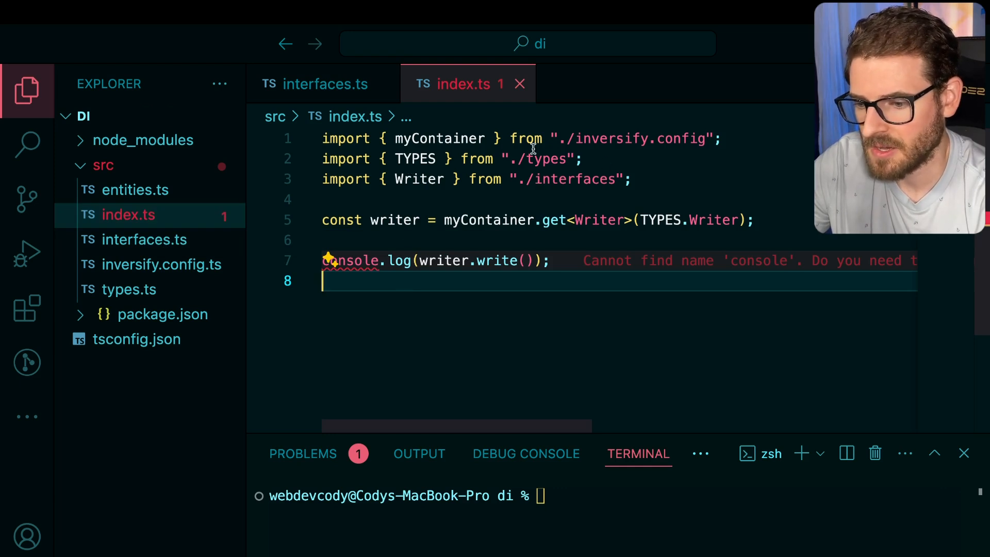
mouse_move(629, 138)
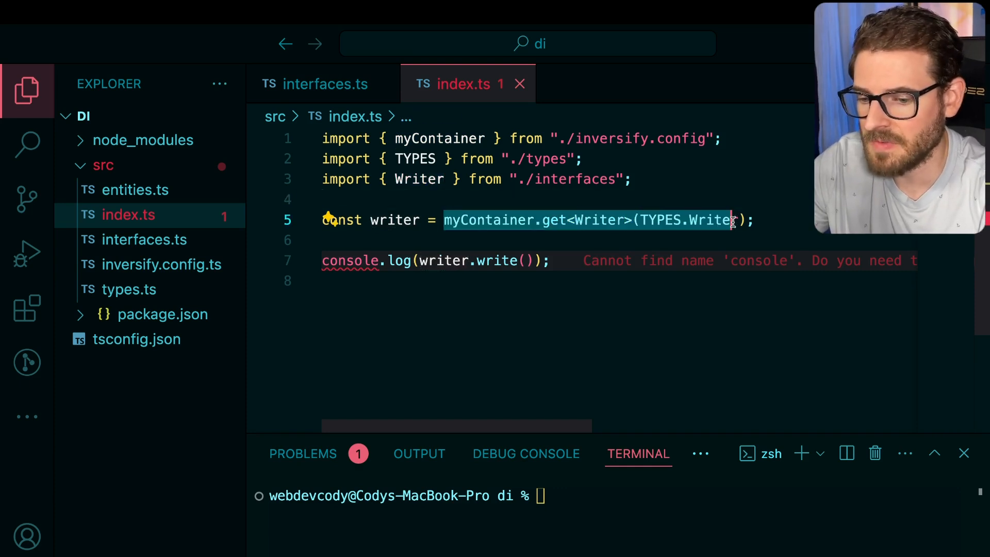
left_click(775, 221)
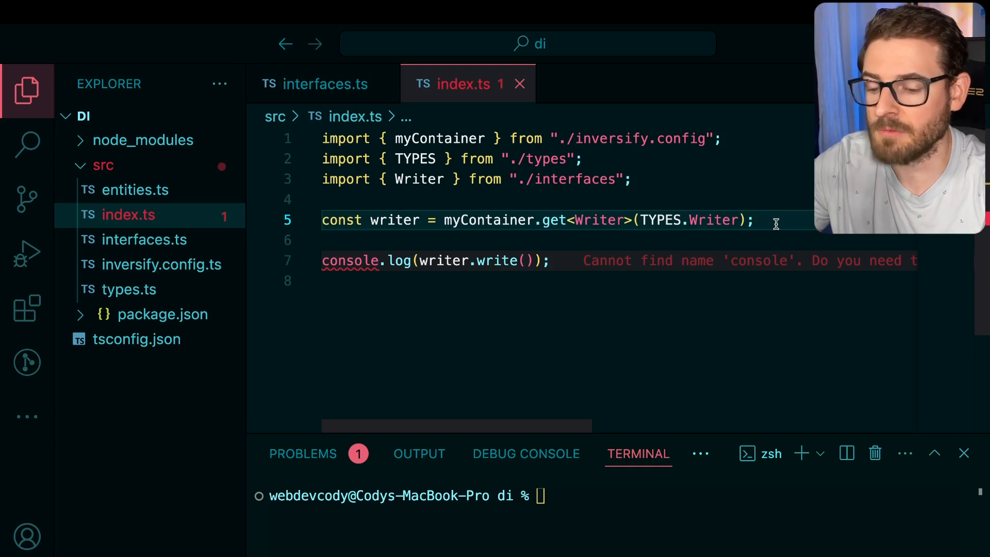
mouse_move(396, 220)
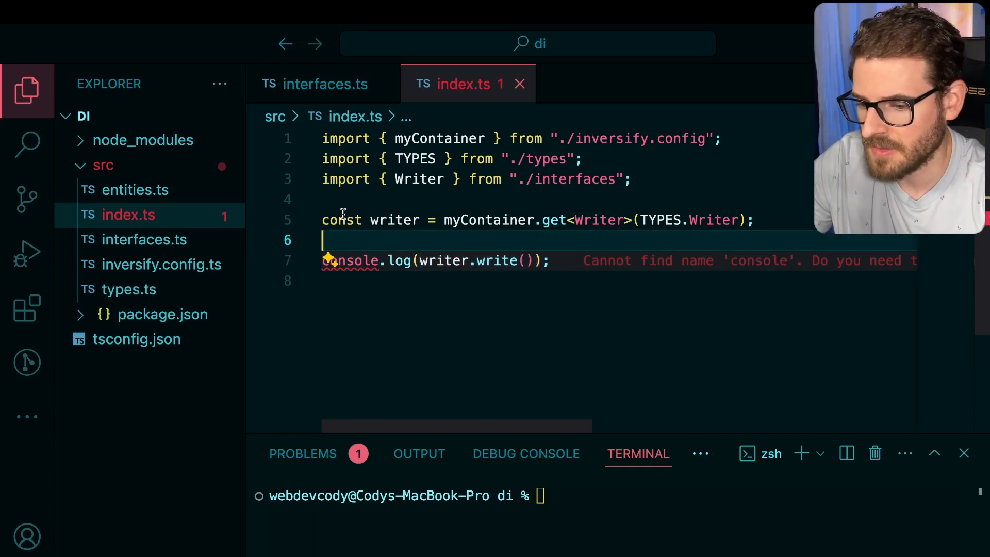
mouse_move(163, 265)
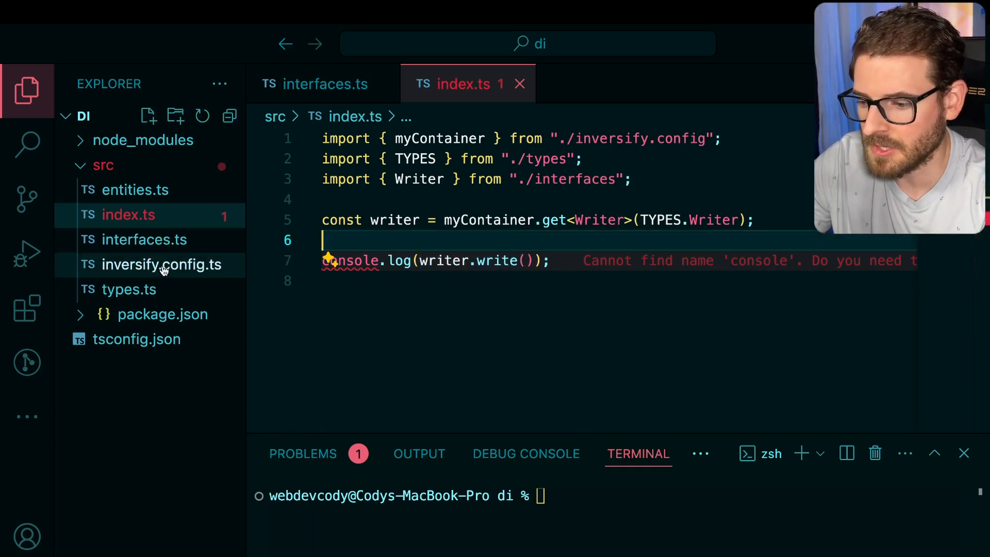
Bind Writer in inversify.config.ts to process.env.WRITER === "S3" ? S3Writer : FileWriter.
left_click(162, 264)
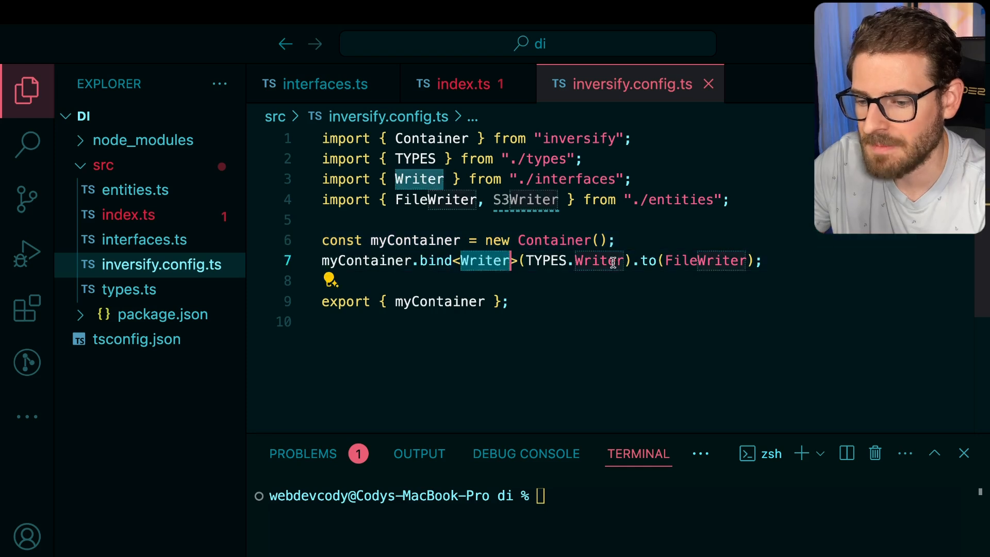
left_click(600, 261)
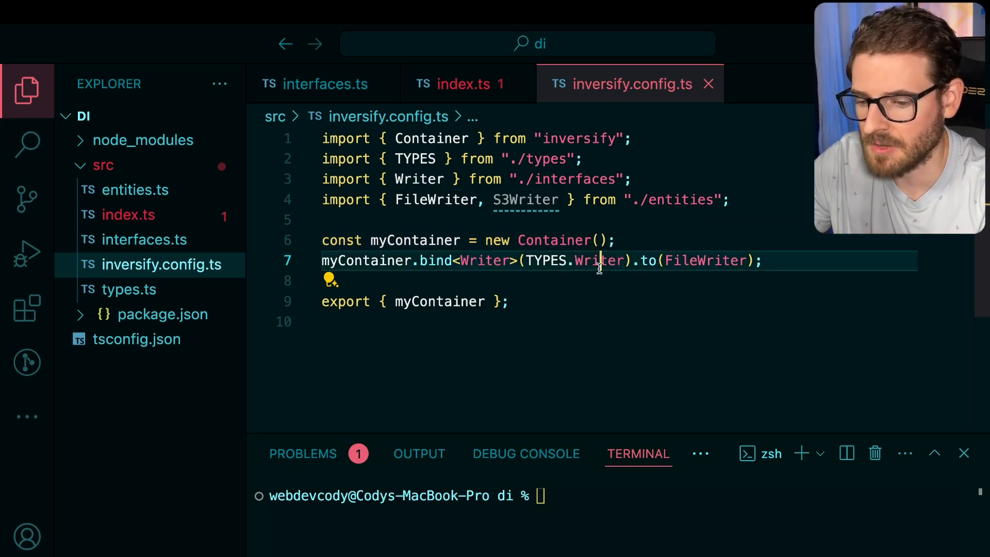
mouse_move(703, 260)
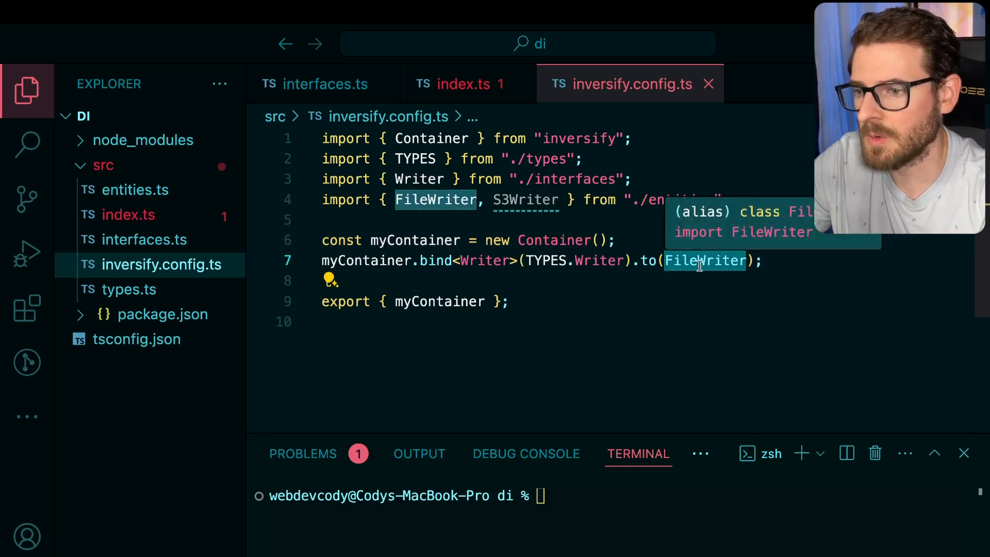
mouse_move(667, 243)
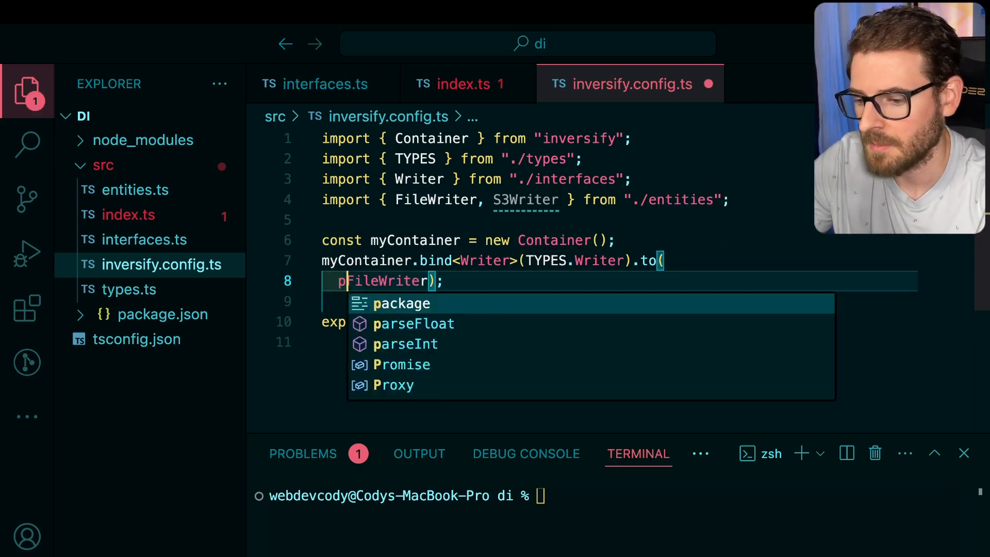
type("process.env.WRITER")
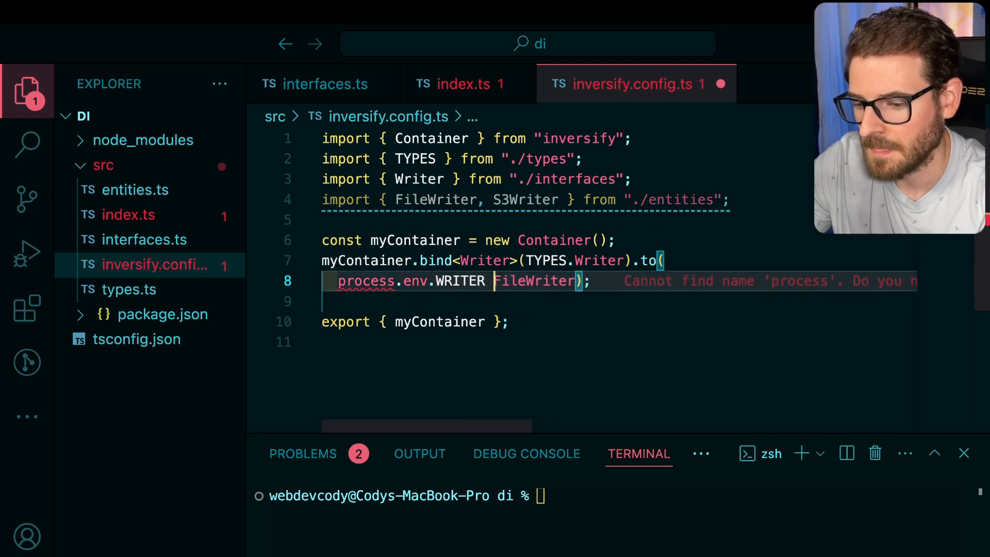
type("=== \"S3")
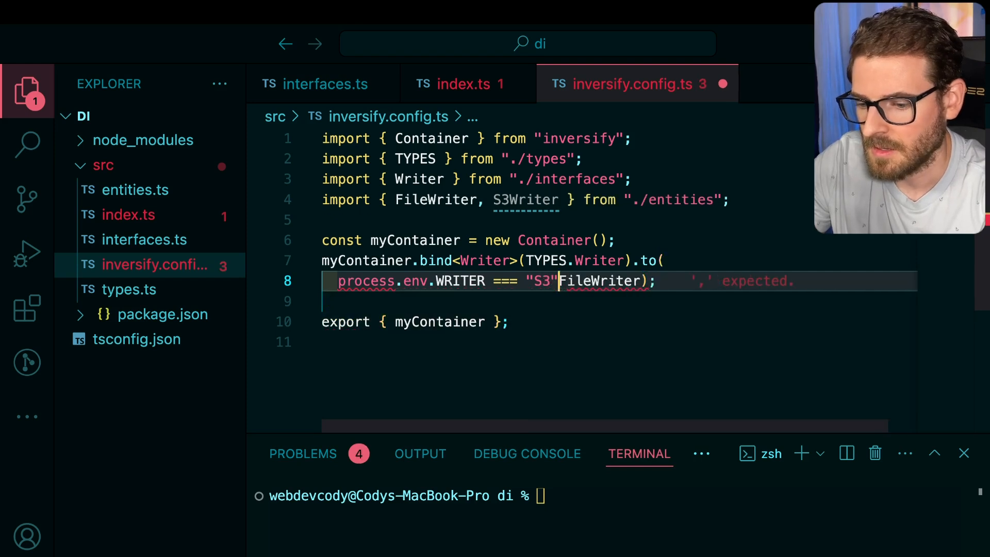
type("? S3Writer :")
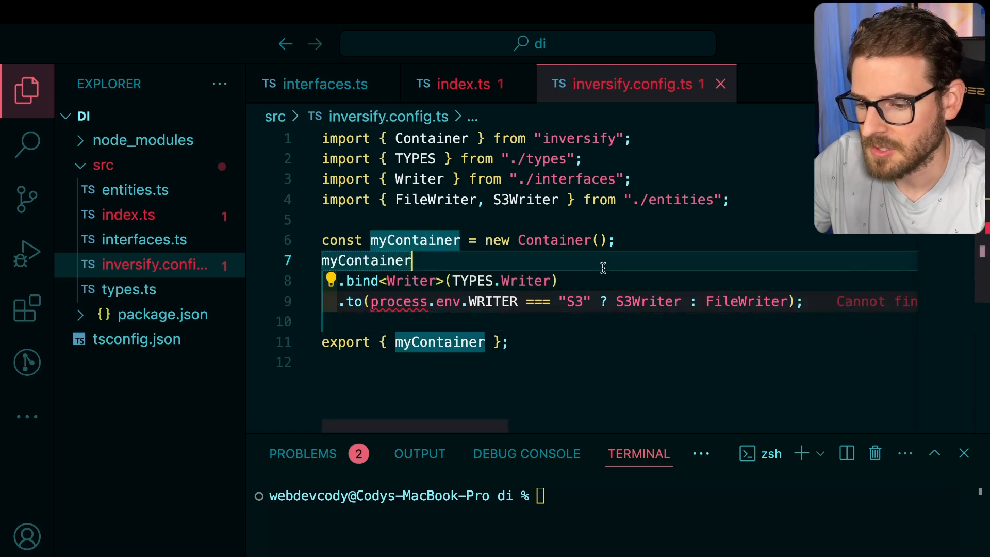
mouse_move(599, 269)
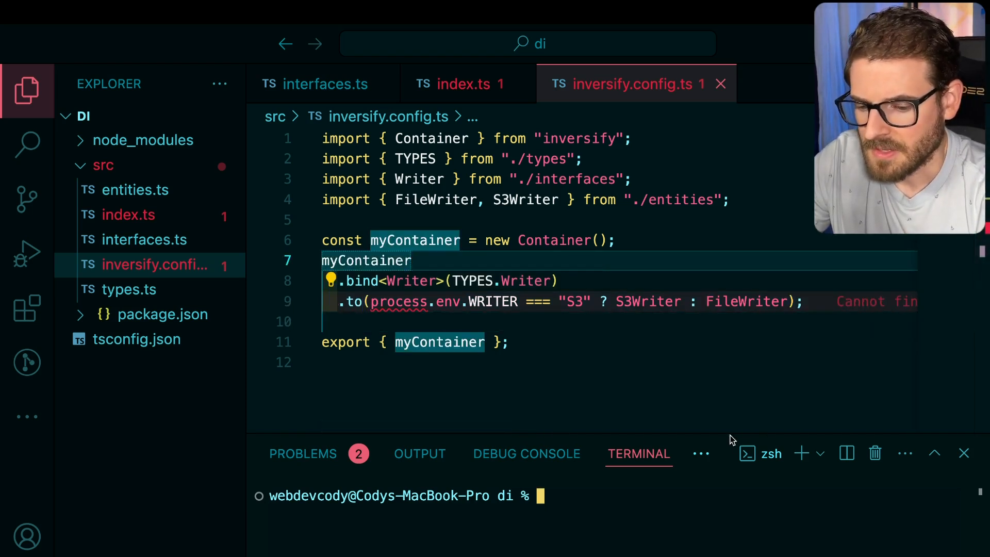
Start typing the WRITER="file" npx ts-node --transpile-only src/index.ts command in the terminal.
type("WRITER=\"file\" npx ts-node --transpile-only")
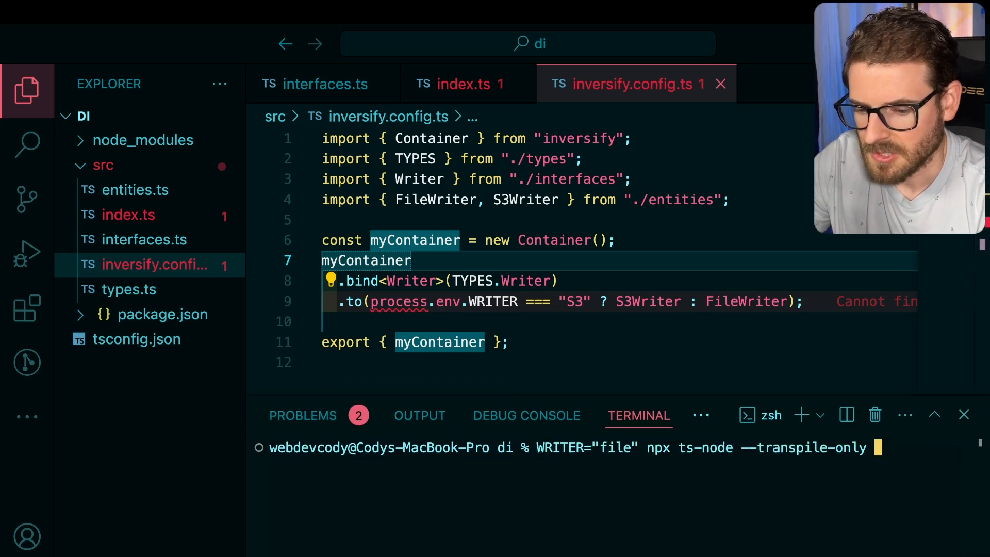
type("src/ind")
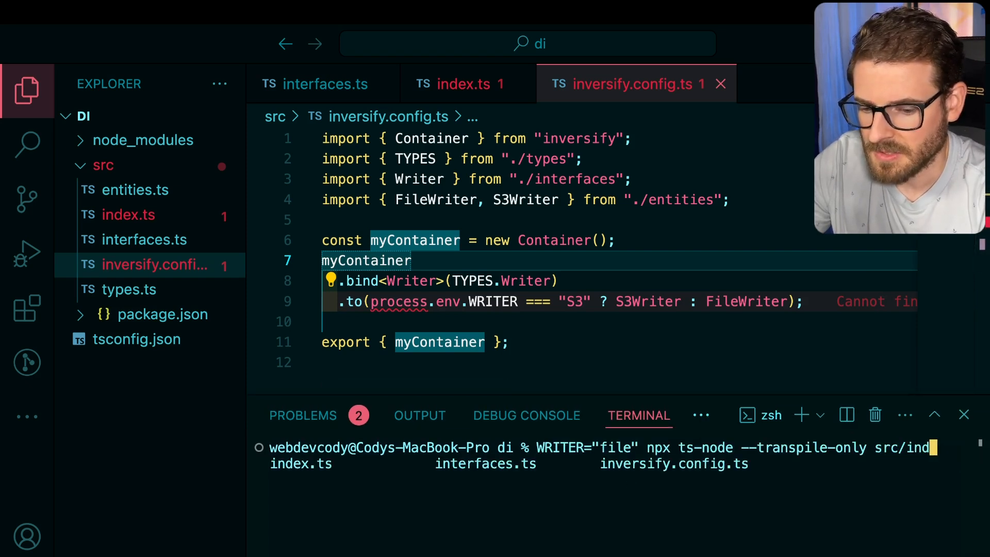
Run src/index.ts with WRITER="file" then "S3", printing the file and s3 writer messages.
key("Enter")
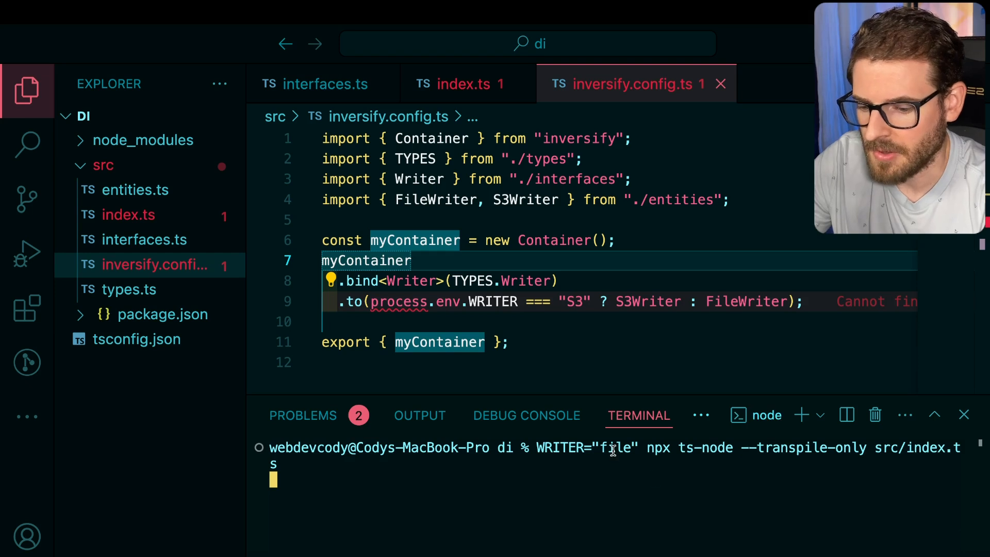
key("Enter")
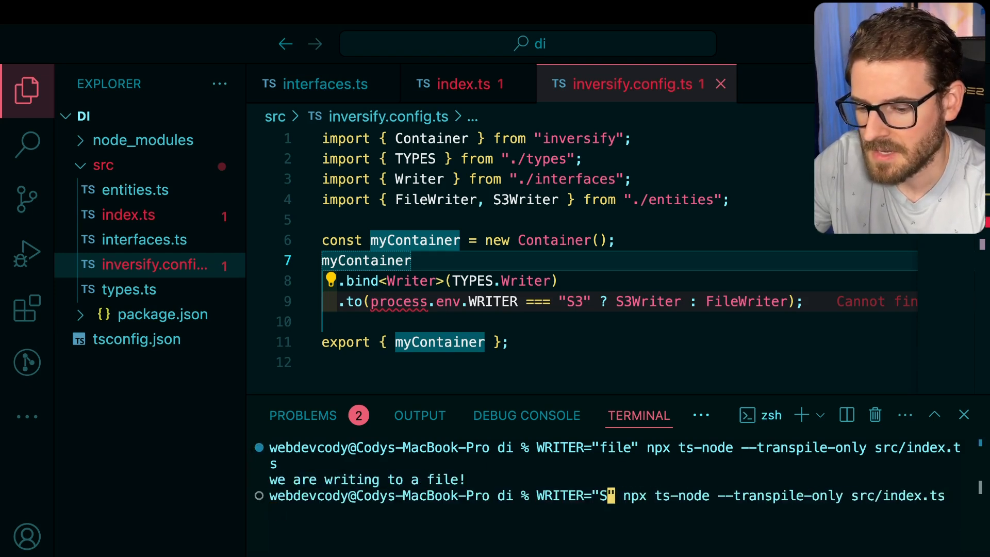
key("Enter")
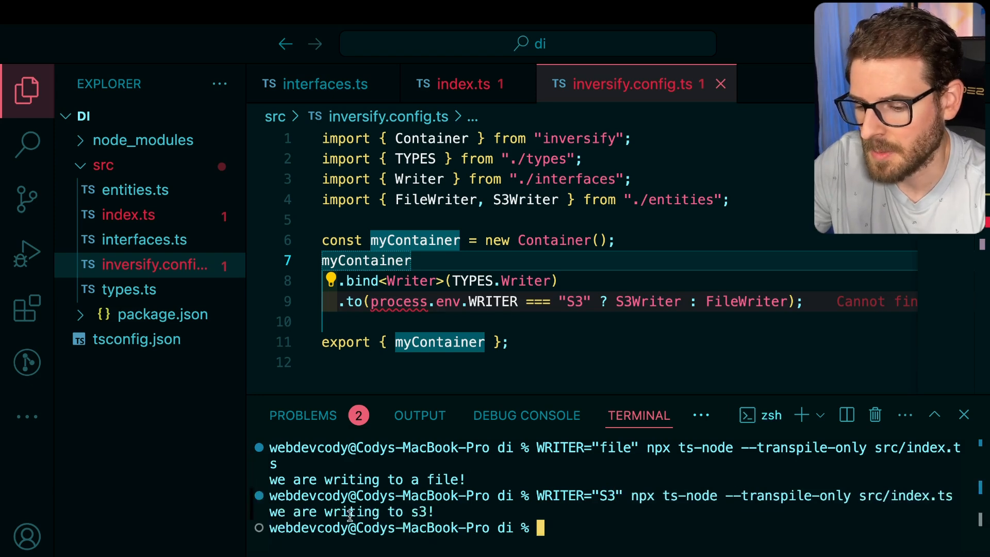
left_click(512, 342)
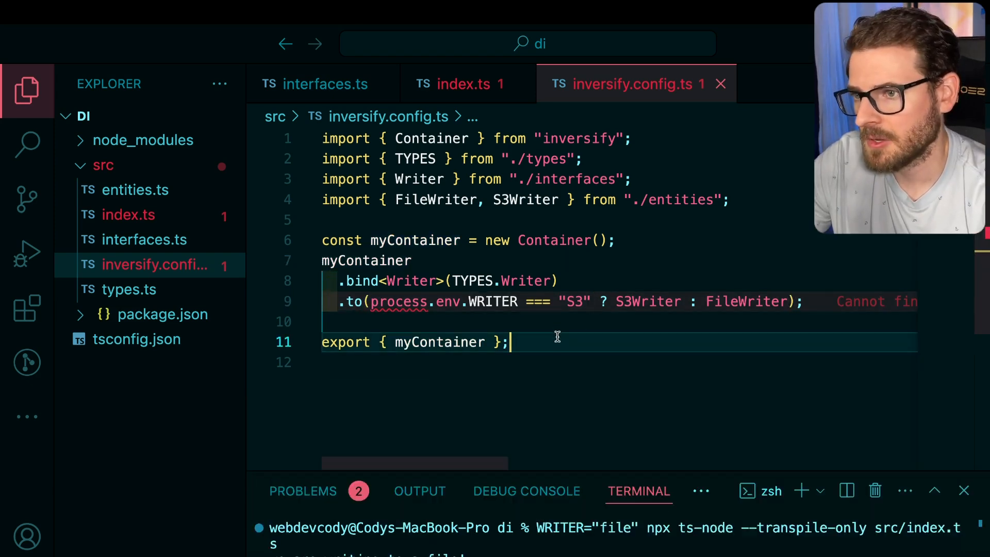
mouse_move(548, 259)
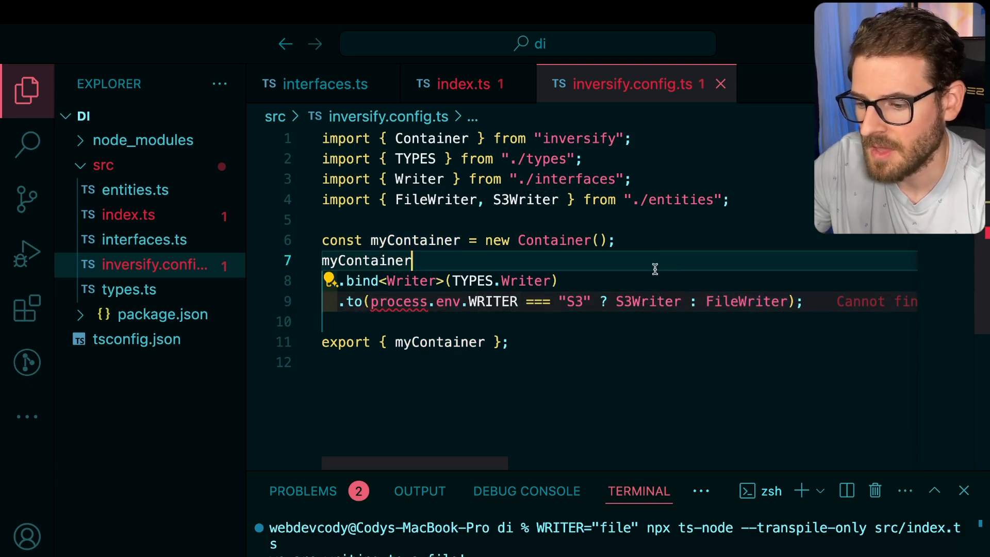
Check the Writer interface in interfaces.ts, then empty FileWriter's body in entities.ts.
left_click(326, 83)
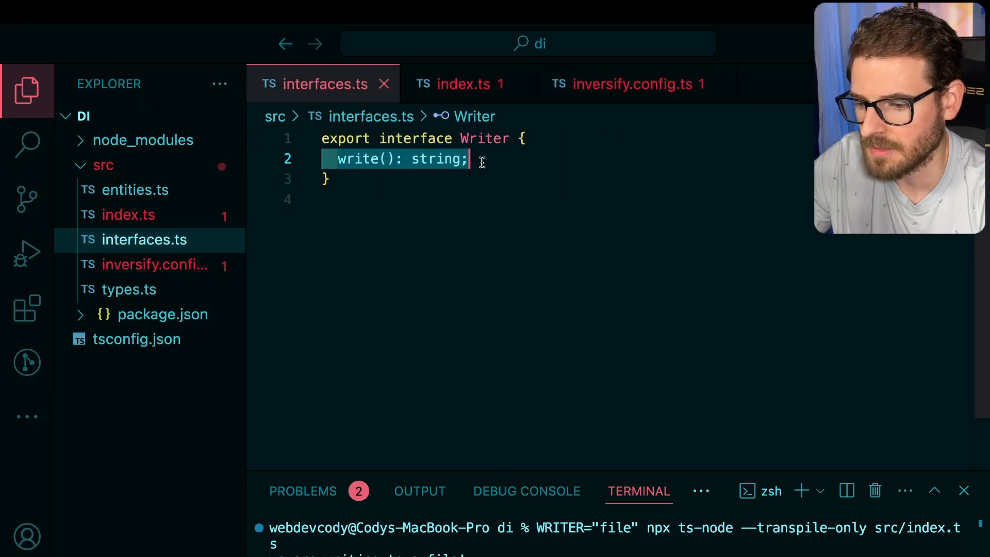
left_click(135, 189)
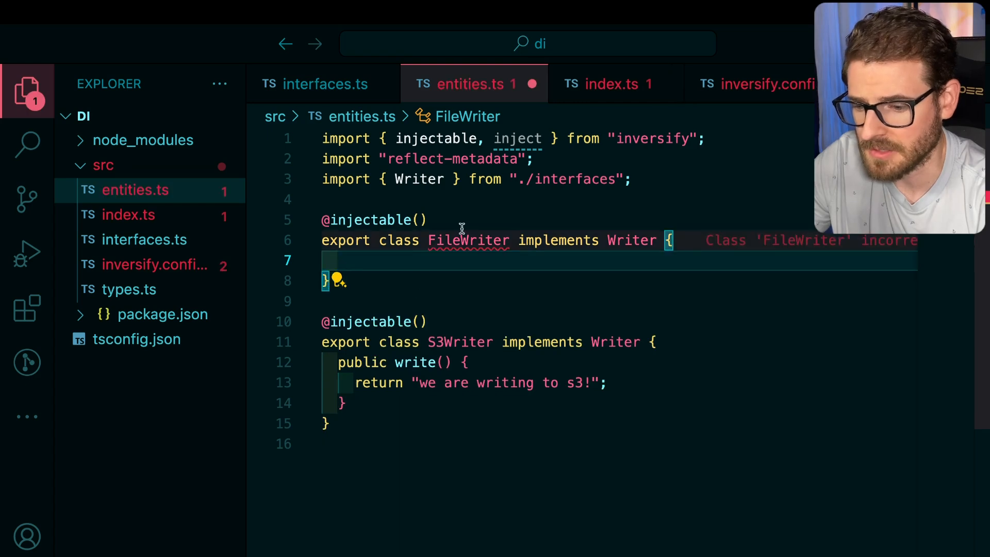
mouse_move(468, 240)
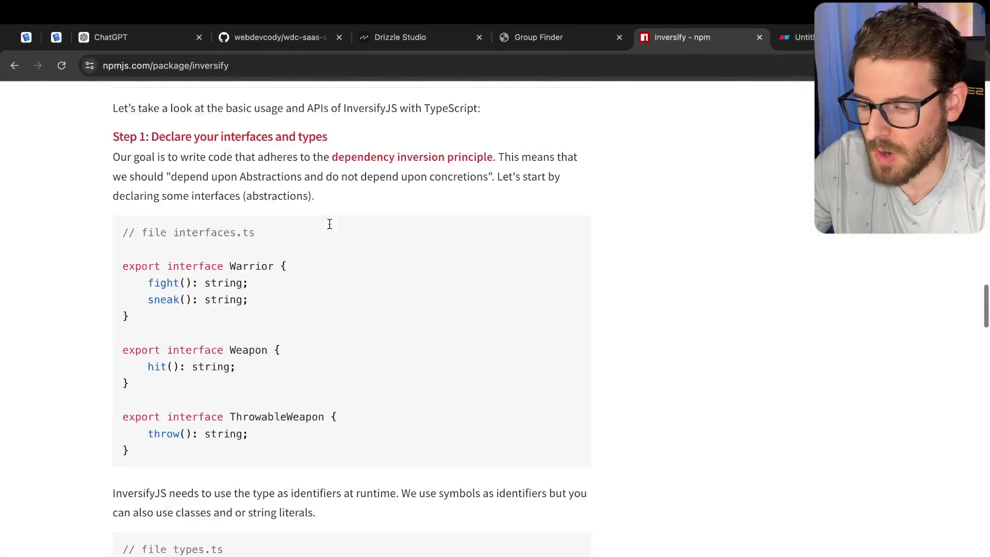
scroll("down", 3)
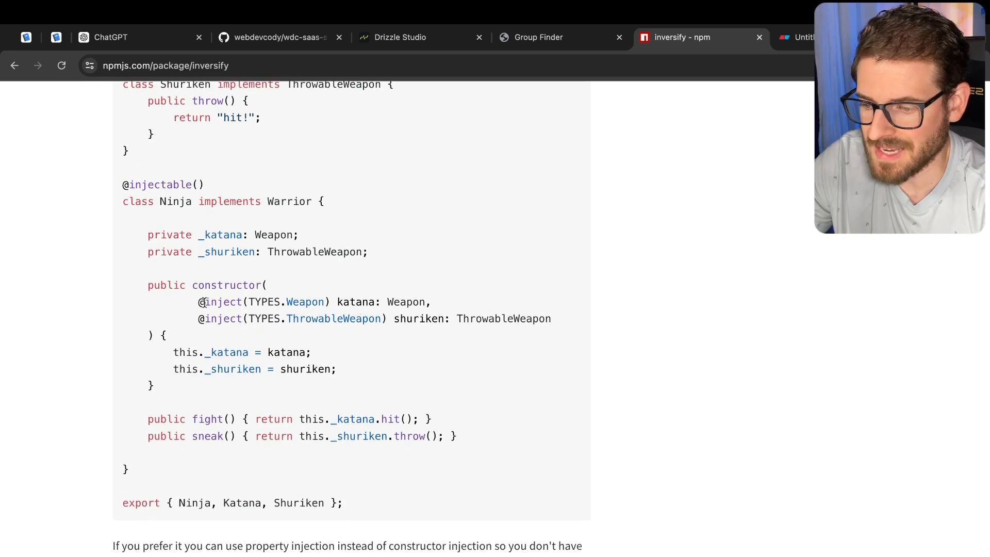
left_click_drag(123, 185, 129, 469)
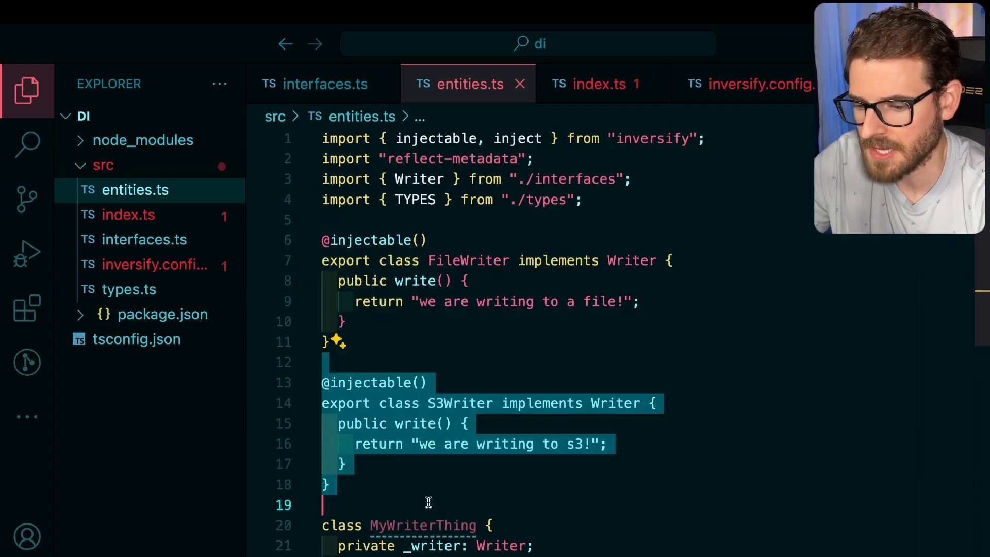
scroll("down", 3)
type("export ")
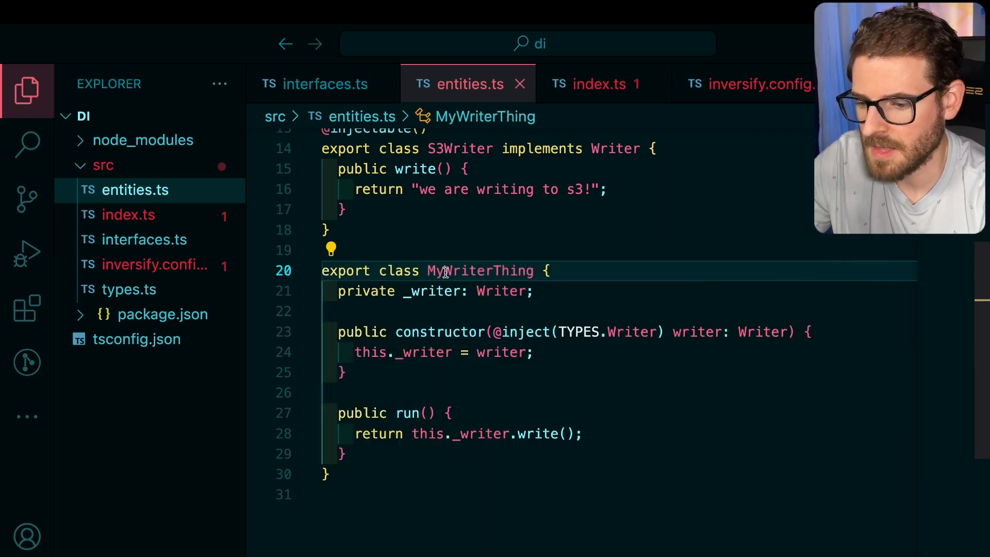
left_click(451, 292)
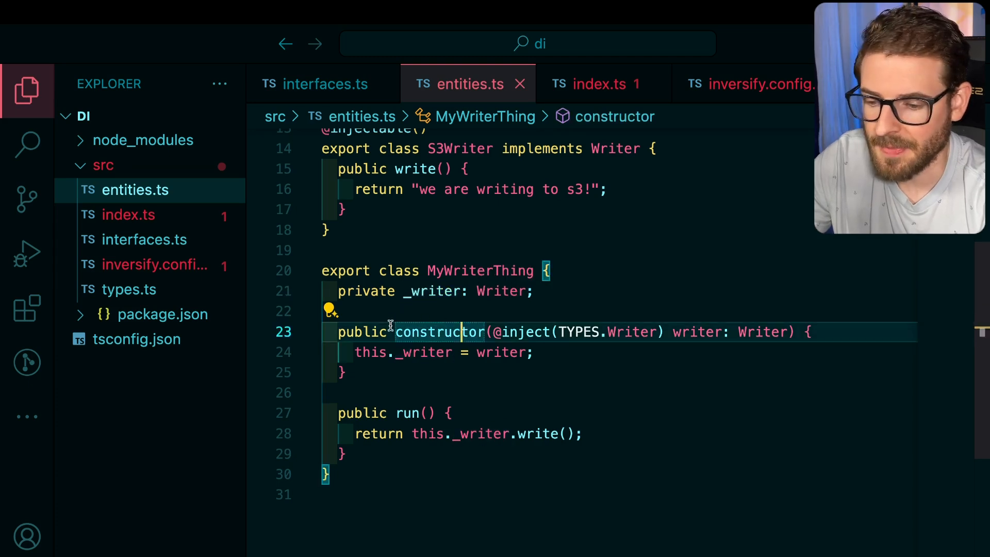
mouse_move(529, 332)
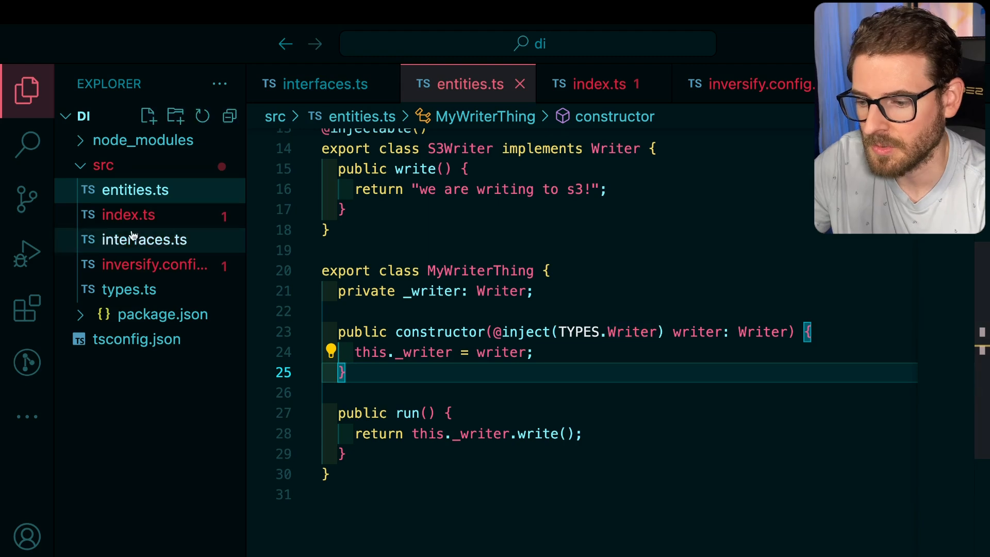
left_click(761, 82)
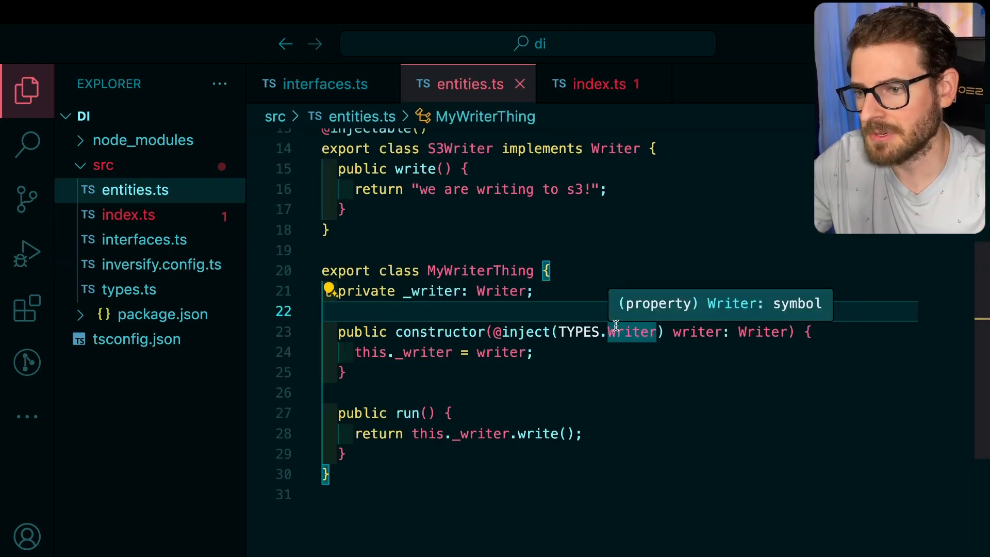
mouse_move(411, 352)
type("i ")
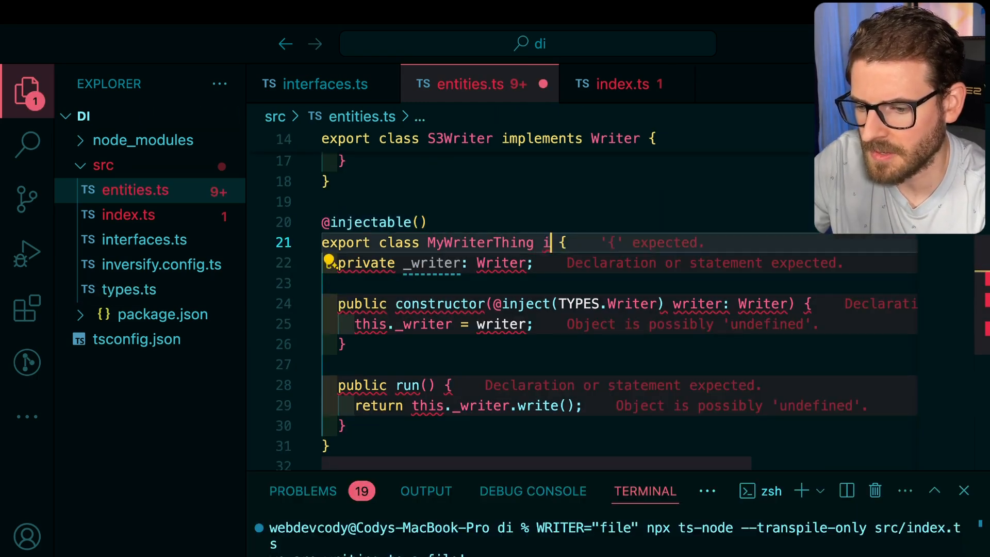
Declare MyWriterThing implements RunnableWriter and add RunnableWriter: Symbol.for("RunnableWriter") to TYPES.
type("mplements Ru")
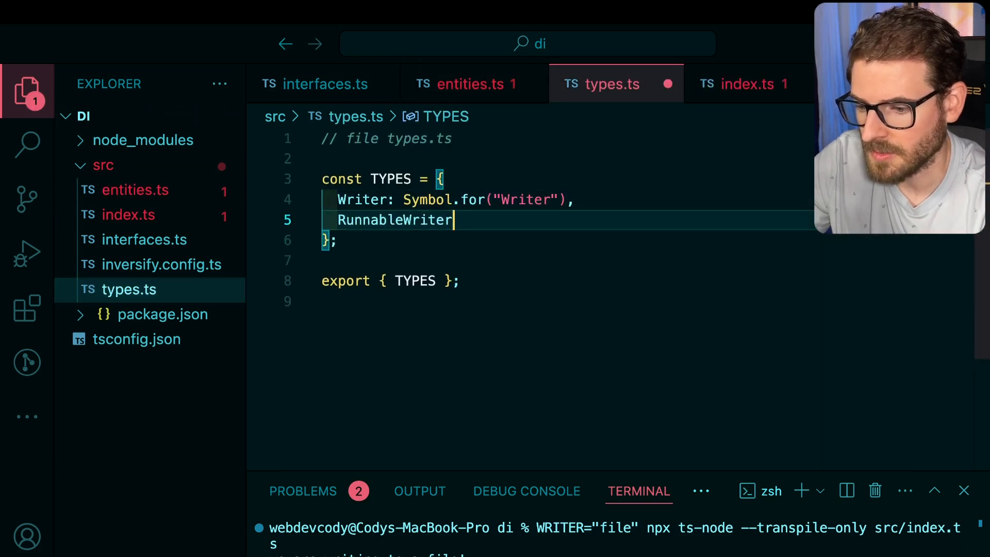
type(": Symbol.for")
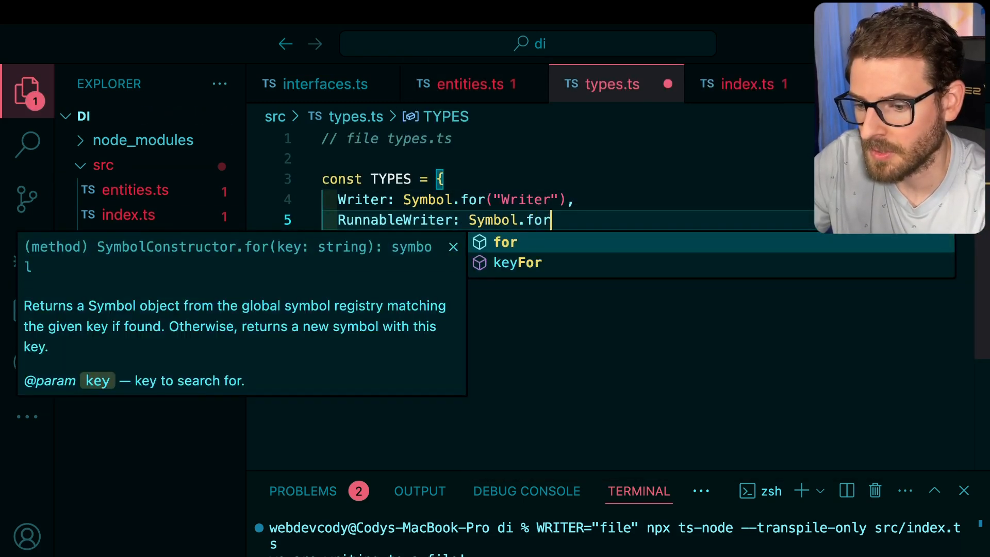
type("(\"RunnableWriter\"),")
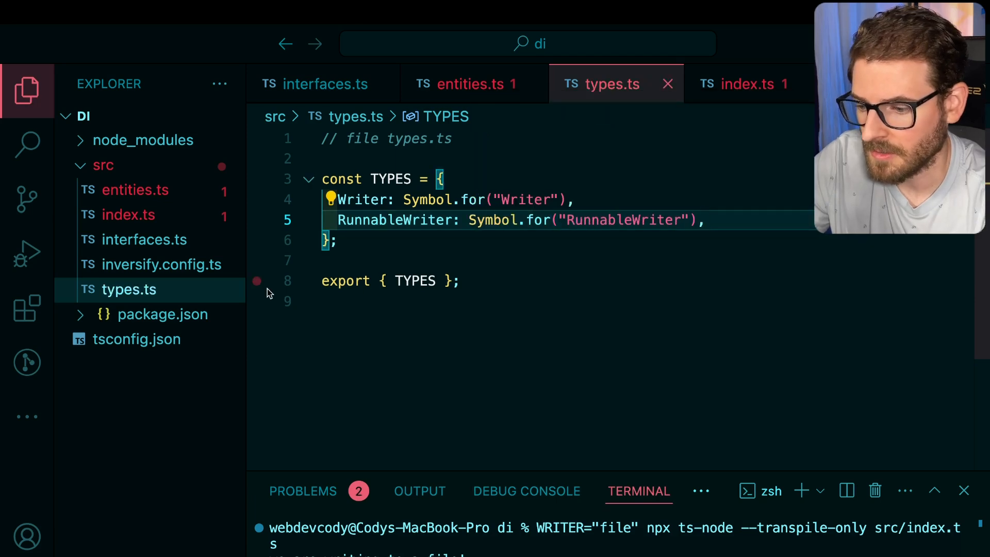
Add a RunnableWriter interface with run(): string in interfaces.ts.
left_click(319, 84)
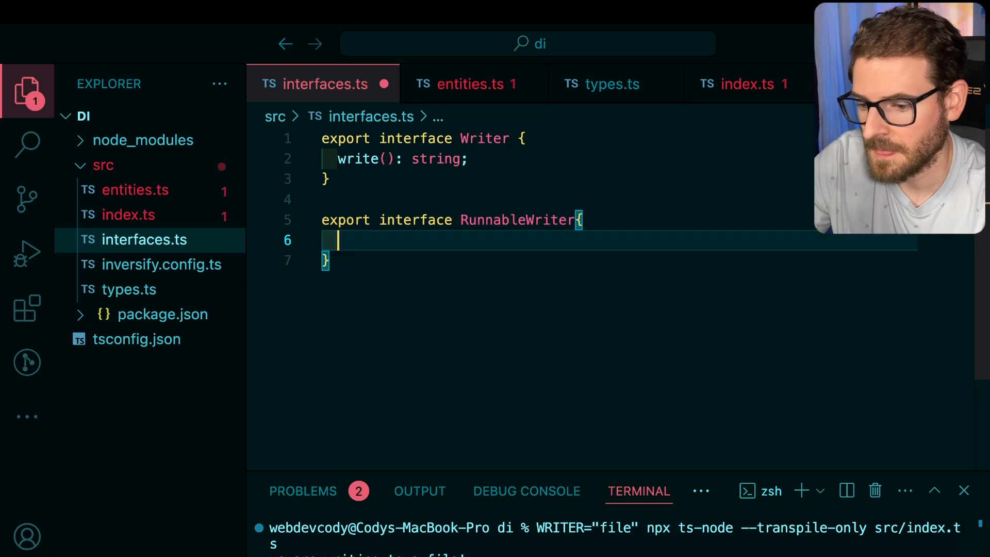
type("run(): string;")
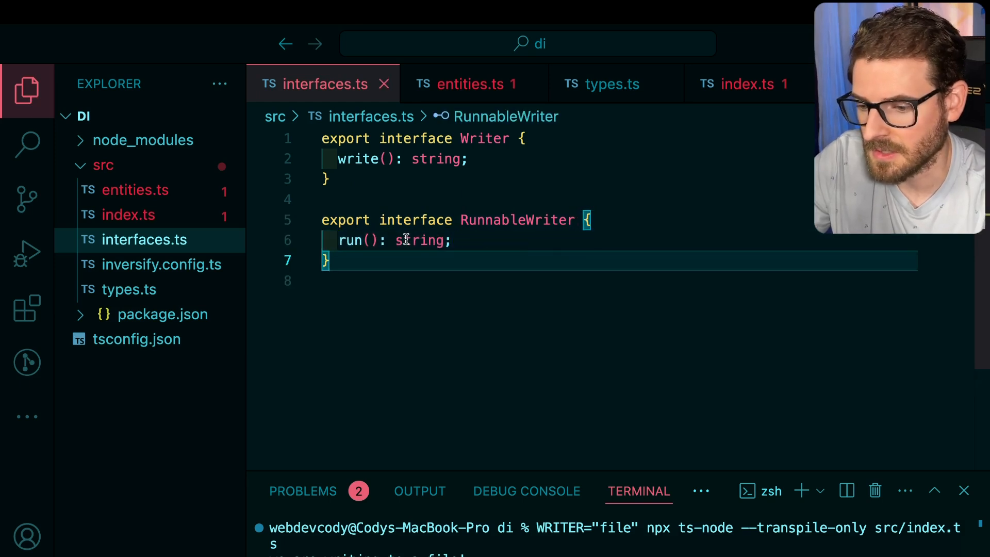
left_click(397, 241)
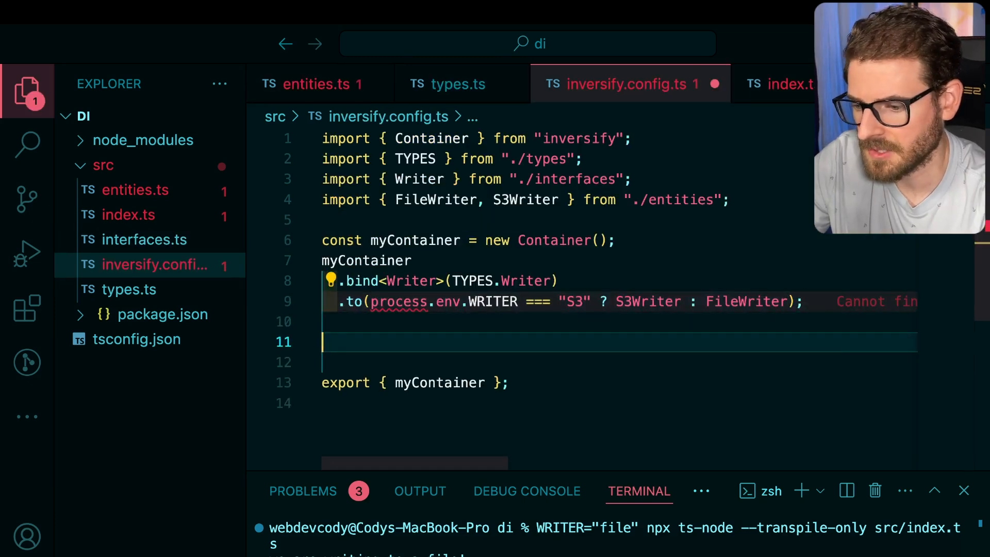
Bind RunnableWriter via TYPES.RunnableWriter to MyWriterThing in inversify.config.ts with its import, then return to entities.ts.
type("myContainer.bind(TYPES.Writer).to(FileWriter).whenTargetNamed(\"file\");")
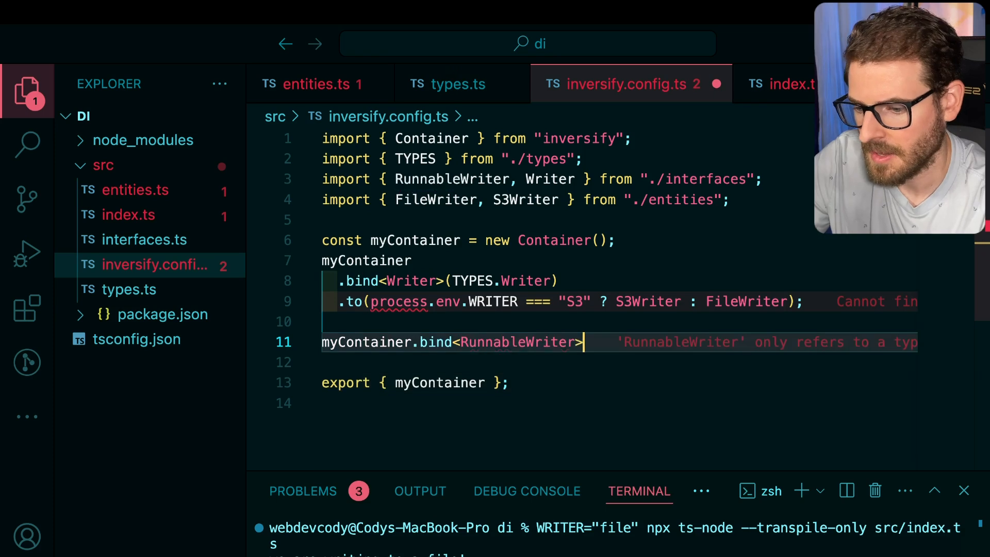
type("(TYPES.RunnableWriter).to(FileWriter);")
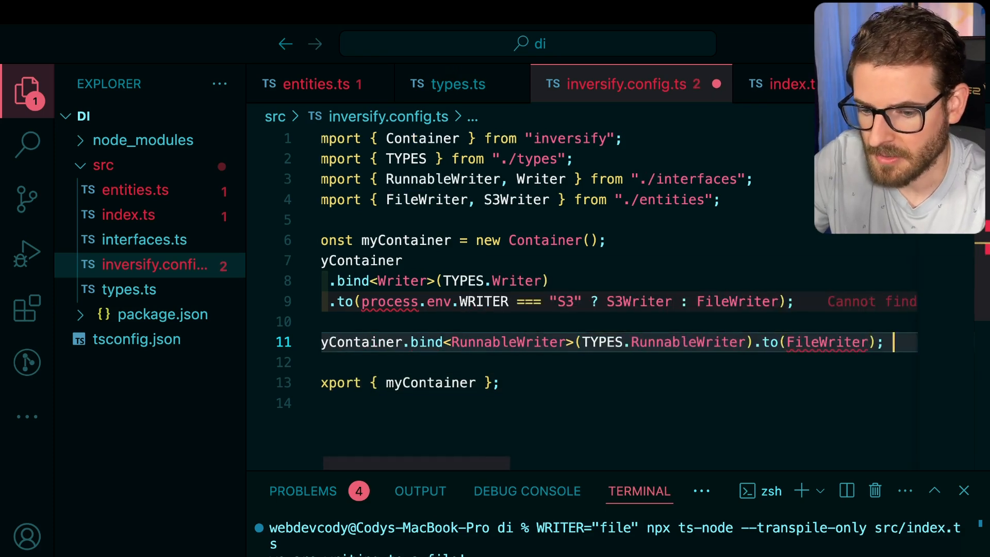
type("R")
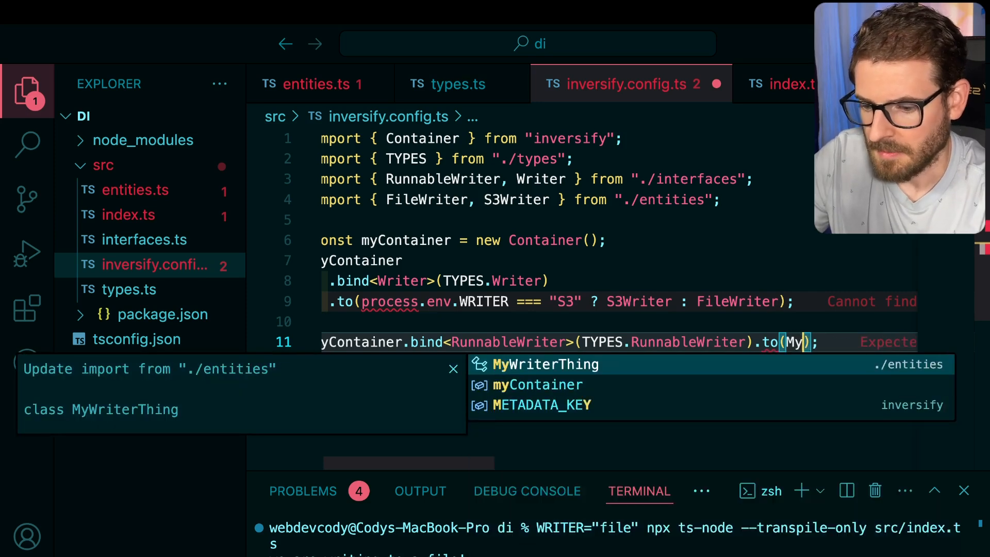
left_click(545, 364)
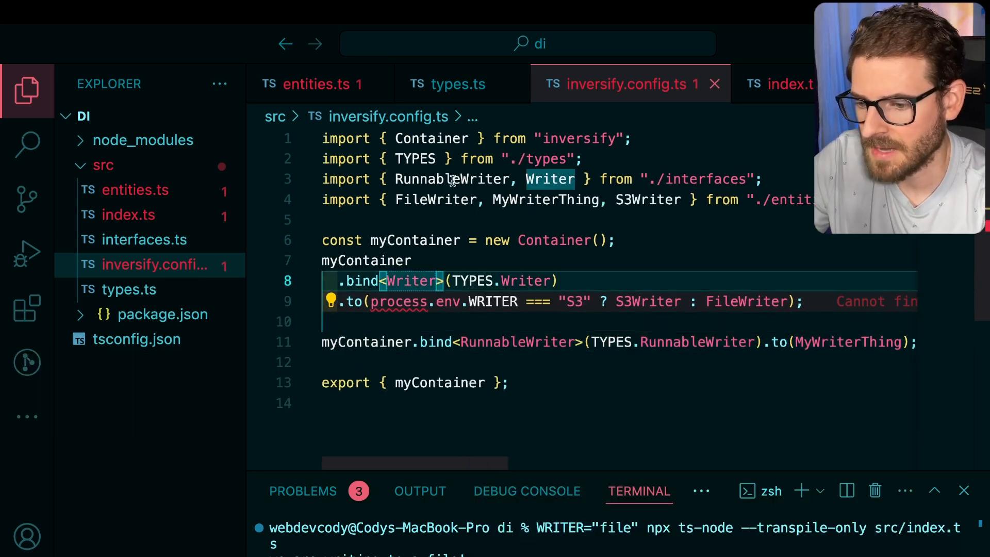
left_click(316, 84)
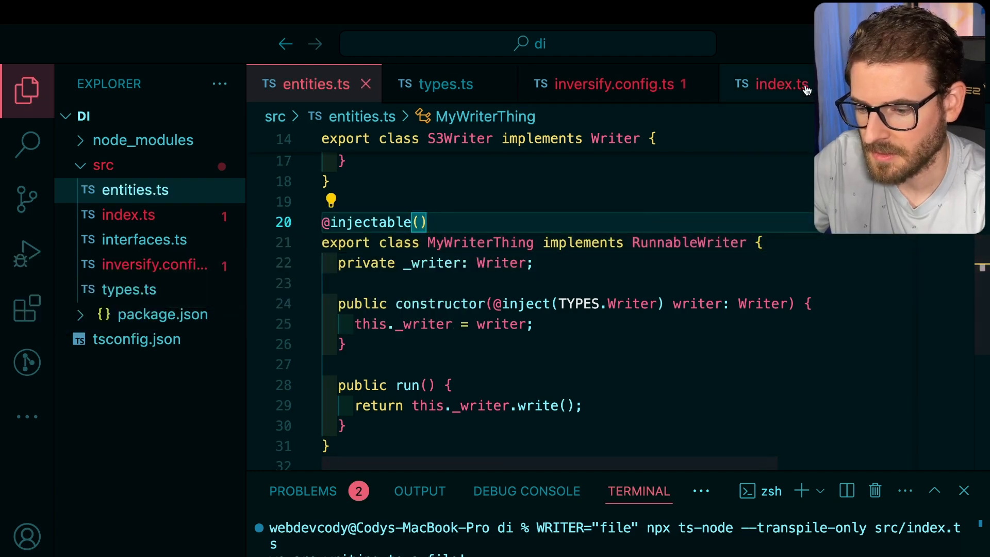
Resolve RunnableWriter from myContainer in index.ts and call run(), verifying WRITER=S3 and WRITER=File runs succeed.
left_click(778, 84)
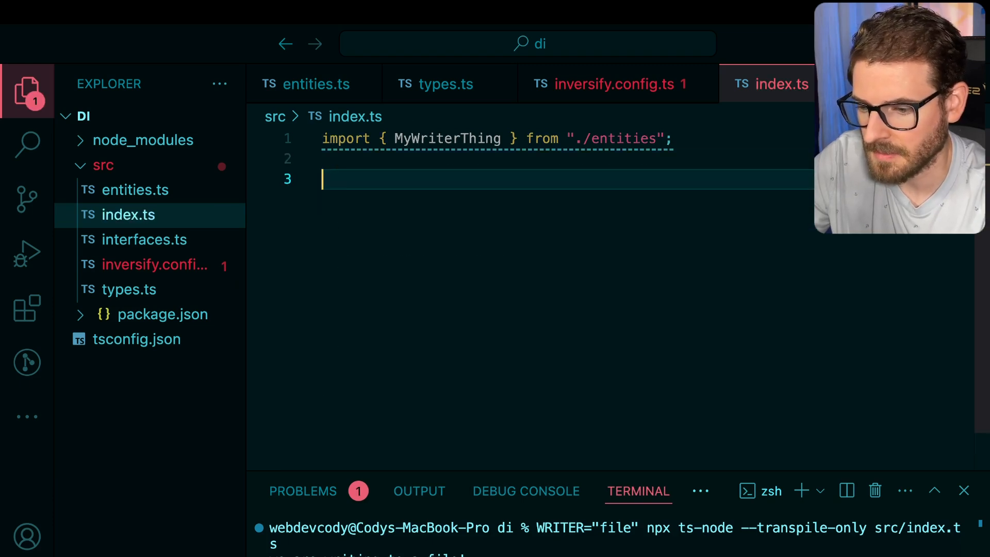
type("container")
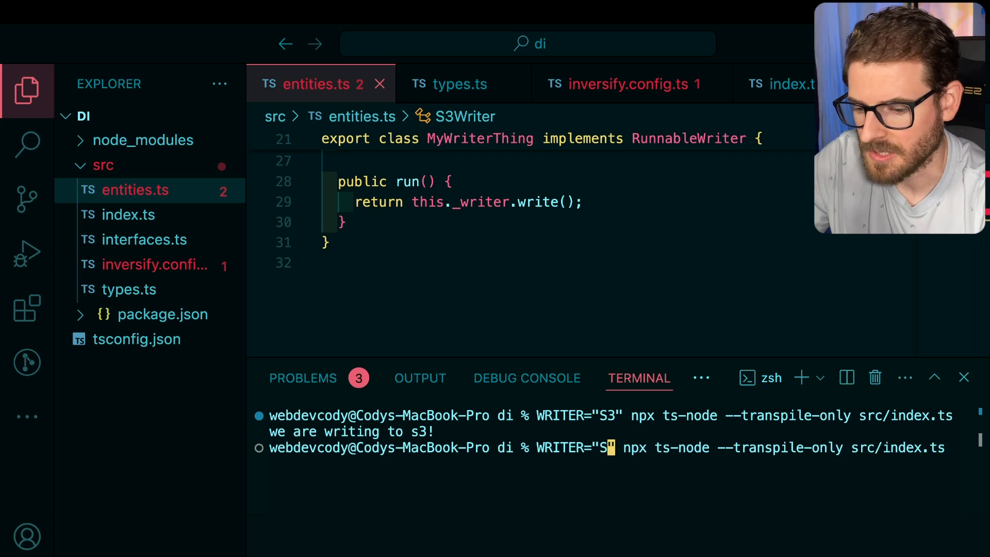
key("Enter")
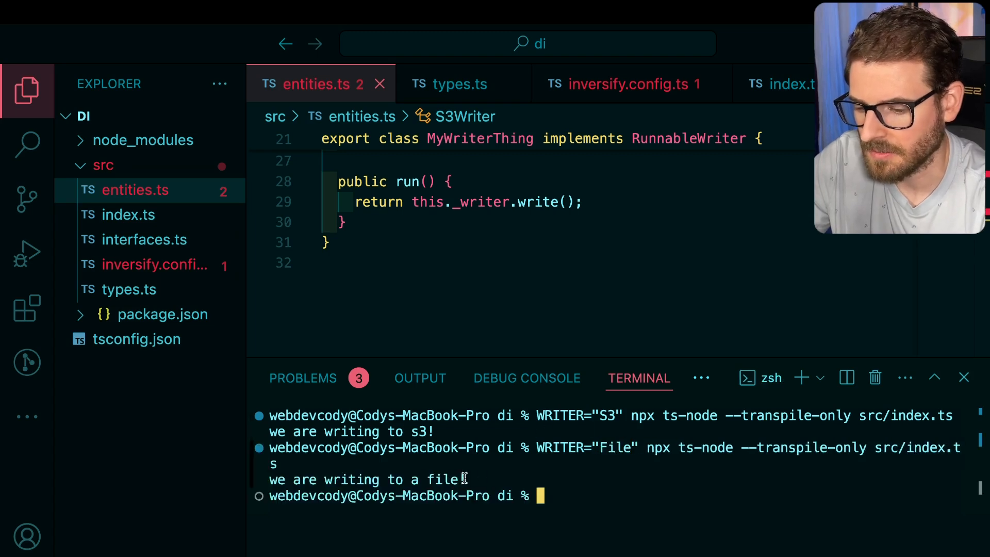
left_click(634, 84)
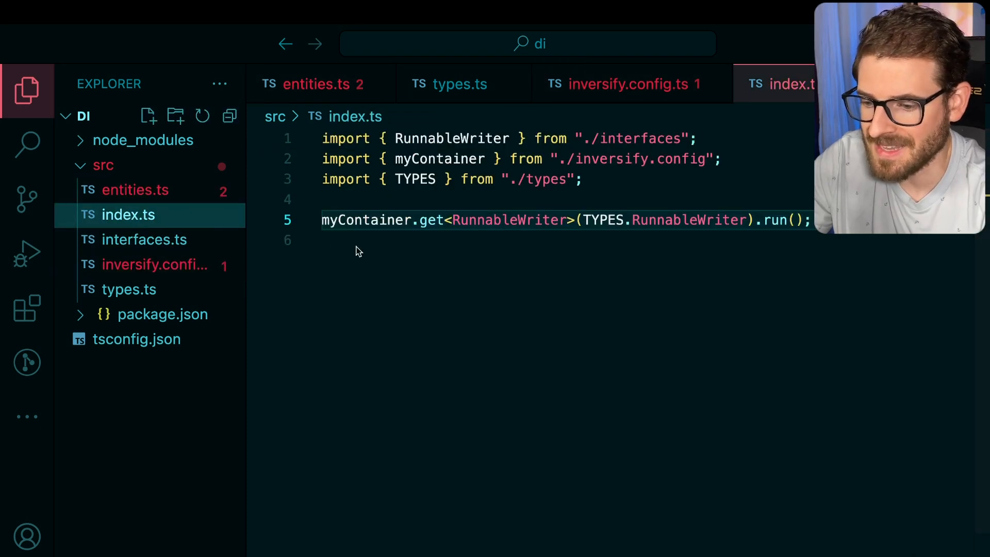
left_click(134, 189)
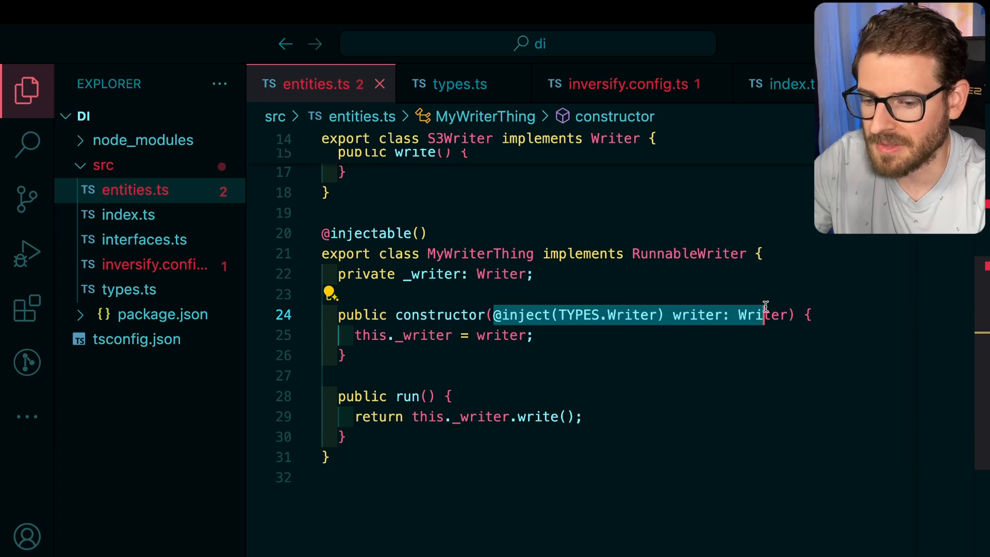
mouse_move(780, 310)
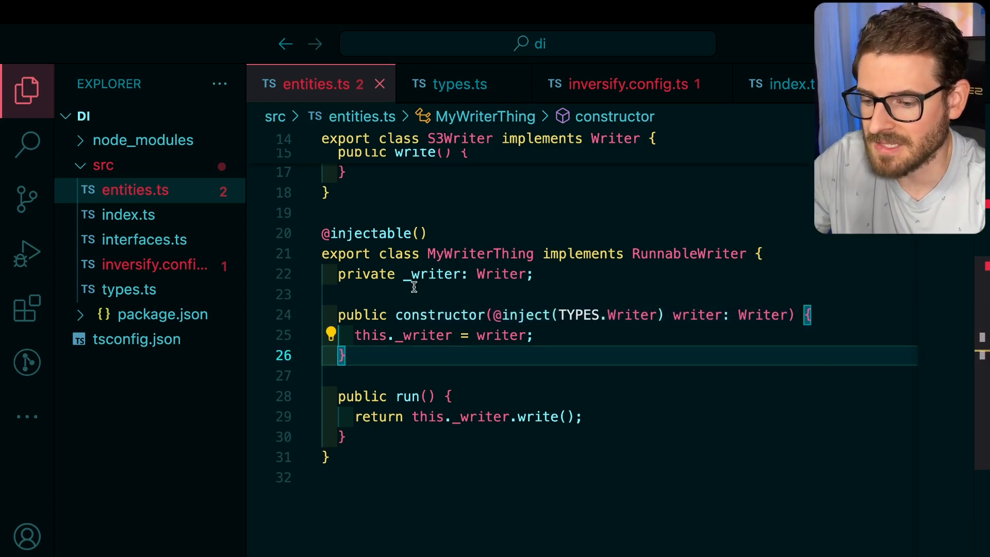
mouse_move(435, 311)
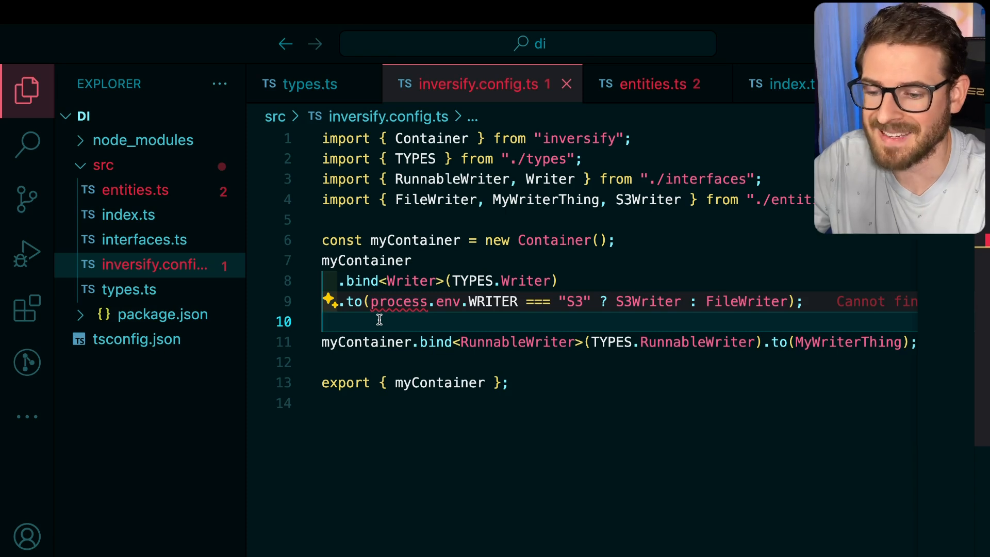
mouse_move(158, 245)
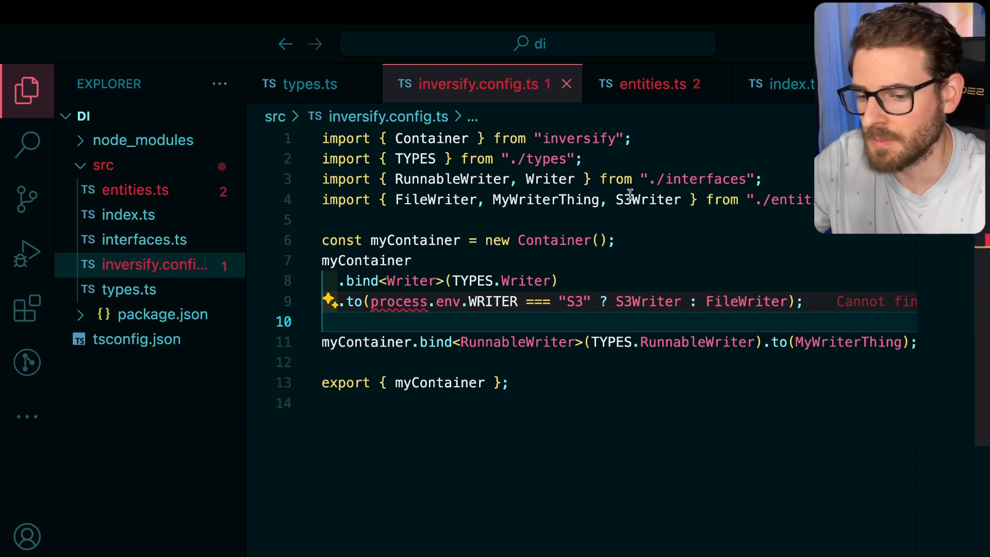
left_click(411, 261)
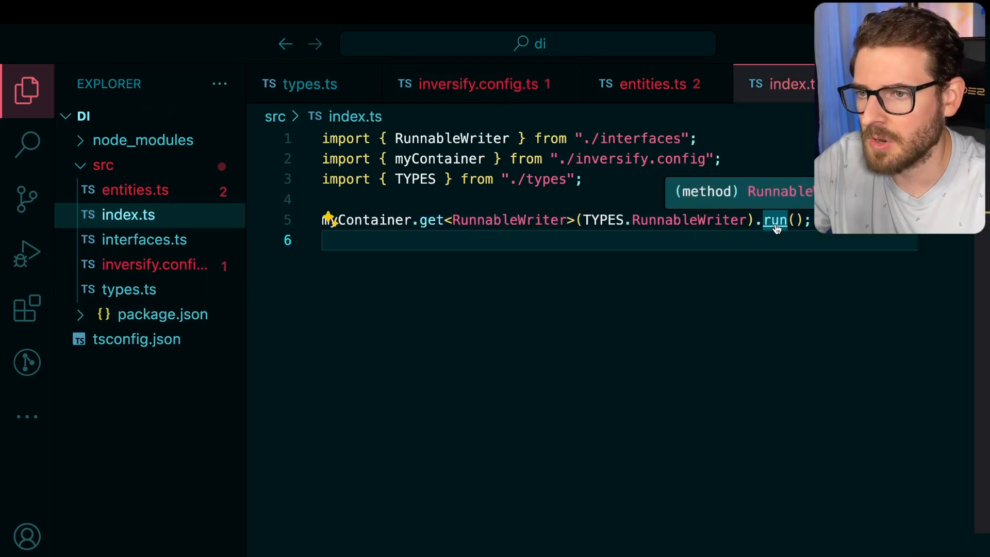
left_click(144, 239)
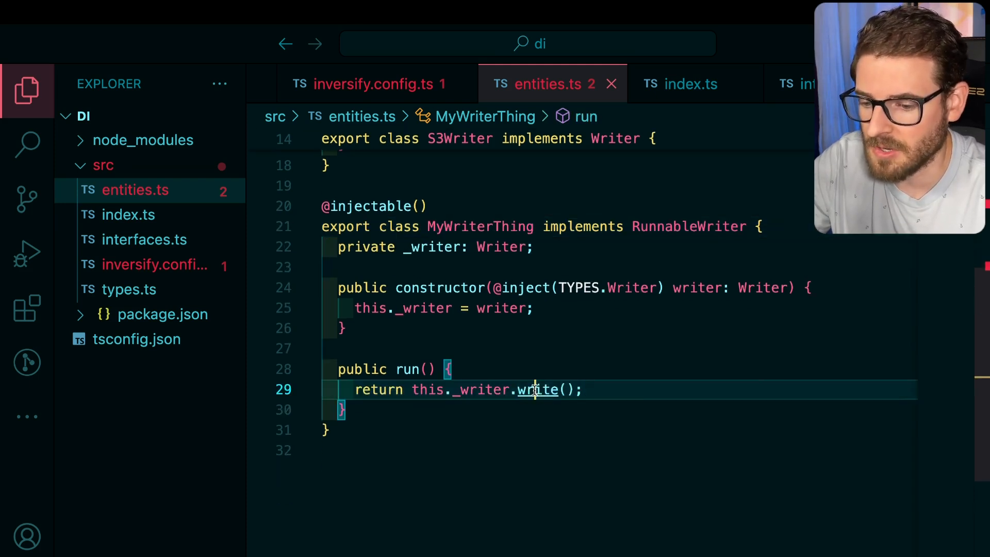
left_click(145, 239)
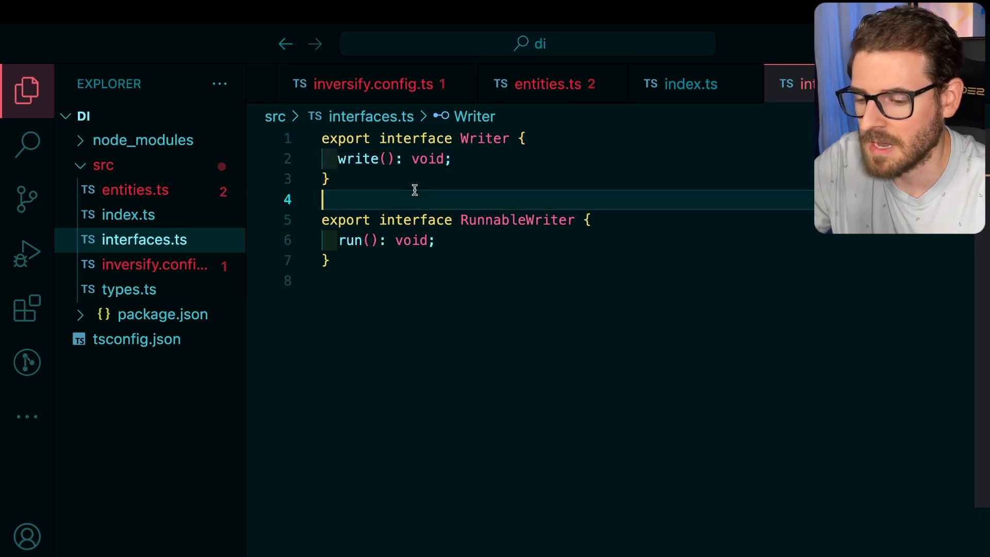
left_click(545, 84)
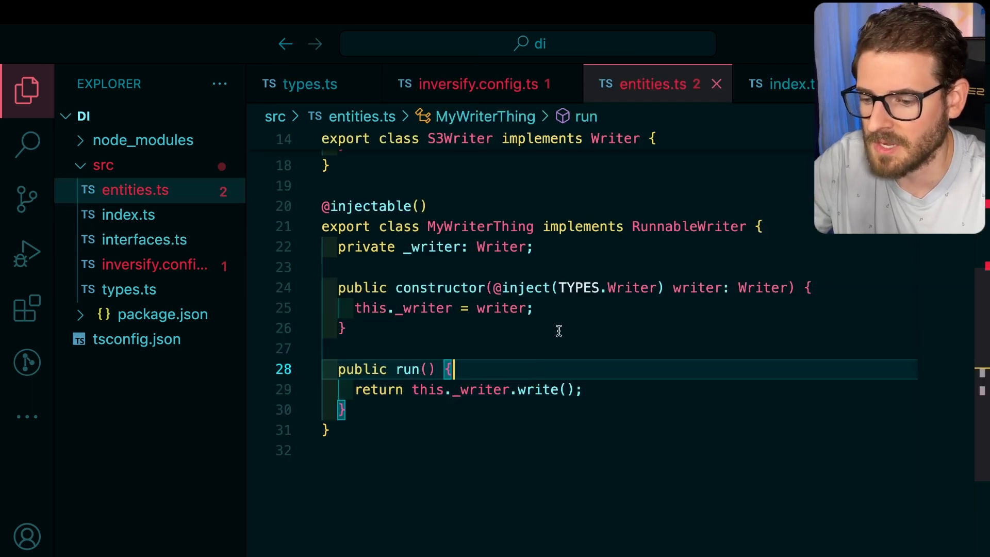
left_click(366, 328)
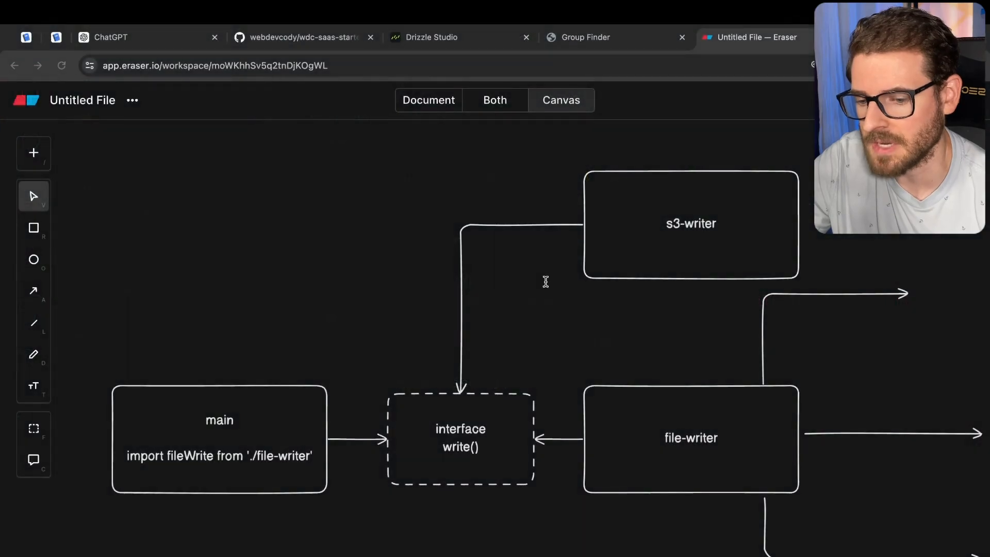
mouse_move(535, 386)
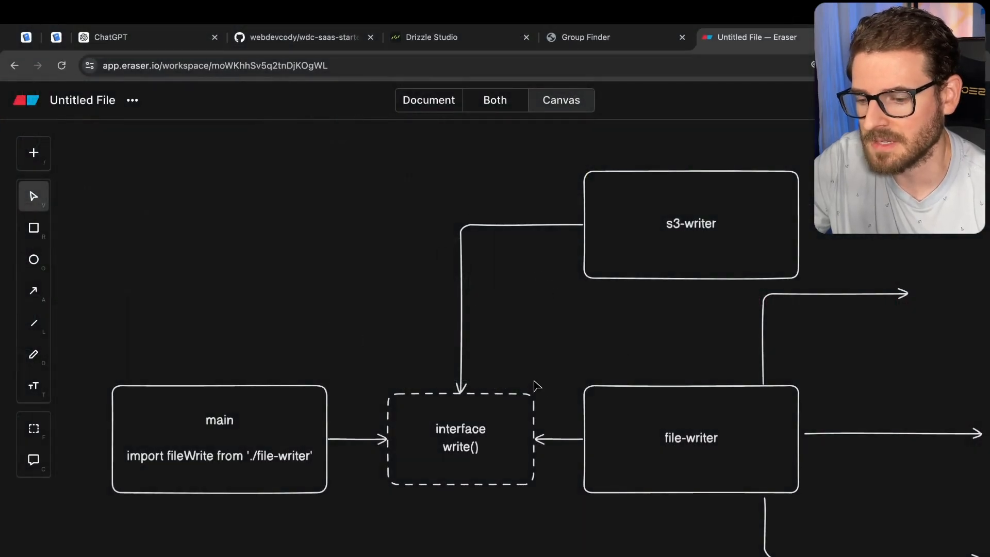
mouse_move(594, 296)
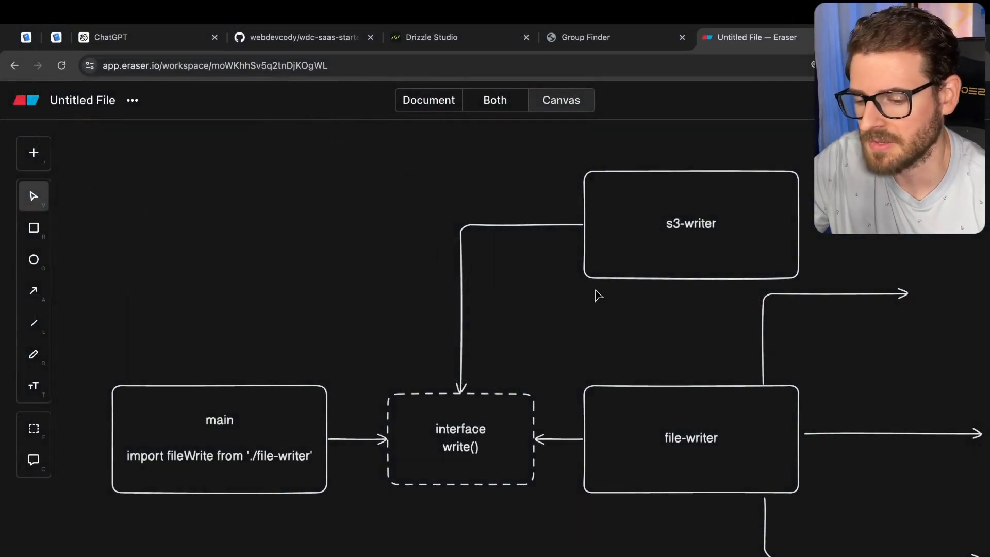